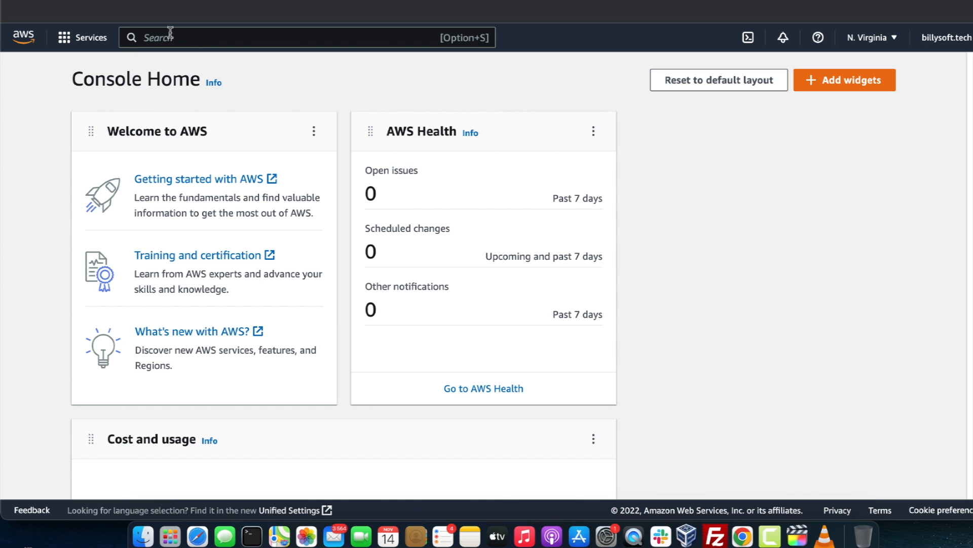
# Step: Find EC2 via the search bar and start the Launch instance form from the dashboard
pyautogui.write('ec2')
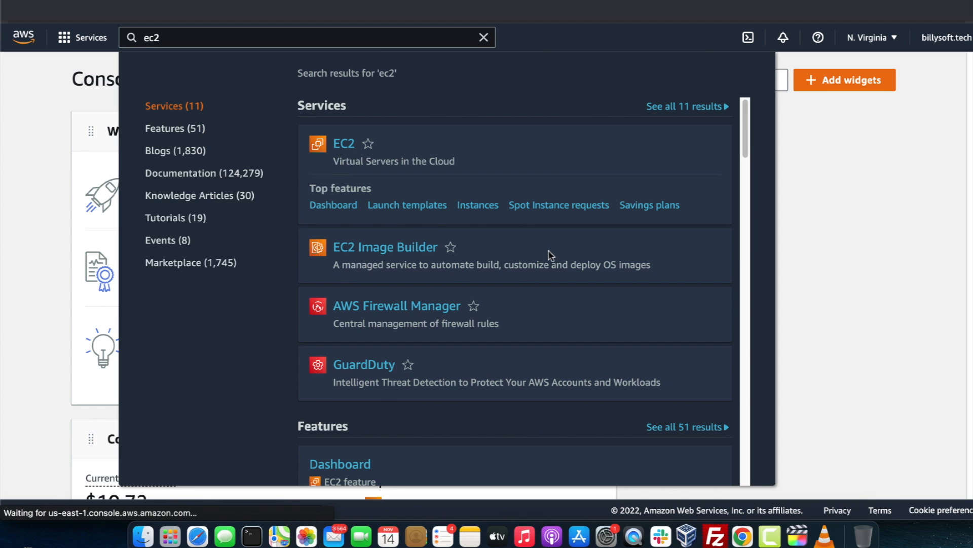
pyautogui.click(344, 143)
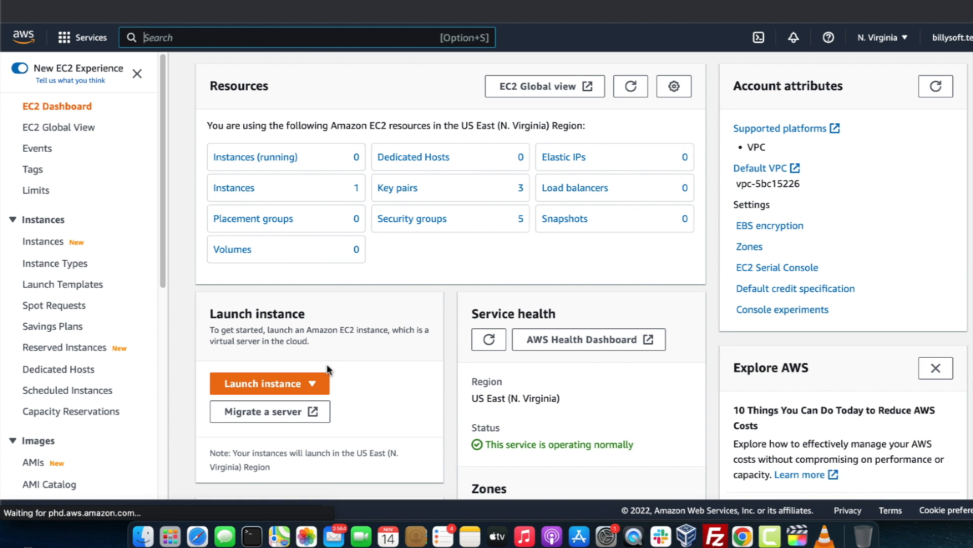
pyautogui.click(313, 383)
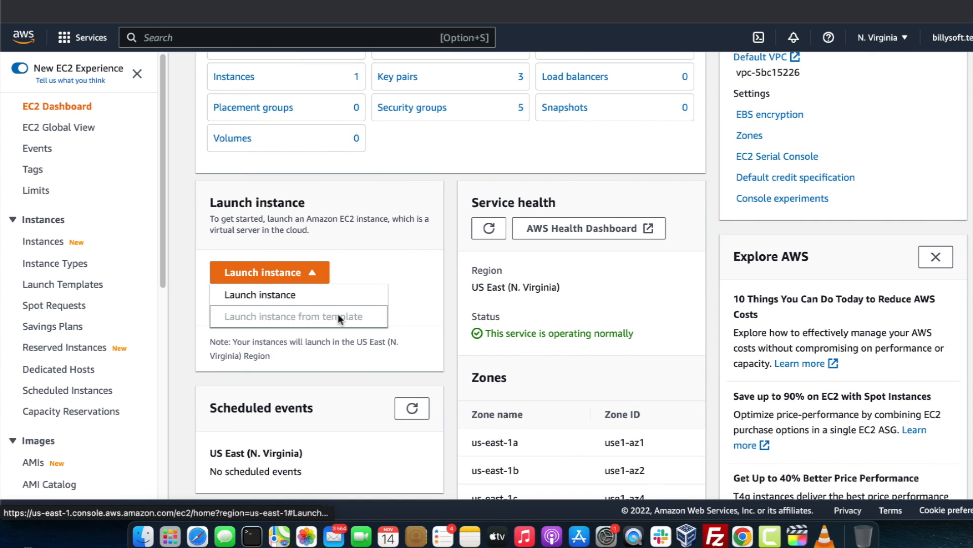
pyautogui.click(260, 295)
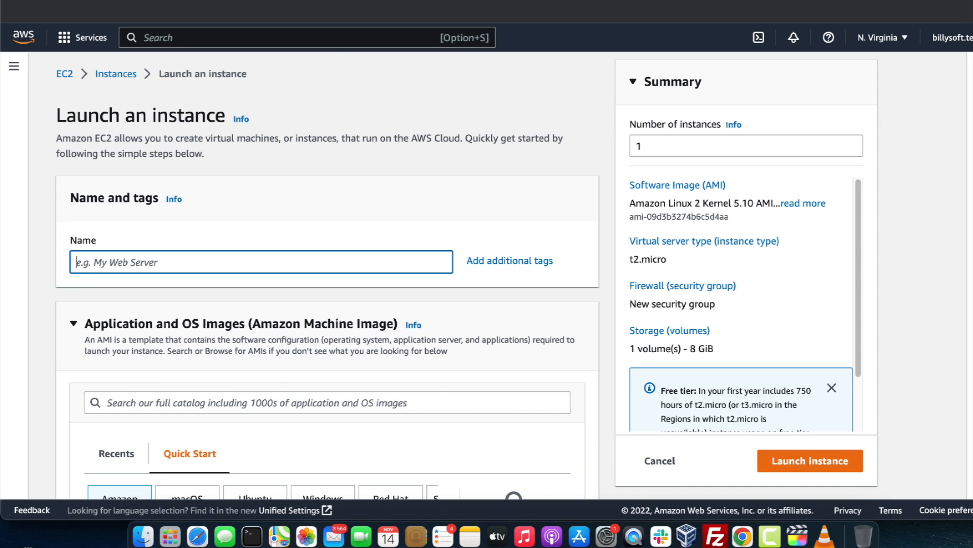
# Step: Name the instance VIRTUALMIN-WEBSERVER and choose the Ubuntu Server 22.04 LTS image
pyautogui.write('VIRTUALMIN')
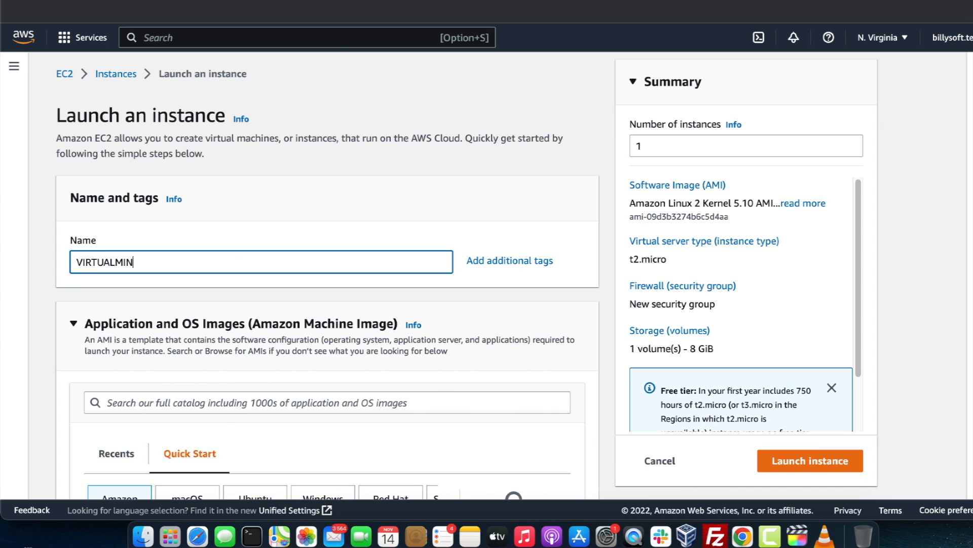
pyautogui.write('-WEBSE')
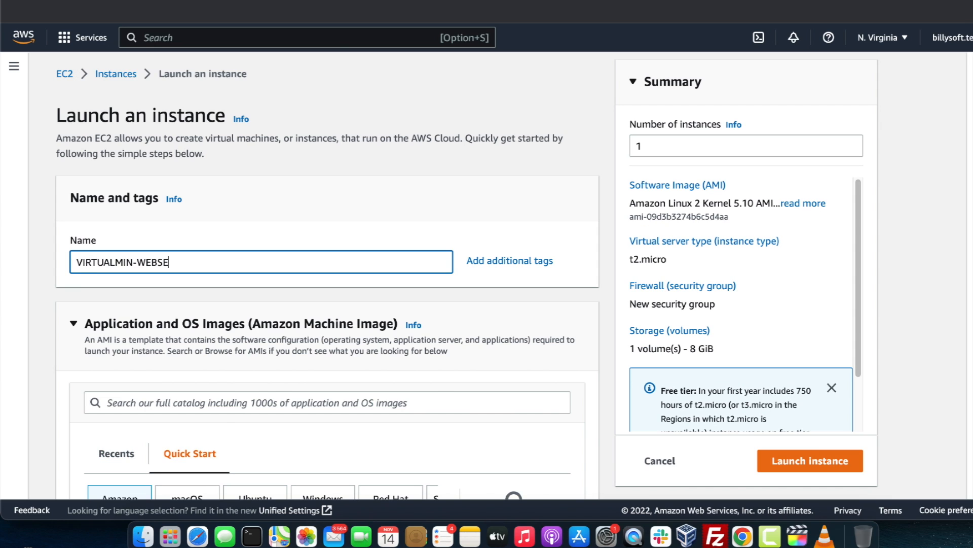
pyautogui.write('RVER')
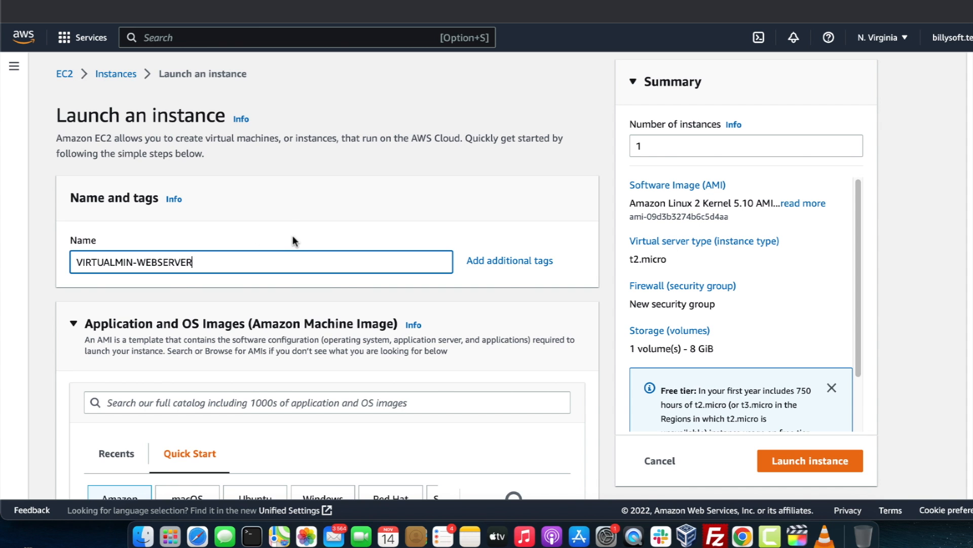
pyautogui.scroll(-3)
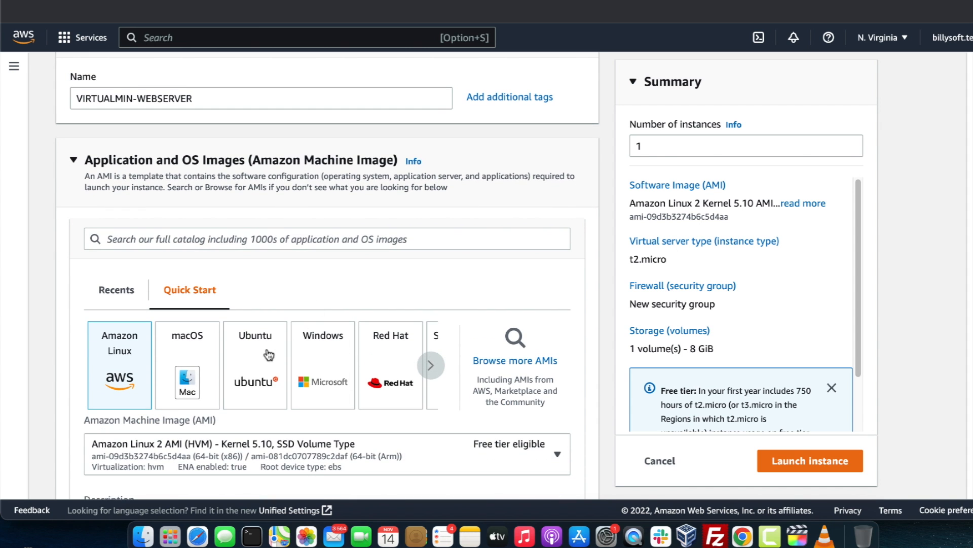
pyautogui.click(255, 364)
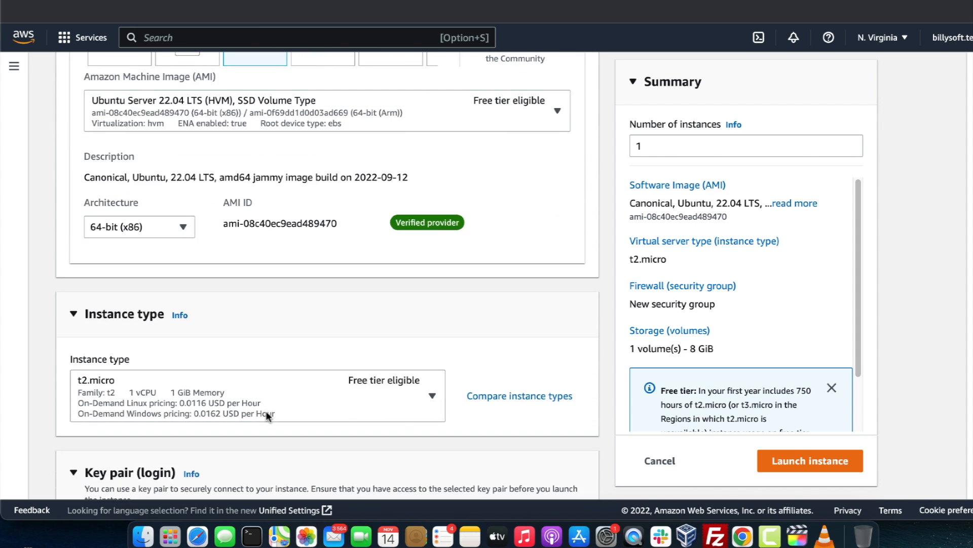
# Step: Browse the instance type list to select t2.medium
pyautogui.scroll(-3)
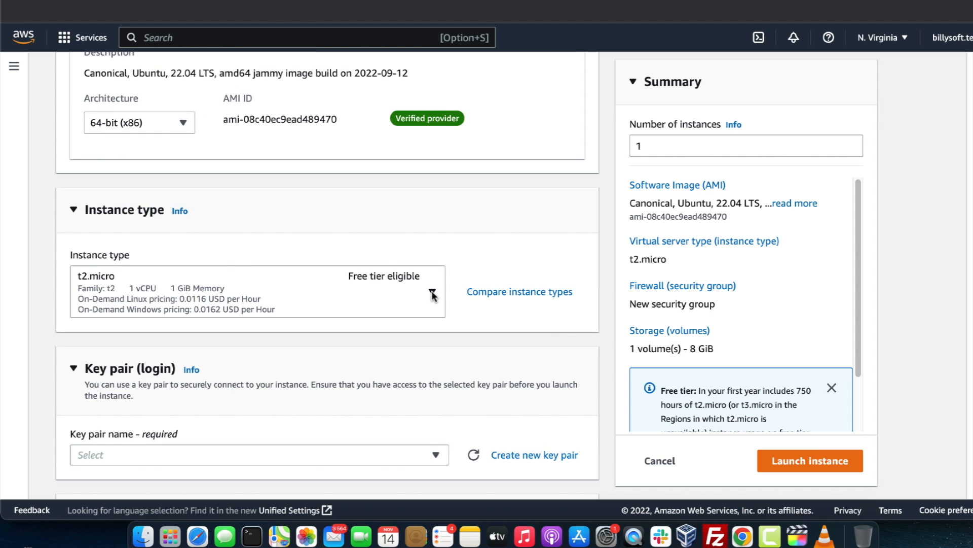
pyautogui.click(432, 292)
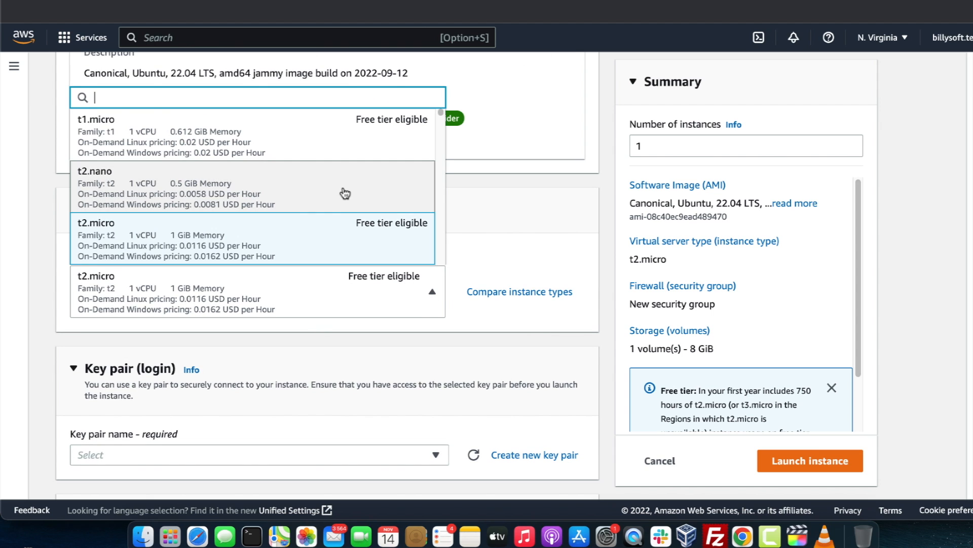
pyautogui.scroll(-3)
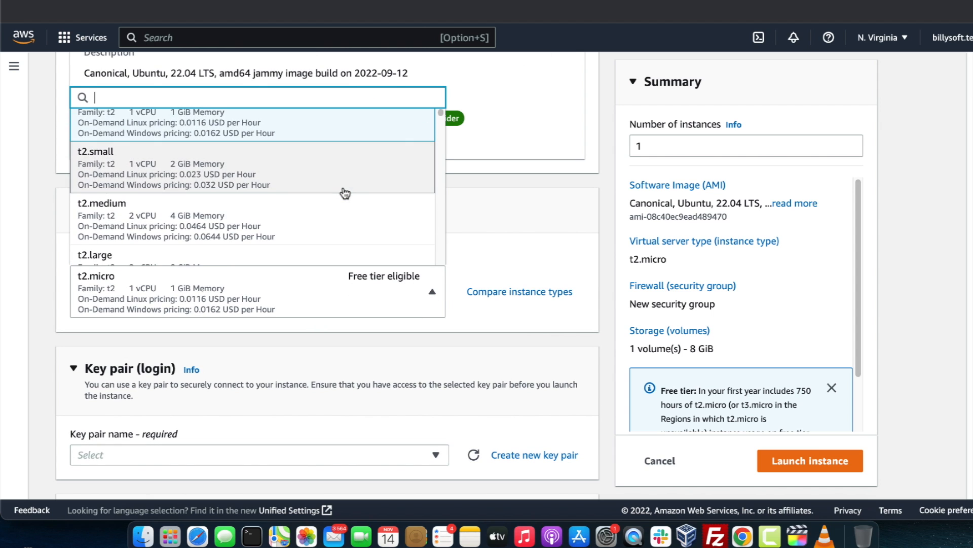
pyautogui.scroll(-3)
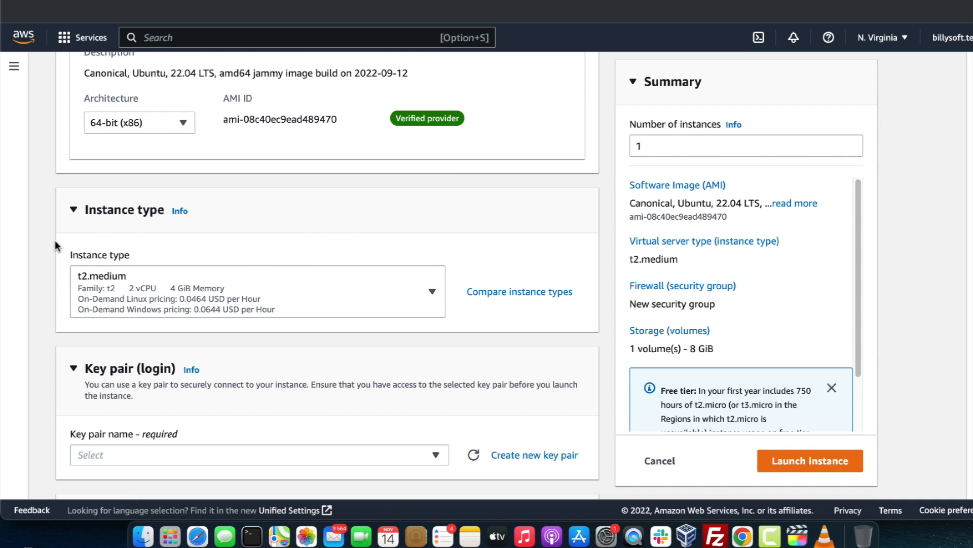
pyautogui.scroll(-3)
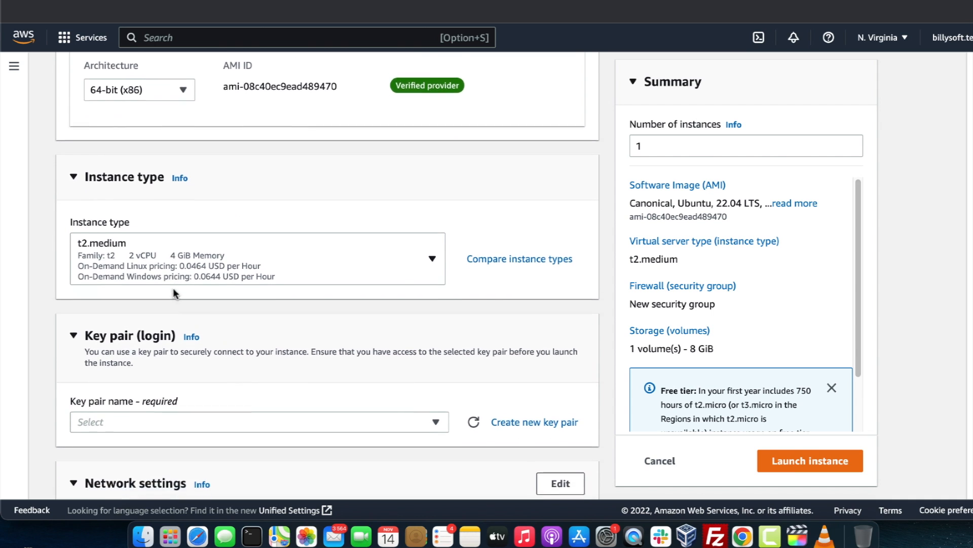
pyautogui.scroll(-3)
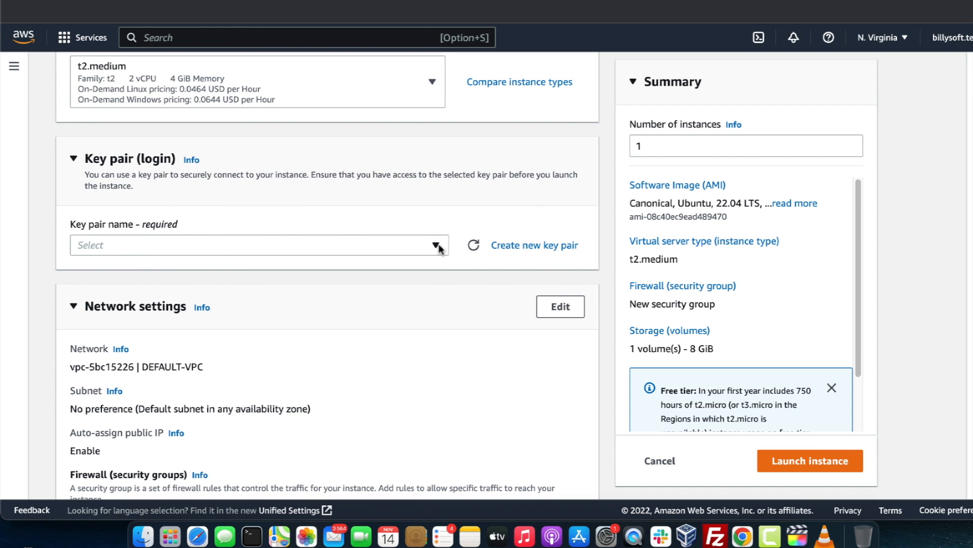
# Step: Create and download a new RSA key pair named VIRTUALMINSERVERKEY in .pem format
pyautogui.click(533, 244)
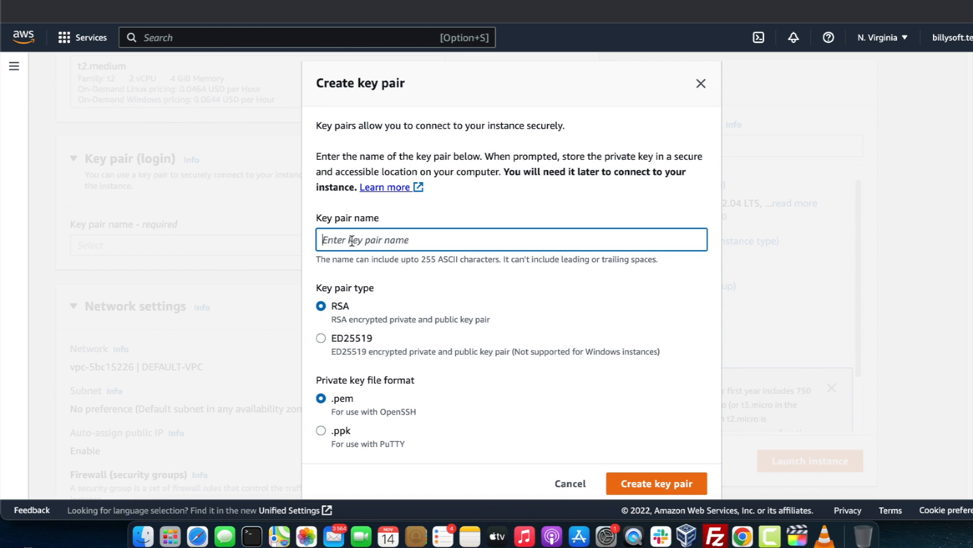
pyautogui.write('VIRTUAL')
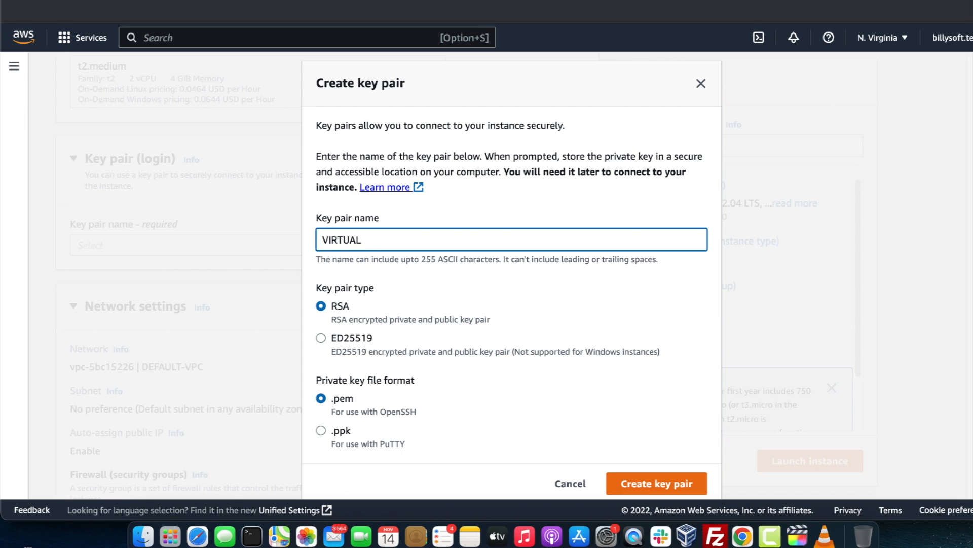
pyautogui.write('MINSERVER')
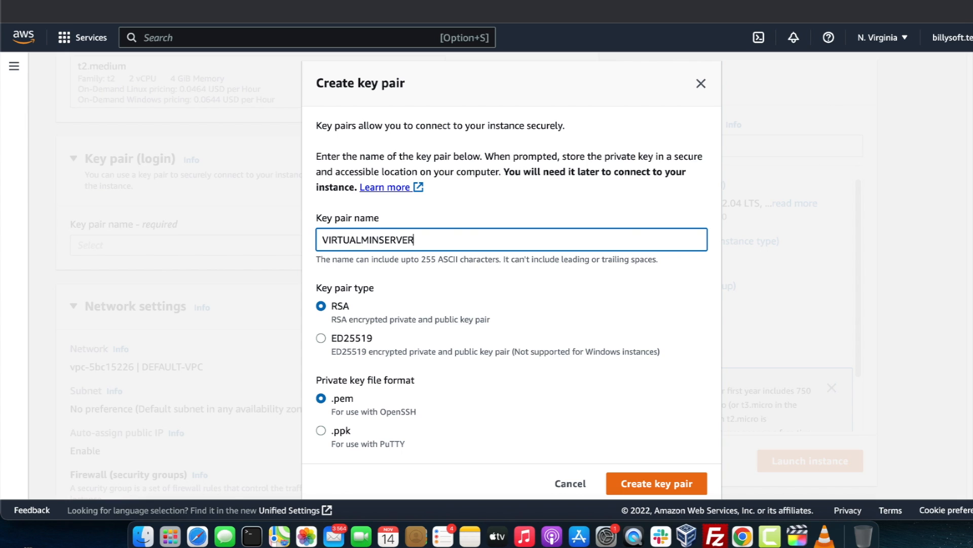
pyautogui.write('KEY')
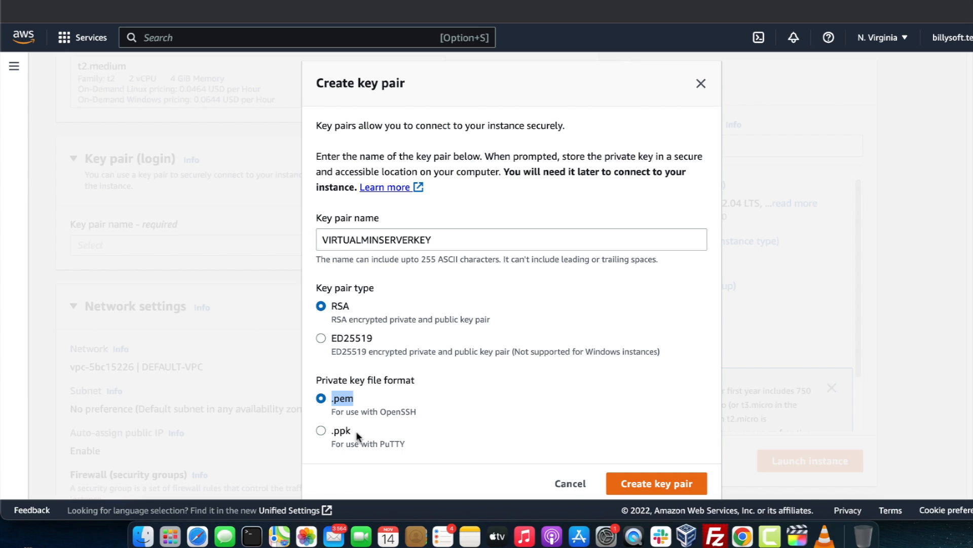
pyautogui.click(322, 430)
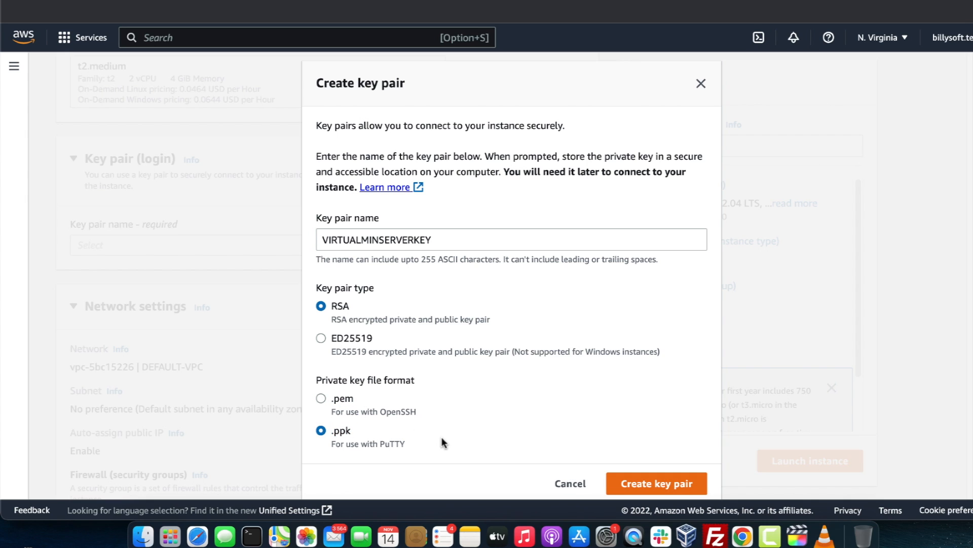
pyautogui.moveTo(321, 398)
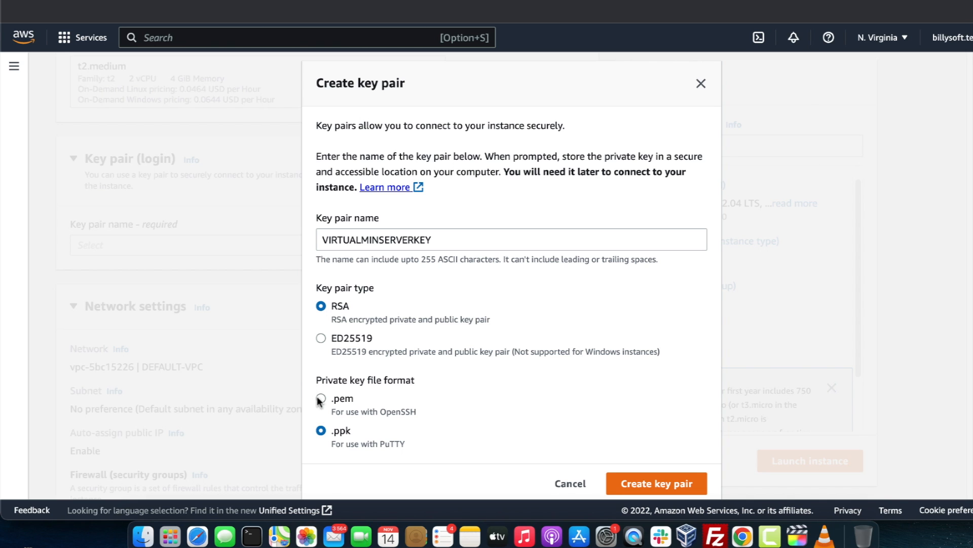
pyautogui.click(321, 397)
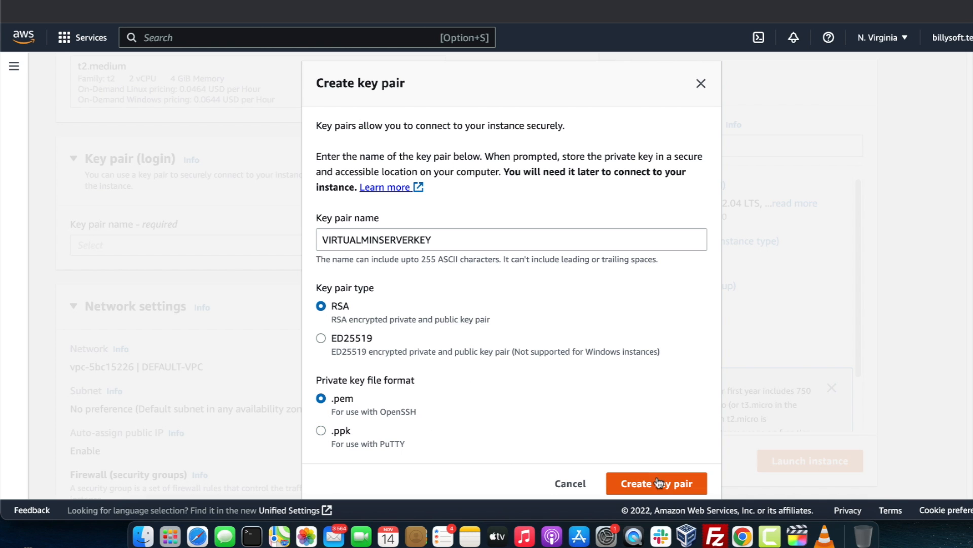
pyautogui.click(656, 483)
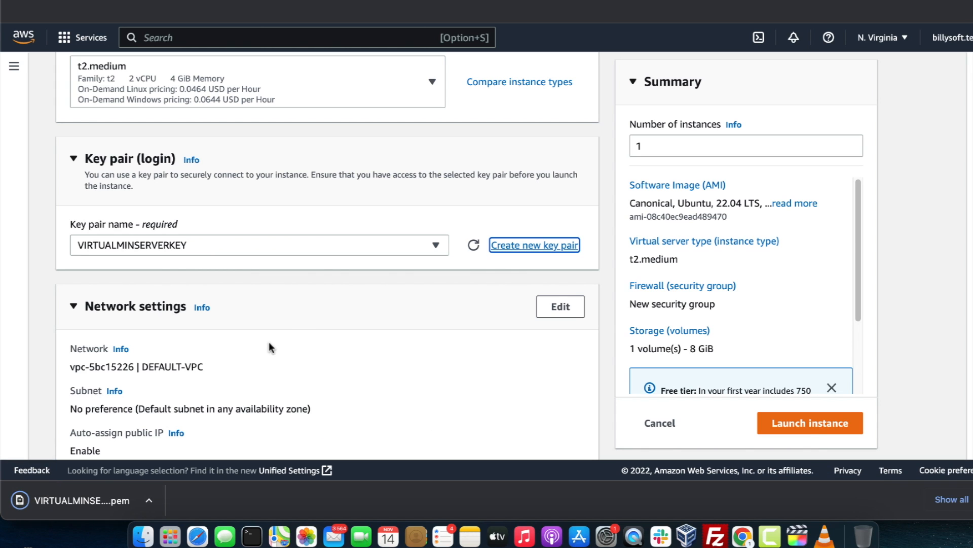
# Step: Allow HTTPS traffic from the internet in the new security group and move to storage settings
pyautogui.scroll(-3)
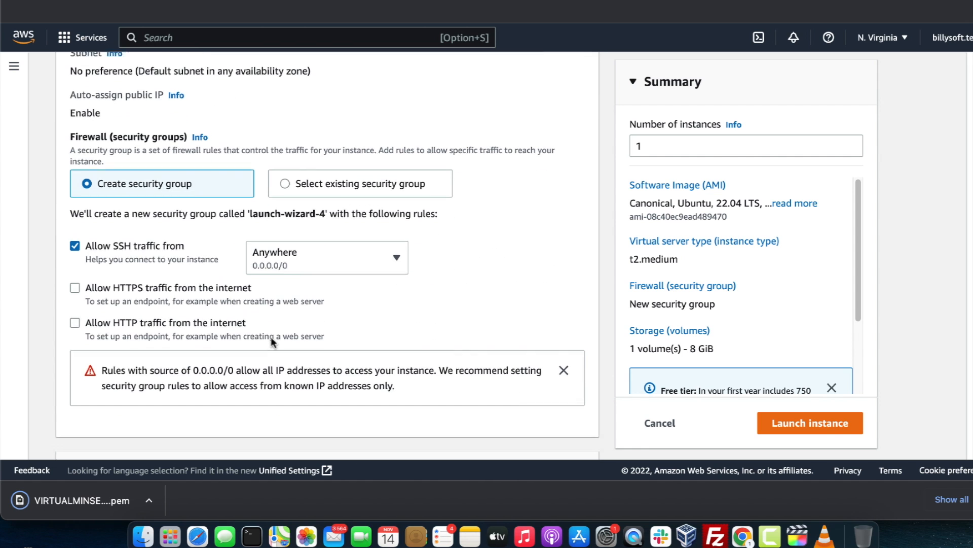
pyautogui.click(74, 284)
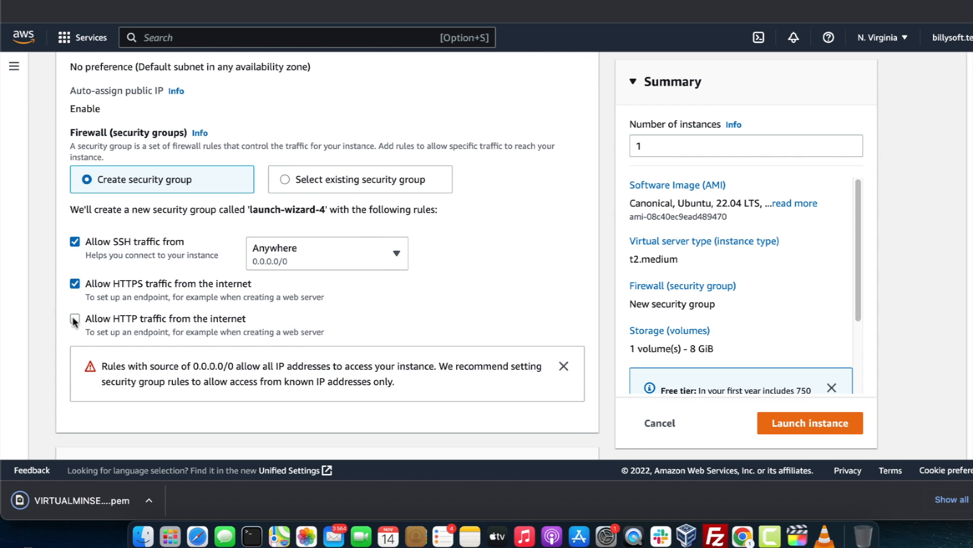
pyautogui.scroll(-3)
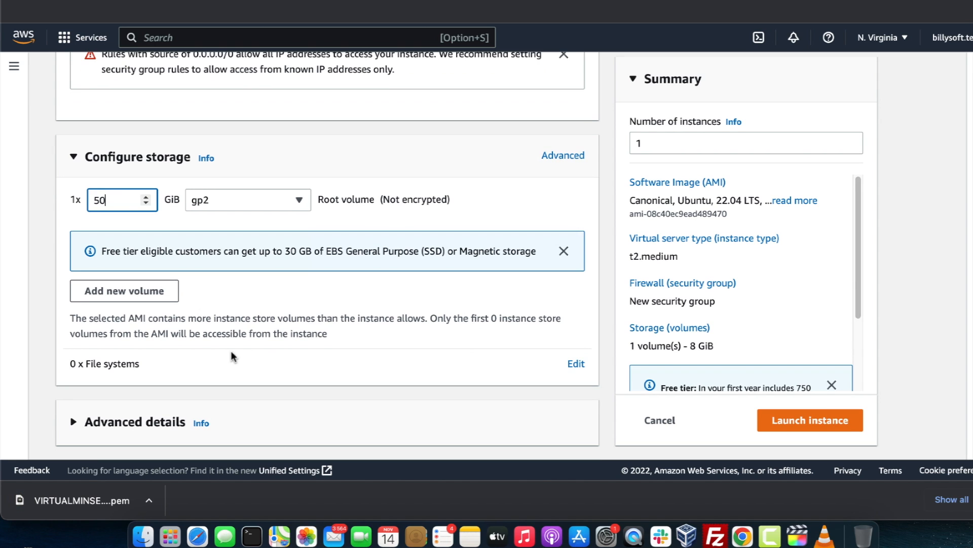
pyautogui.moveTo(720, 415)
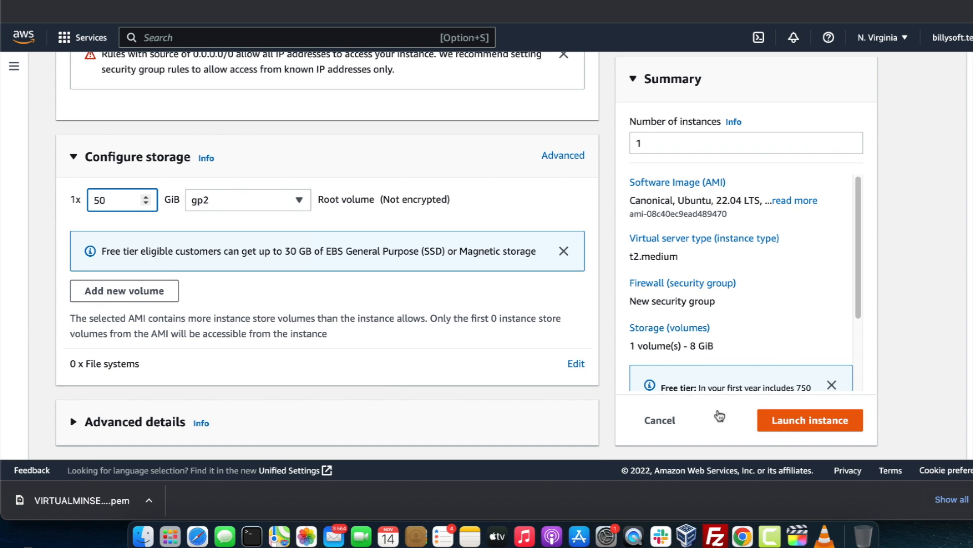
# Step: Launch the instance, view its summary and copy its public IPv4 address 3.80.38.161
pyautogui.click(809, 419)
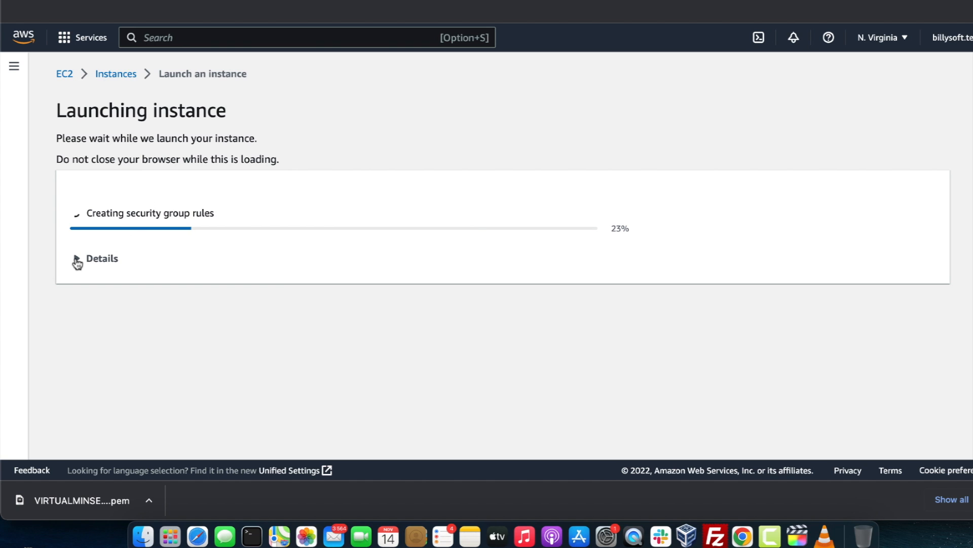
pyautogui.click(76, 259)
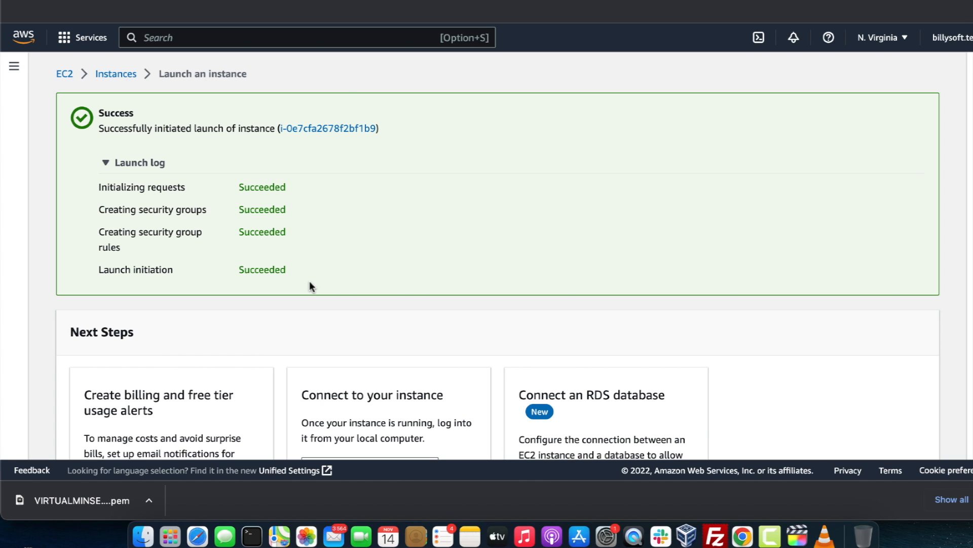
pyautogui.moveTo(329, 259)
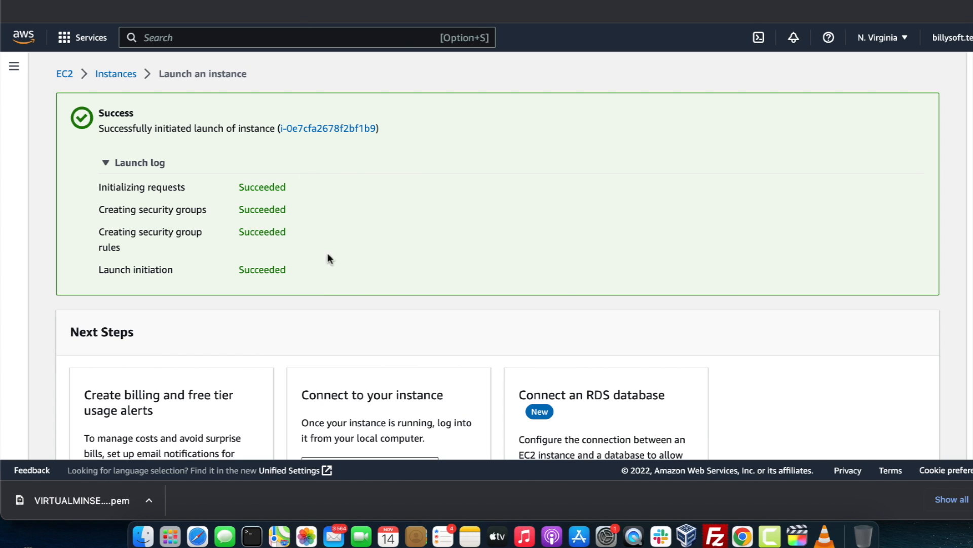
pyautogui.moveTo(526, 380)
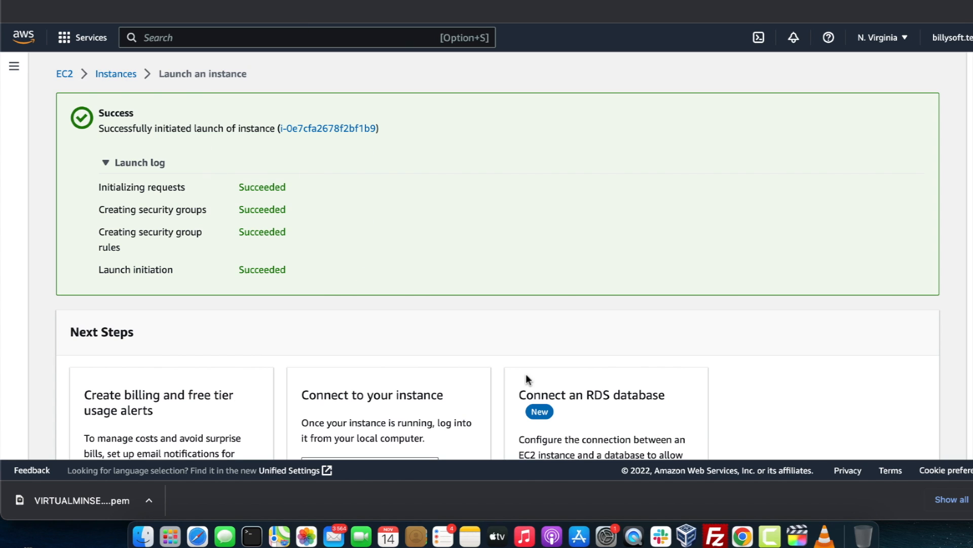
pyautogui.click(327, 129)
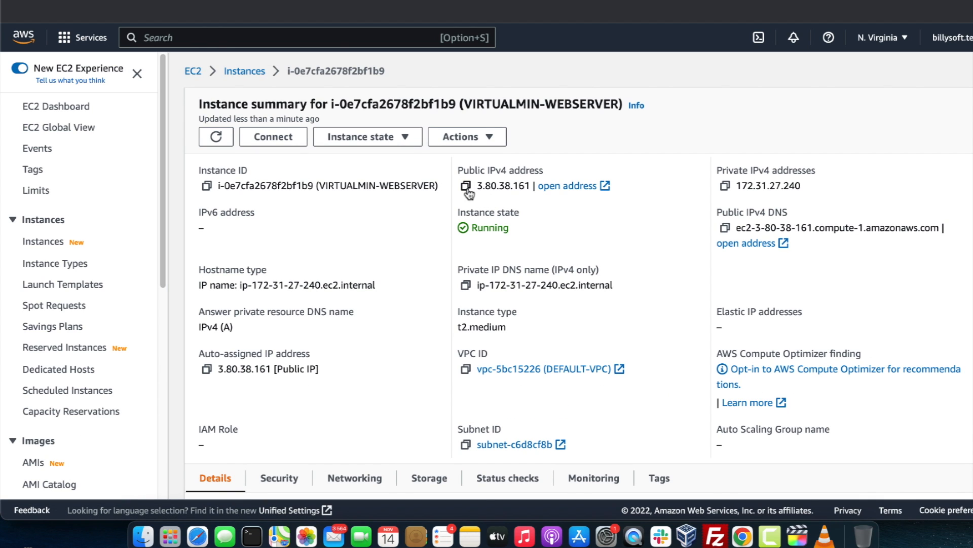
pyautogui.click(466, 184)
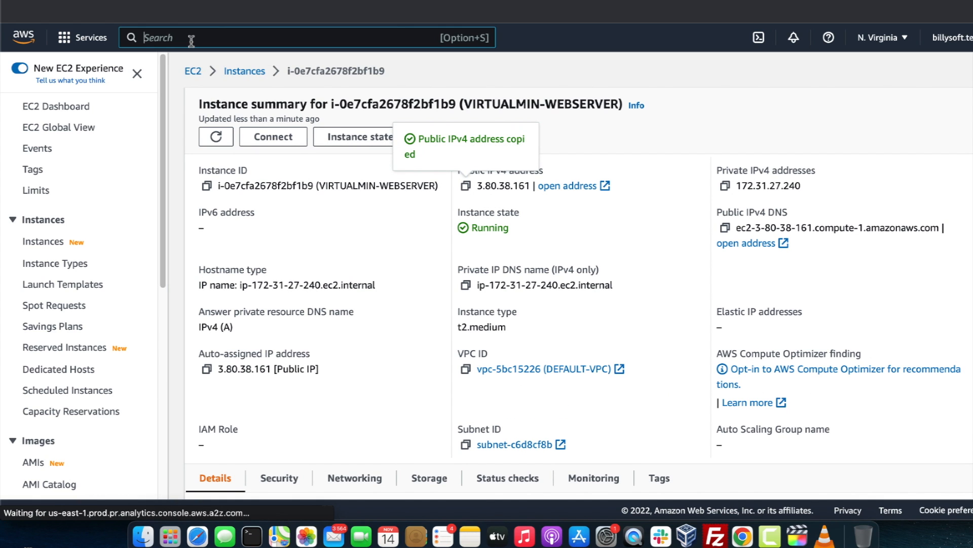
# Step: In Route 53, open the billysoftwebservices.com hosted zone and start creating a record
pyautogui.write('route53')
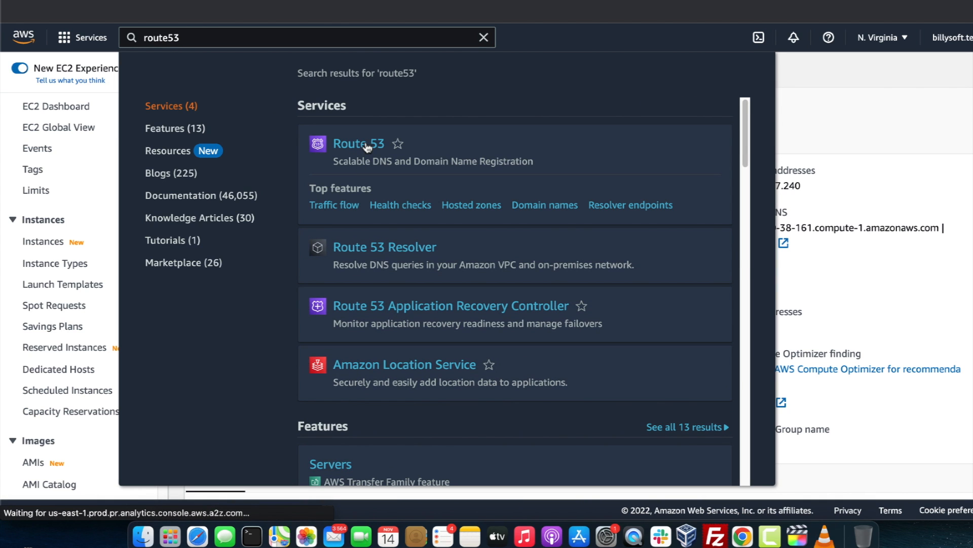
pyautogui.click(359, 143)
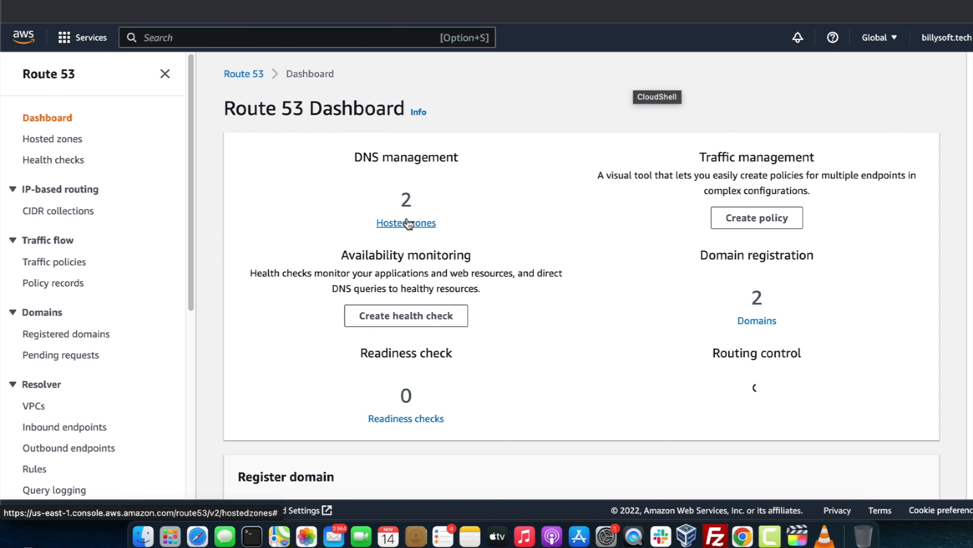
pyautogui.click(405, 222)
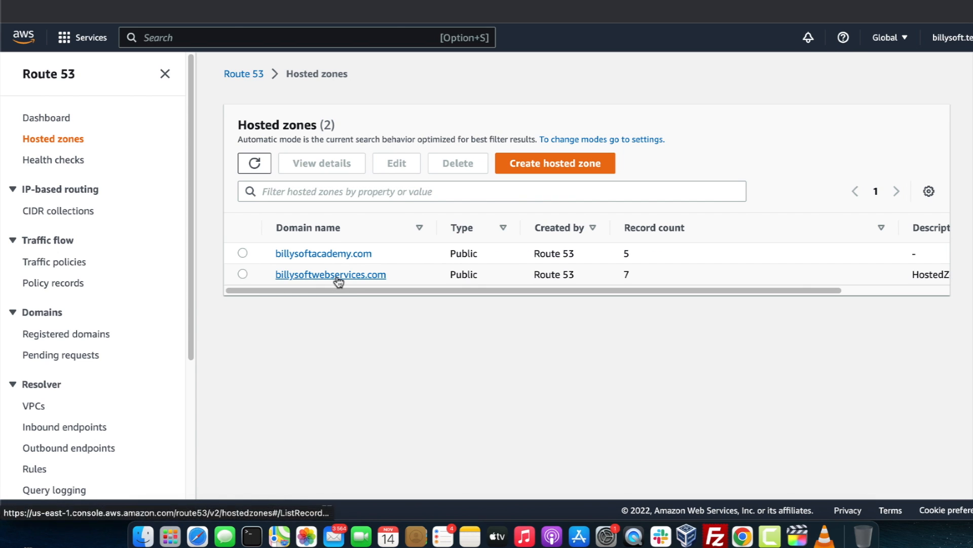
pyautogui.click(330, 275)
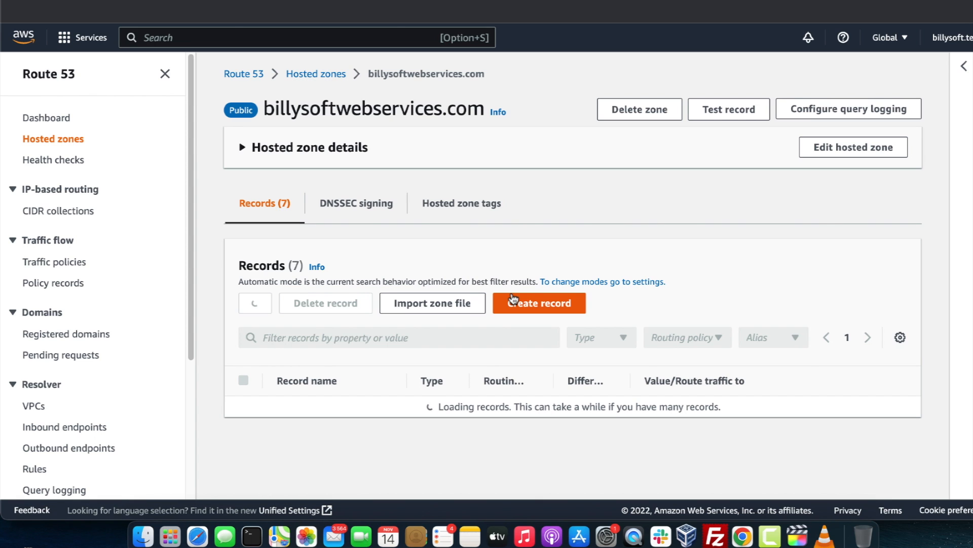
pyautogui.click(538, 303)
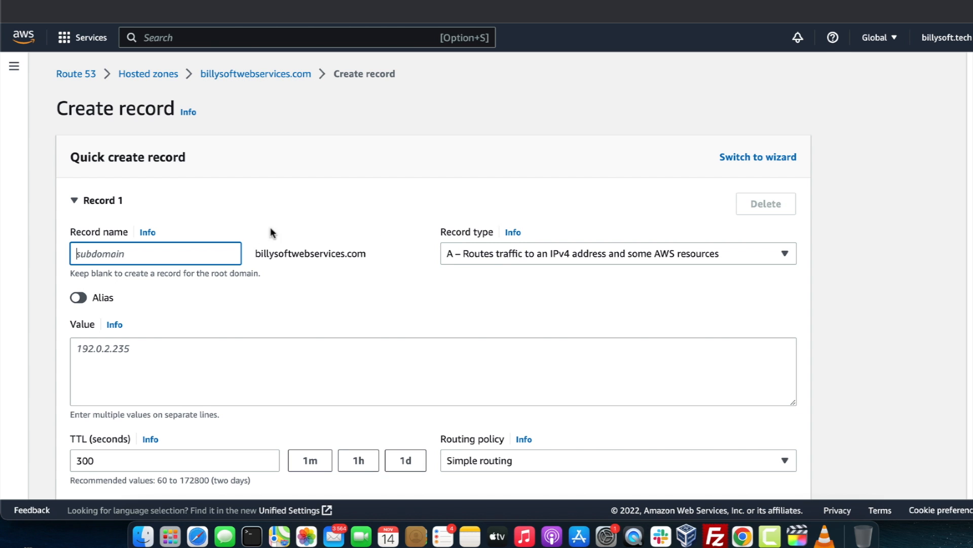
# Step: Create an A record virtualmin-webserver pointing to 3.80.38.161
pyautogui.write('v')
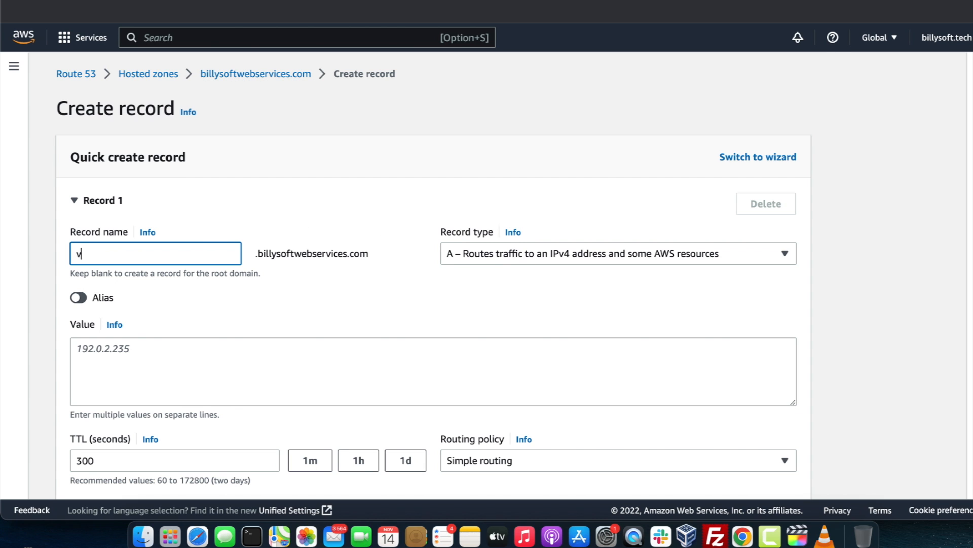
pyautogui.write('irtual')
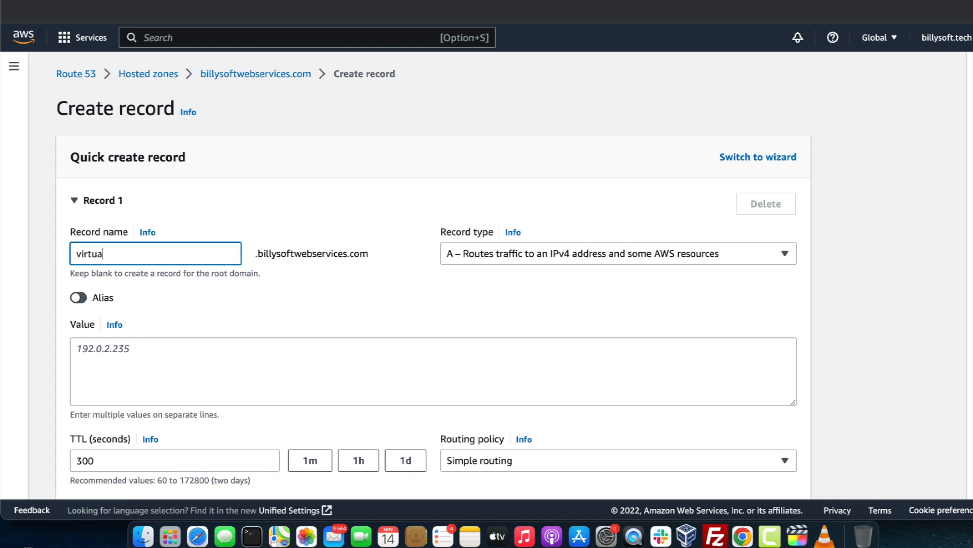
pyautogui.write('lmin-se')
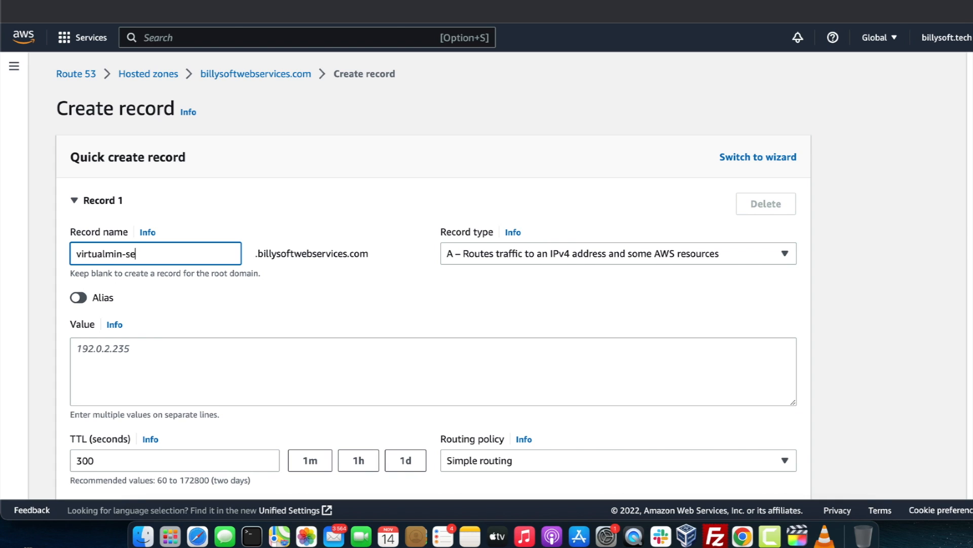
pyautogui.write('we')
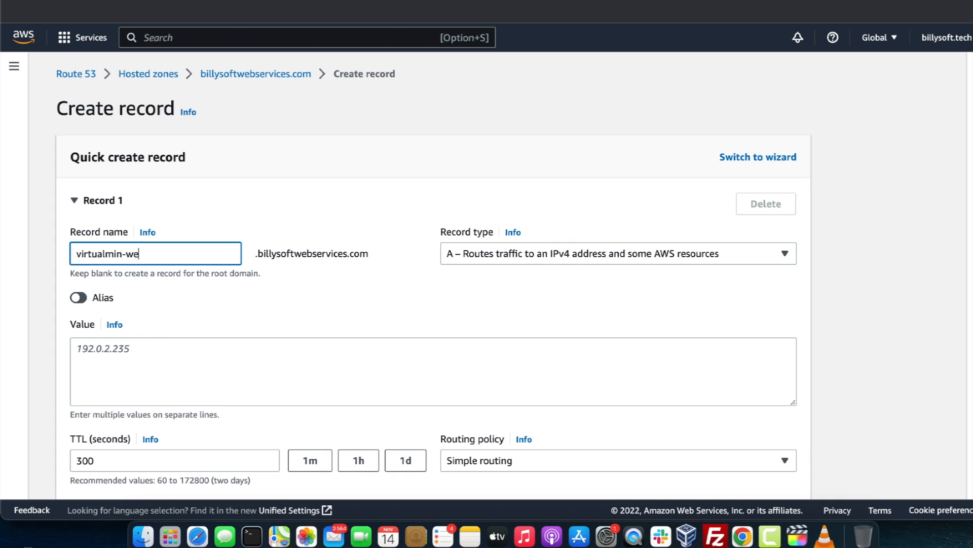
pyautogui.write('bserver')
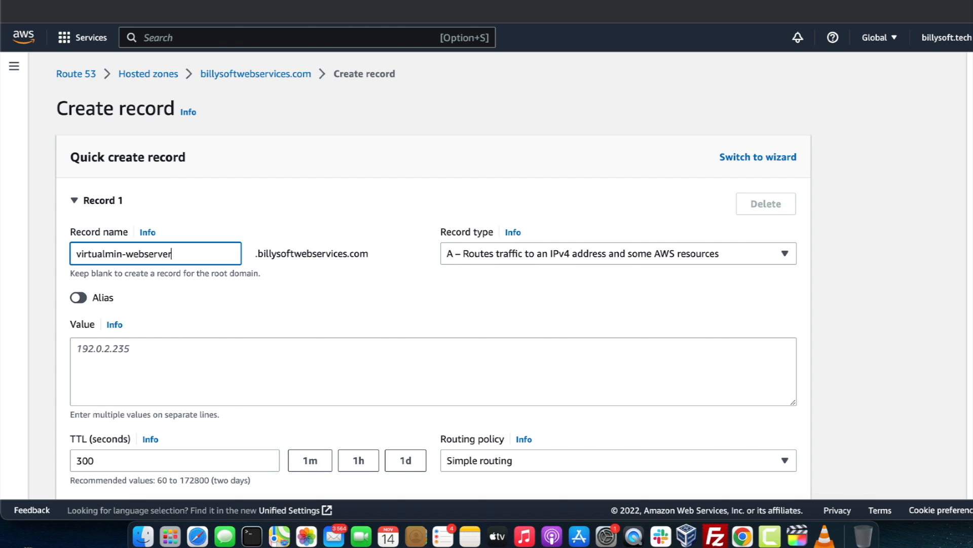
pyautogui.write('3.80.38.161')
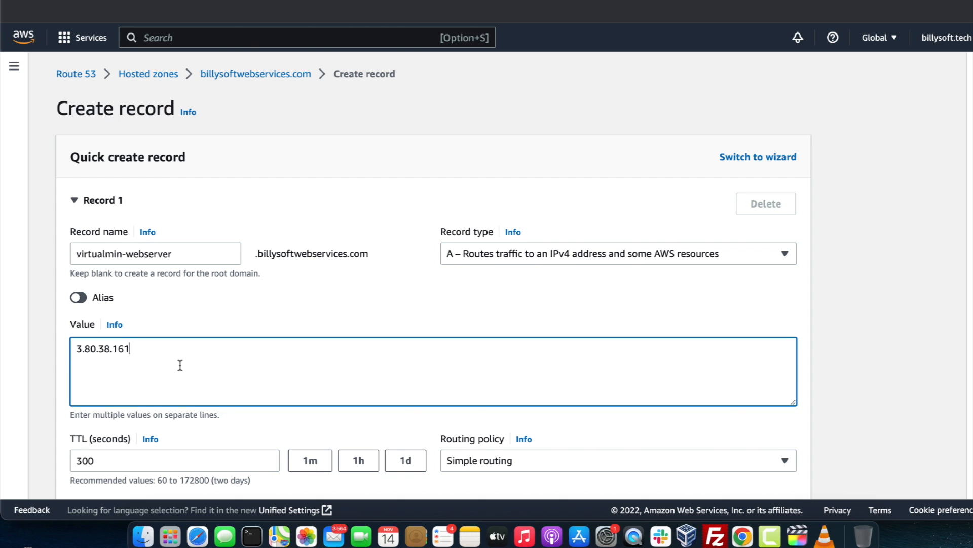
pyautogui.scroll(-3)
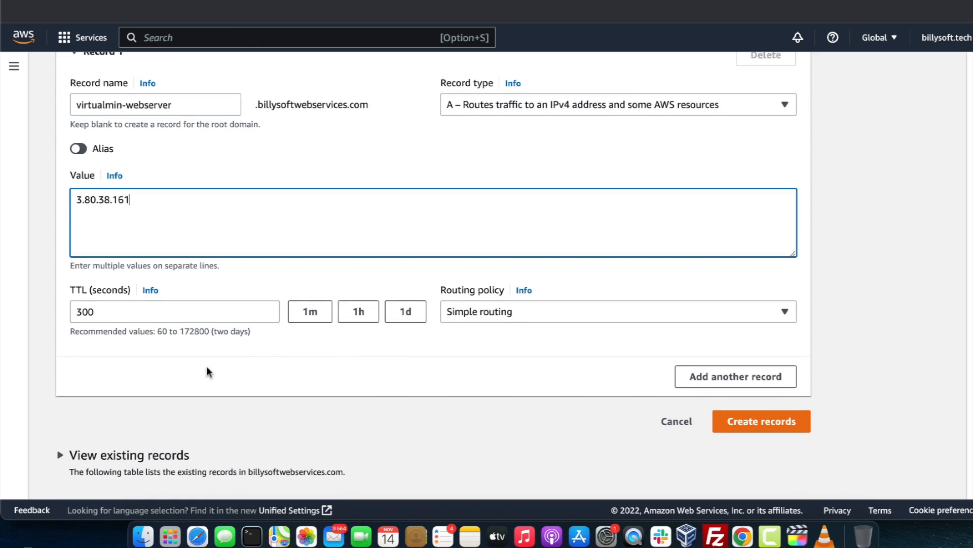
pyautogui.click(761, 421)
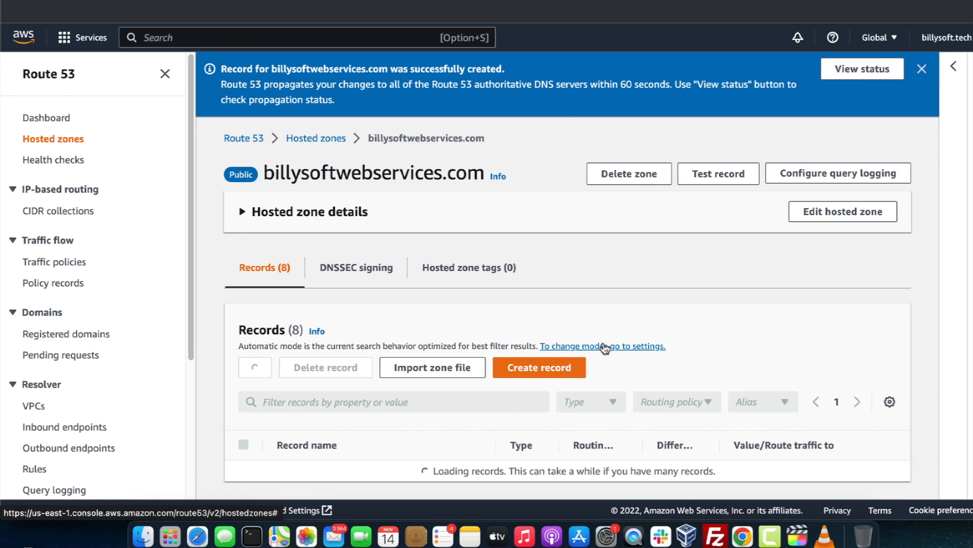
# Step: Return to EC2 and view the running VIRTUALMIN-WEBSERVER instance's details
pyautogui.write('EC2')
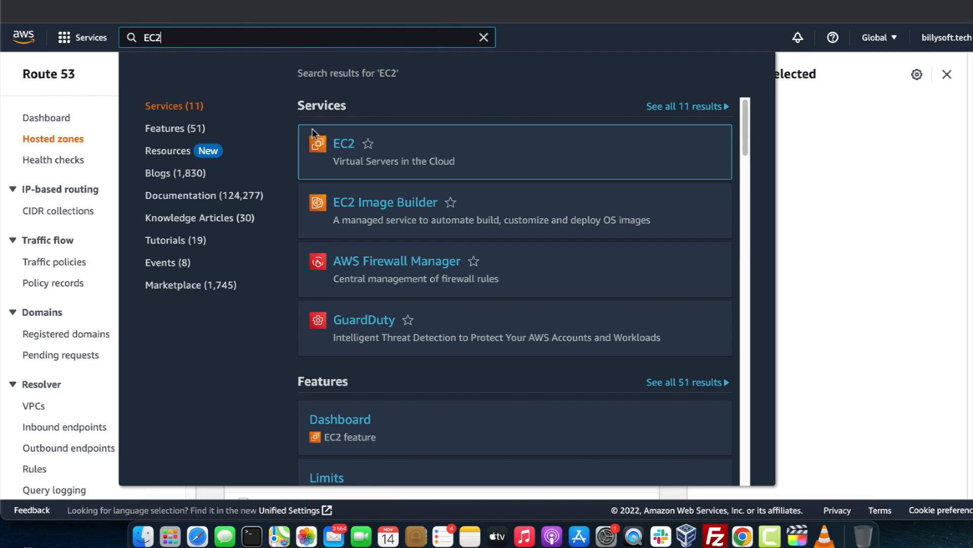
pyautogui.click(344, 143)
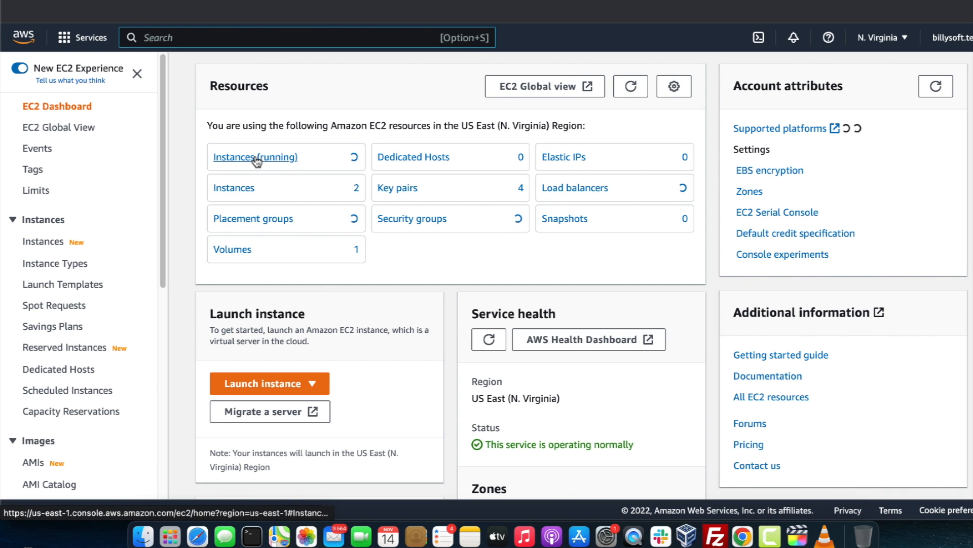
pyautogui.moveTo(234, 187)
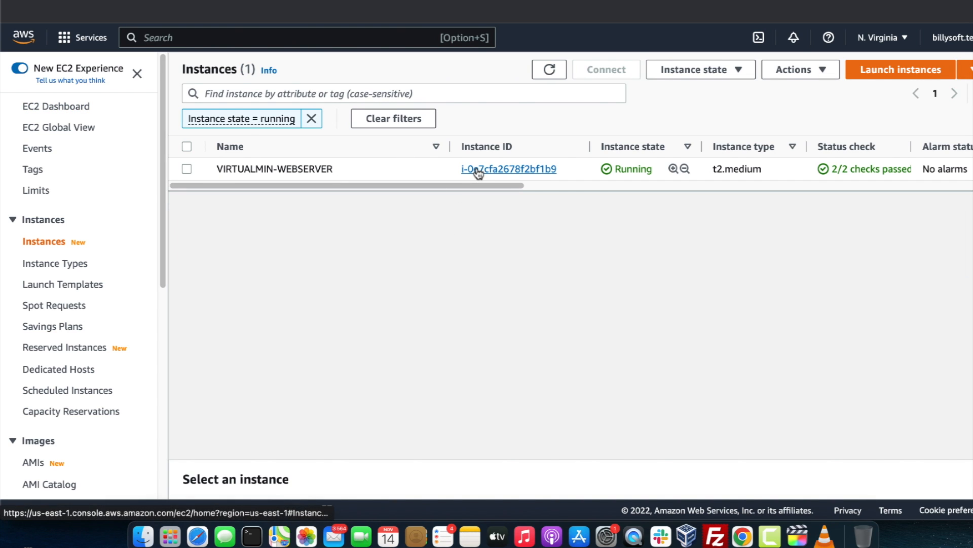
pyautogui.click(509, 168)
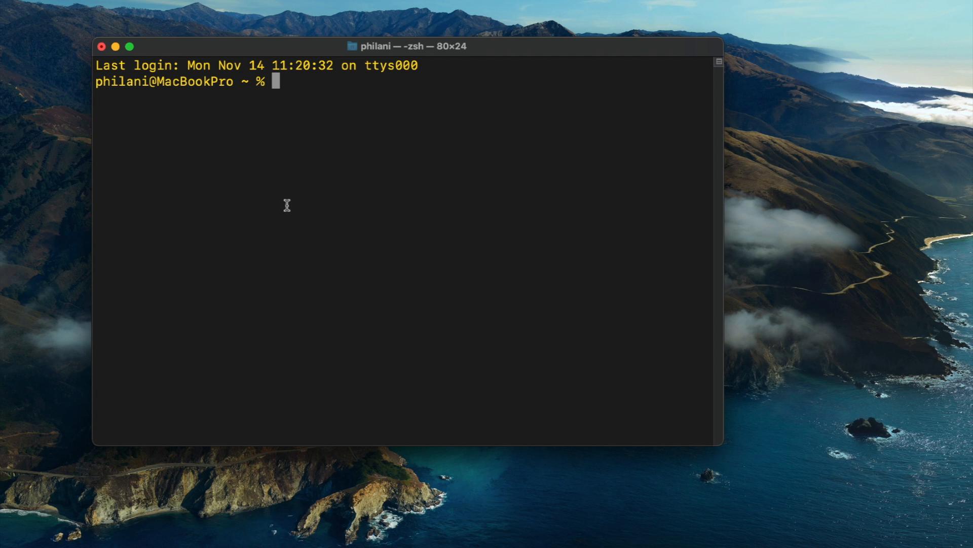
# Step: In Downloads, restrict VIRTUALMINSERVERKEY.pem to owner read-only with chmod 400
pyautogui.write('cd Dow')
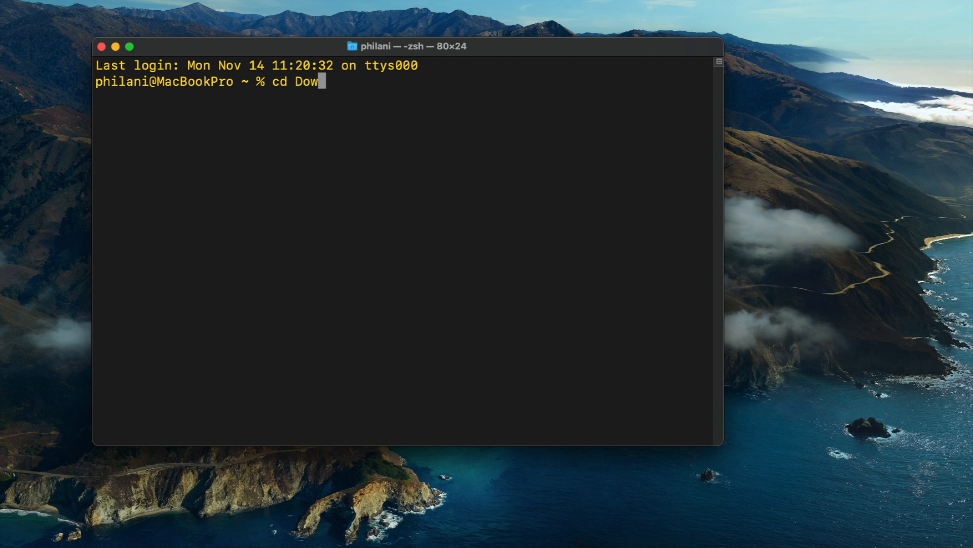
pyautogui.press('Return')
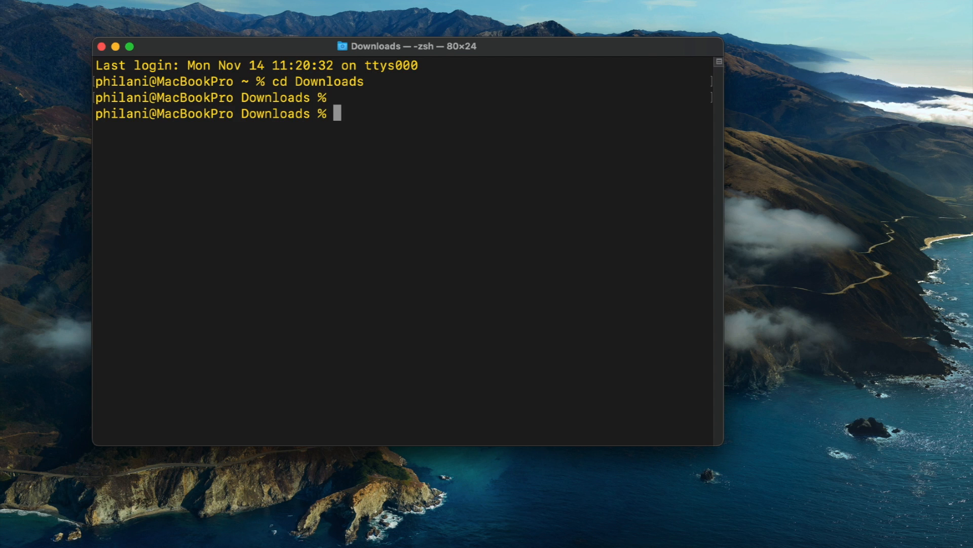
pyautogui.write('chmod 4')
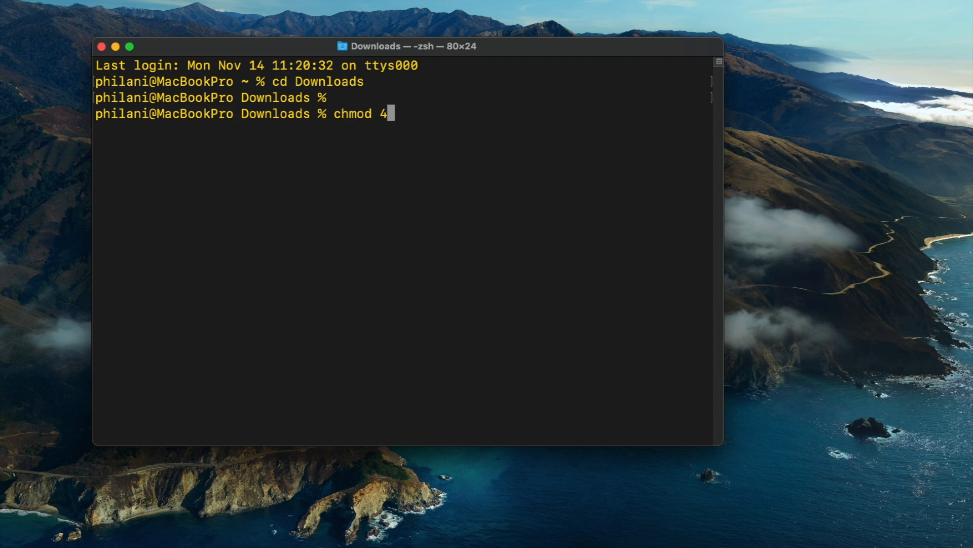
pyautogui.write('00 VIRT')
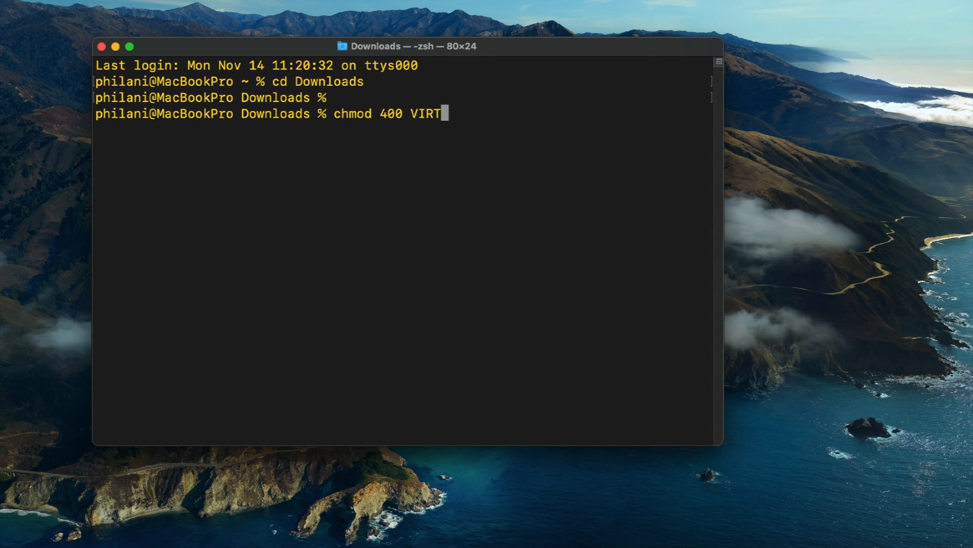
pyautogui.press('Return')
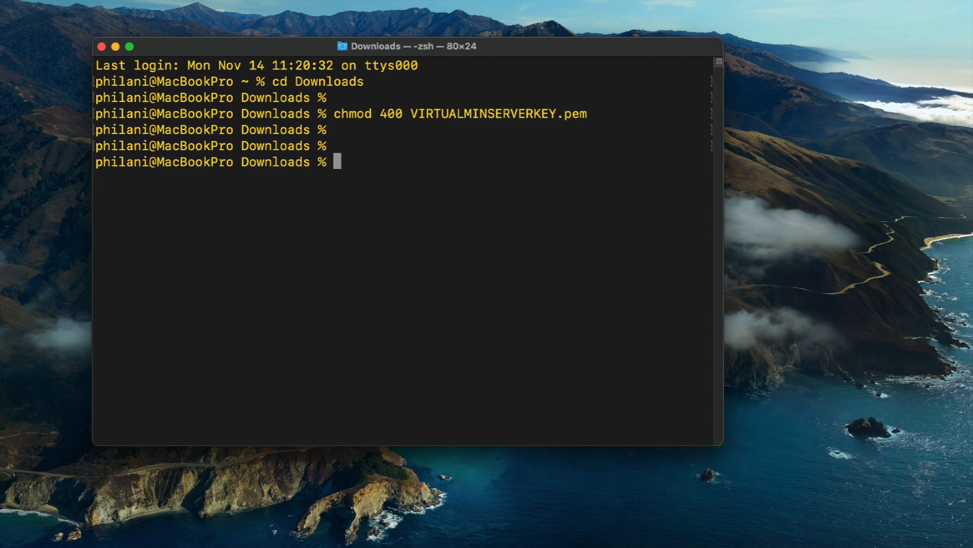
pyautogui.write('ssh -i "VIRTUALMINSERVERKEY.pem" root@ec2-3-80-38-161.compute-1.amazonaws.com')
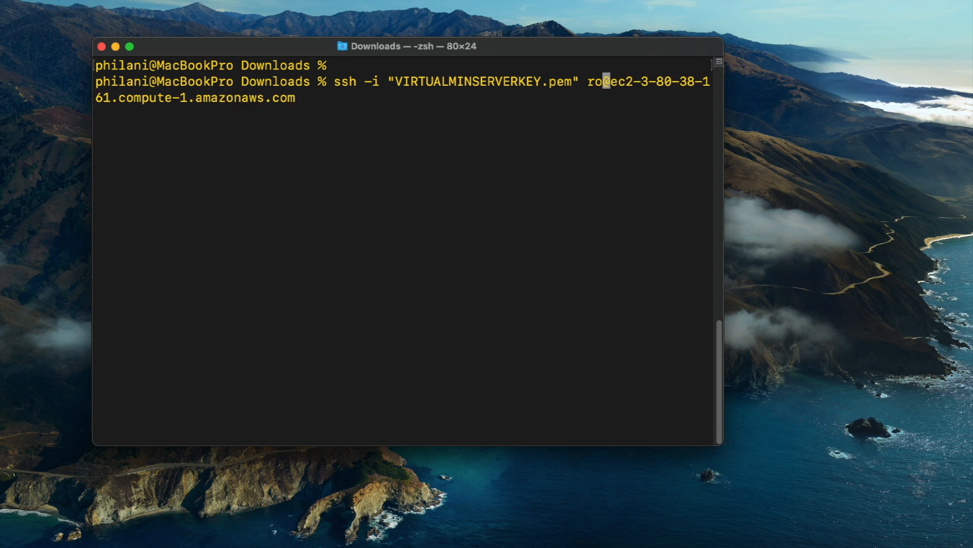
pyautogui.write('ubuntu')
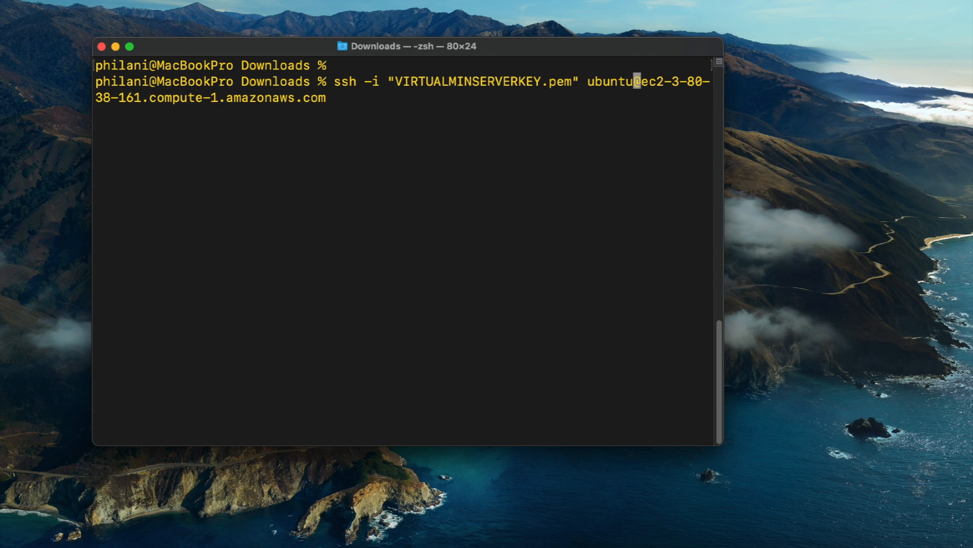
pyautogui.press('Return')
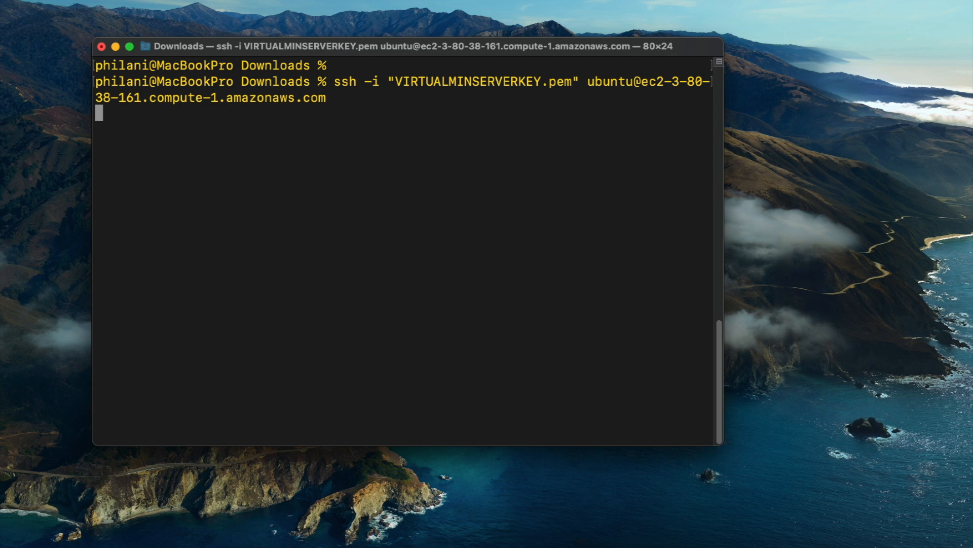
# Step: Finish the login, clear the banner and run apt update on the server
pyautogui.press('Return')
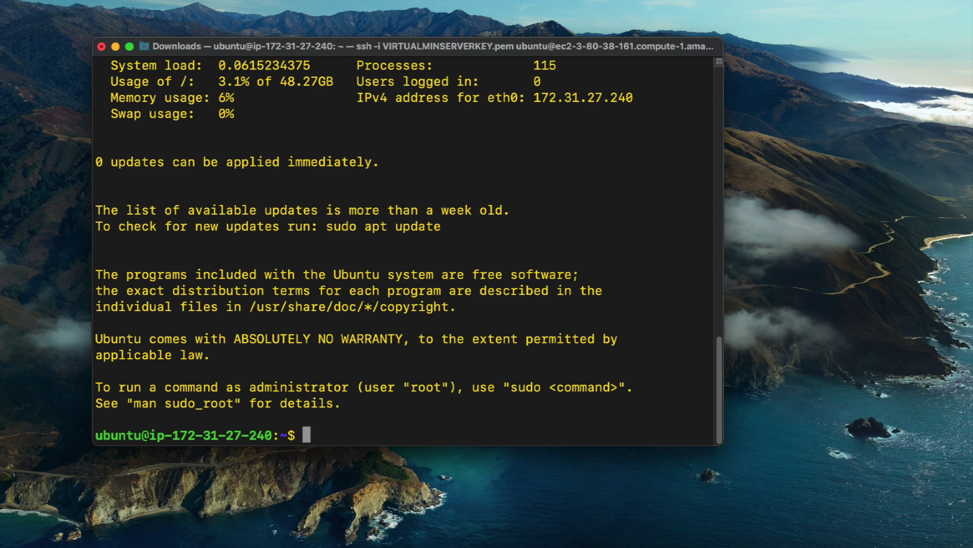
pyautogui.write('cle')
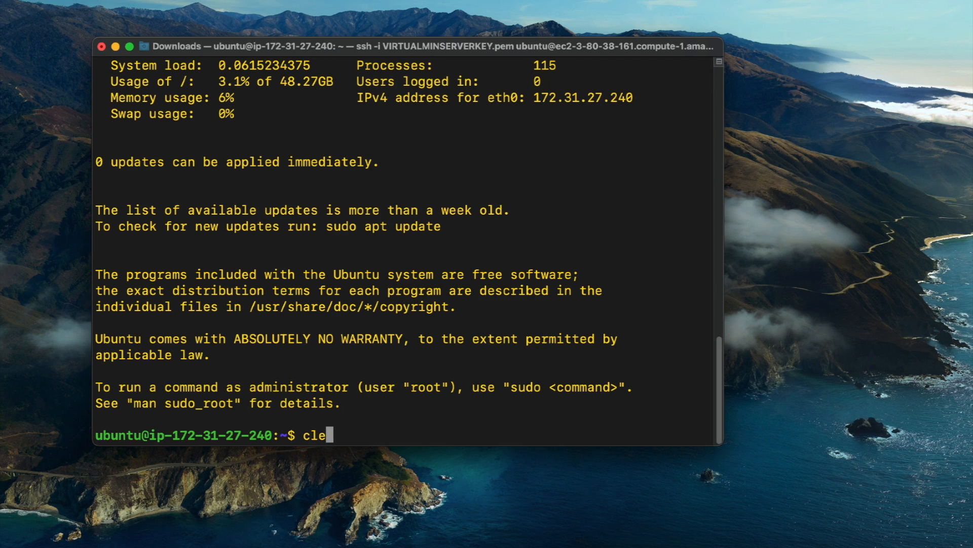
pyautogui.press('Return')
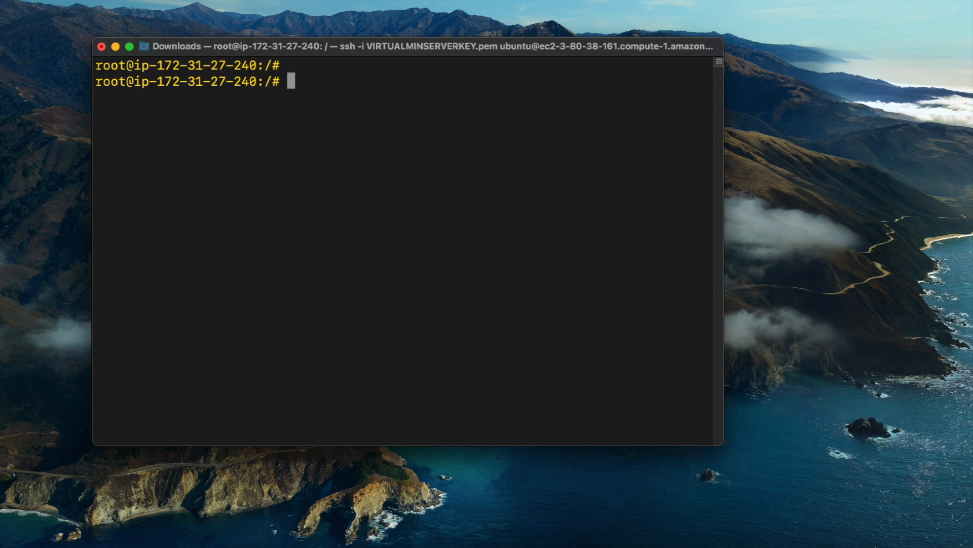
pyautogui.write('apt')
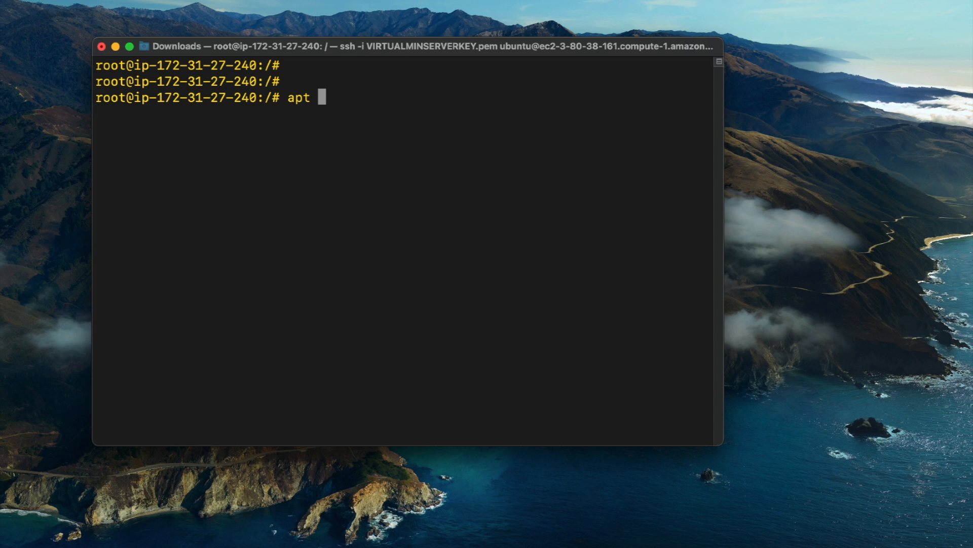
pyautogui.write('update')
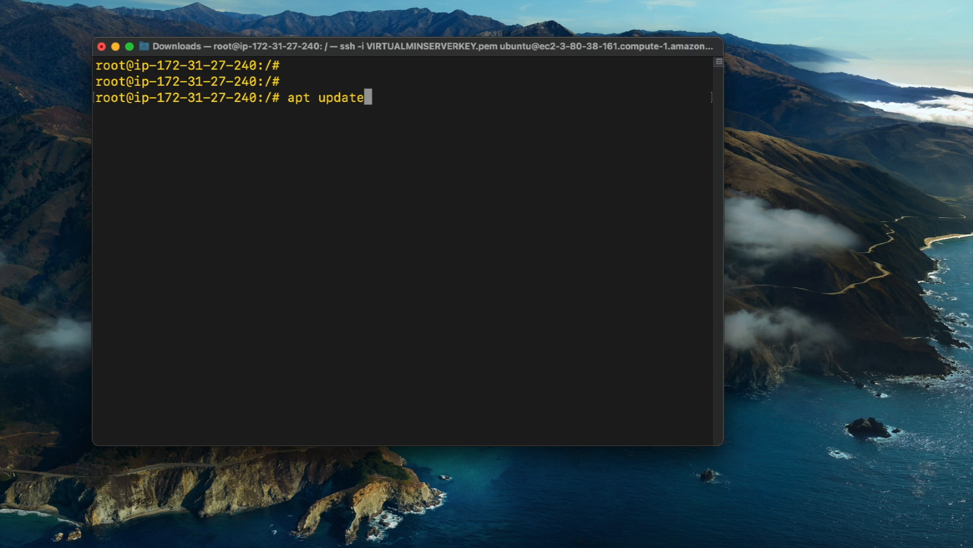
pyautogui.press('Return')
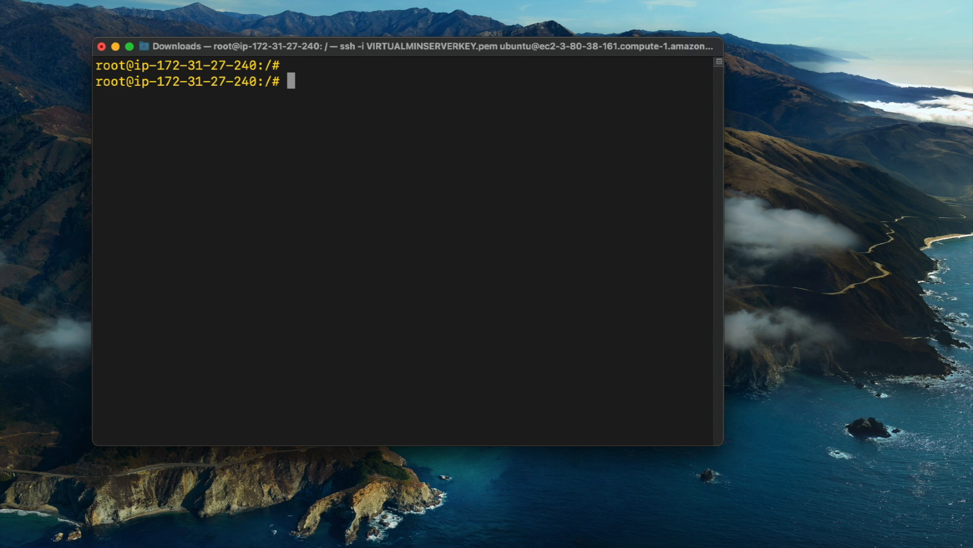
# Step: Set the server hostname to virtualmin-webserver with hostnamectl set-hostname
pyautogui.write('hos')
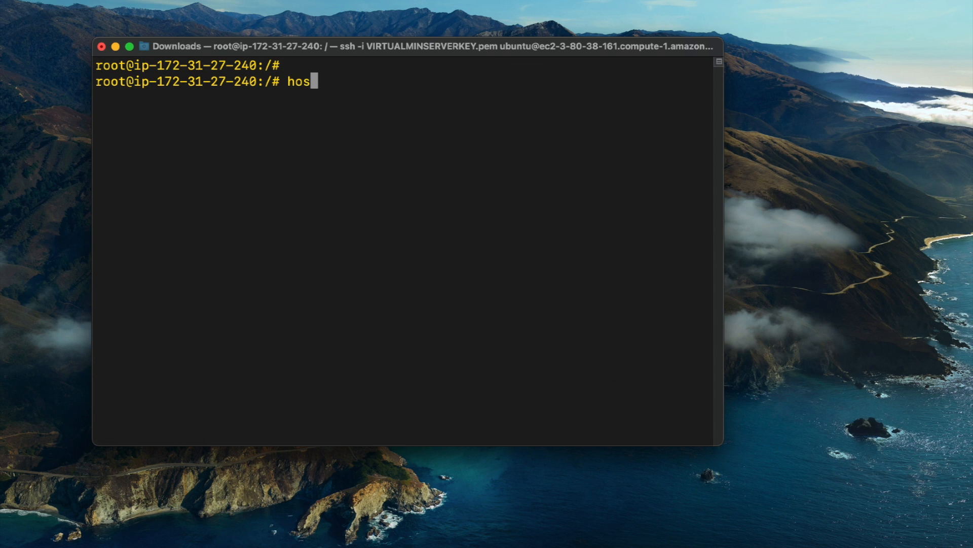
pyautogui.write('tnamectl set')
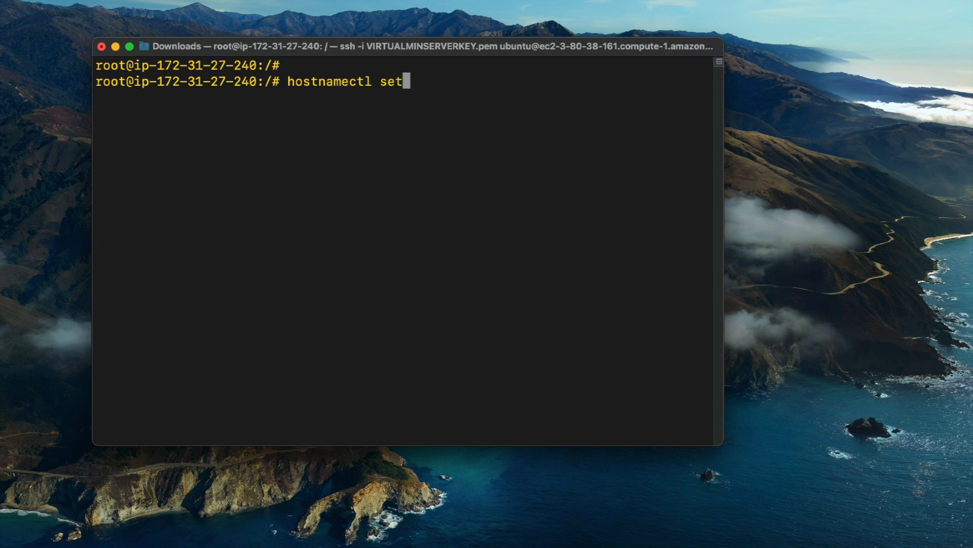
pyautogui.write('-hostname')
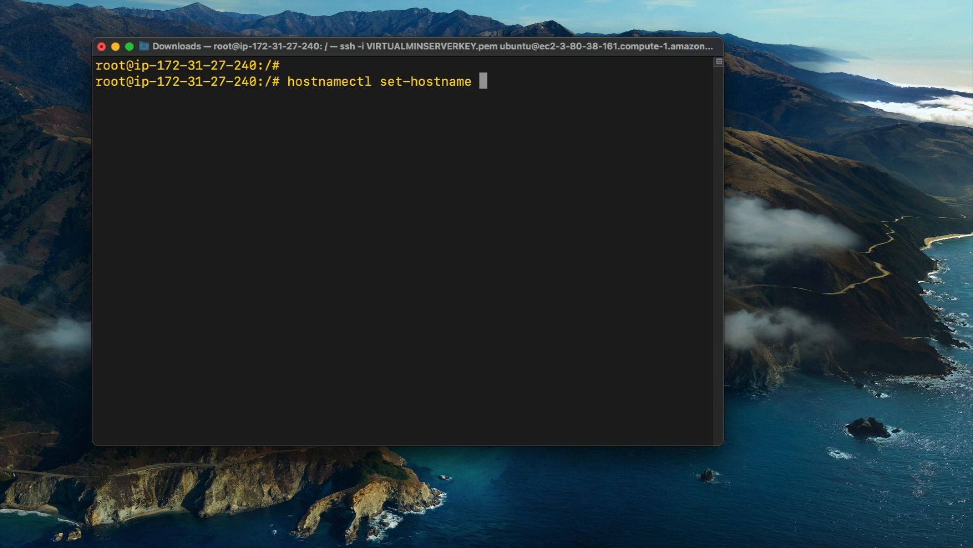
pyautogui.write('v')
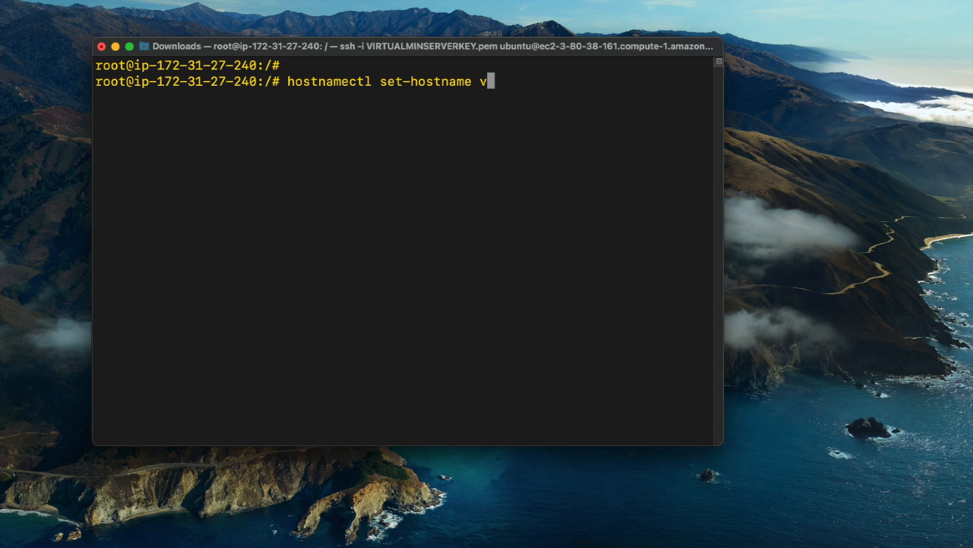
pyautogui.write('irt')
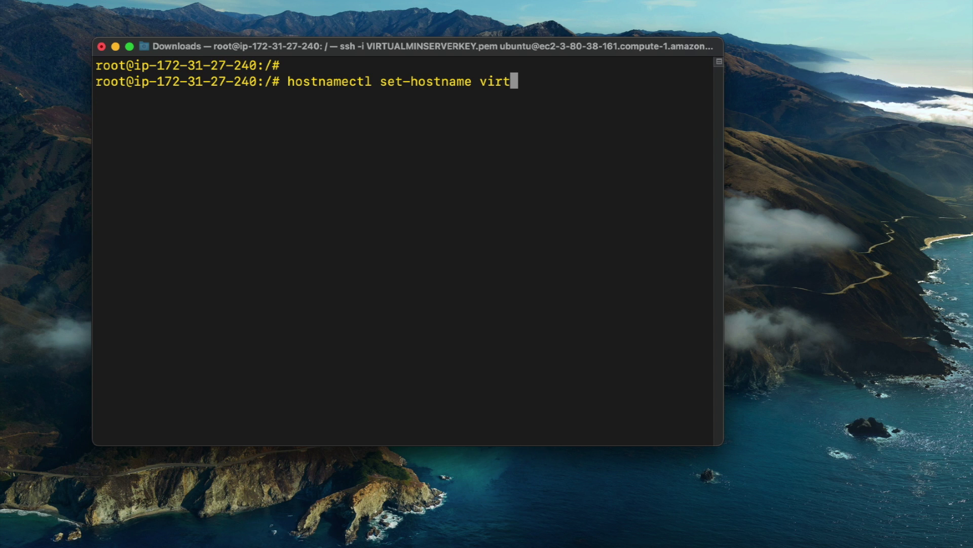
pyautogui.write('ualmin-w')
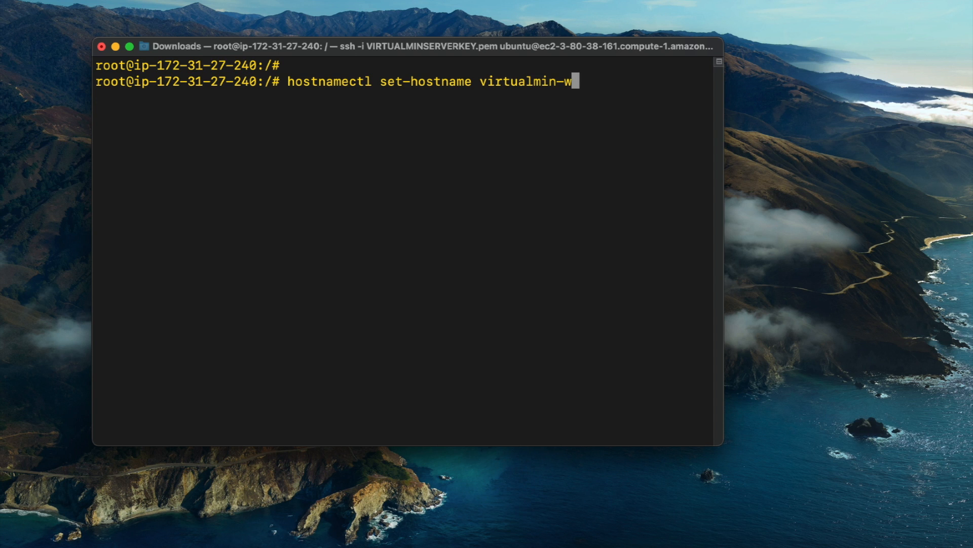
pyautogui.write('ebserver')
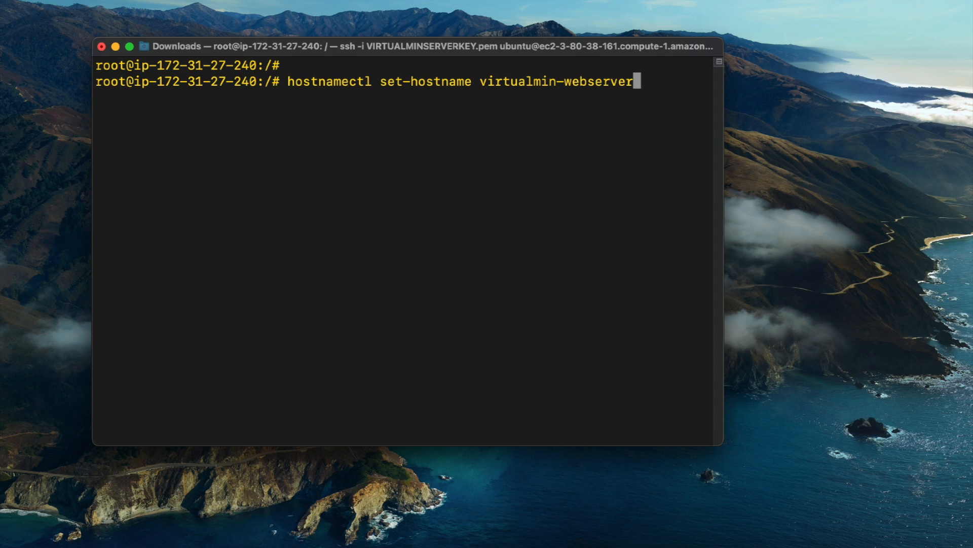
pyautogui.press('Return')
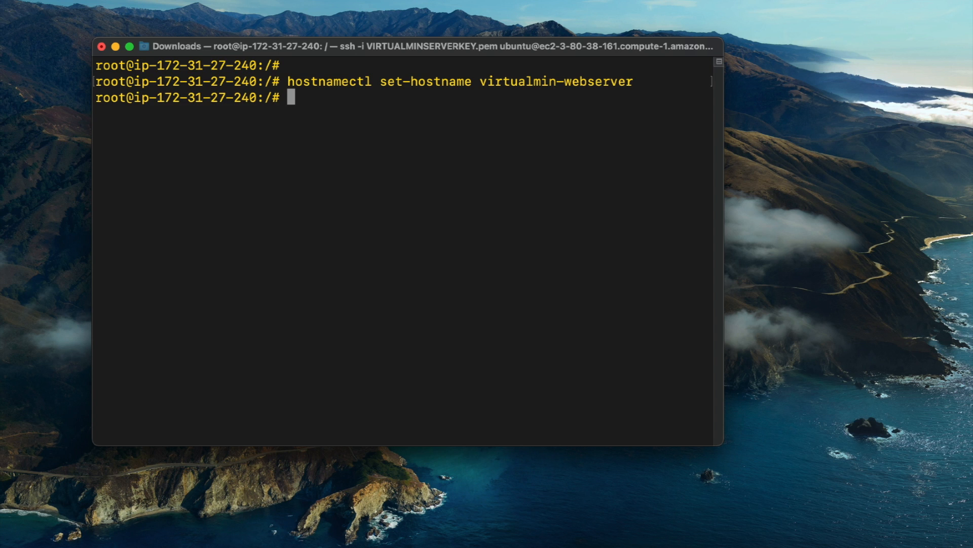
# Step: Start the nano command to edit /etc/hosts
pyautogui.write('nano /e')
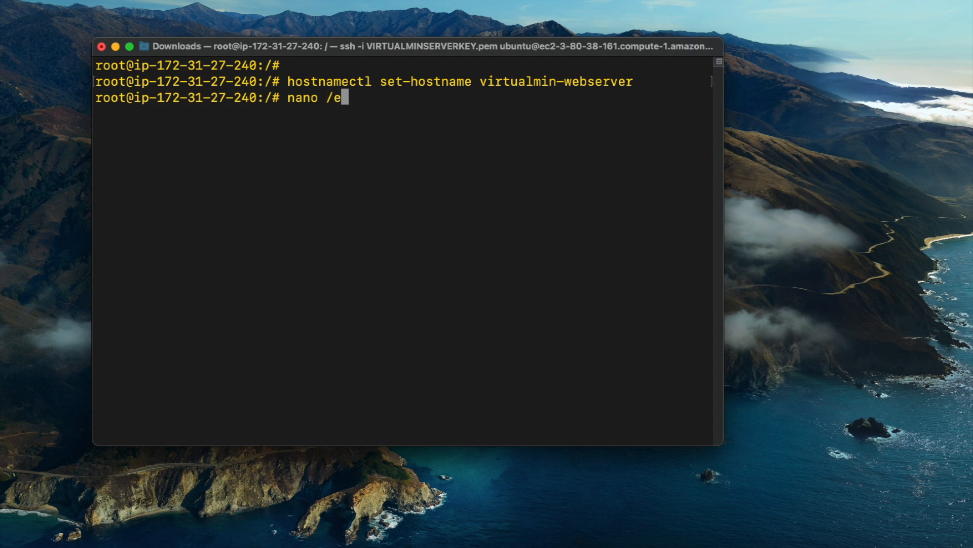
pyautogui.write('tc/hosts')
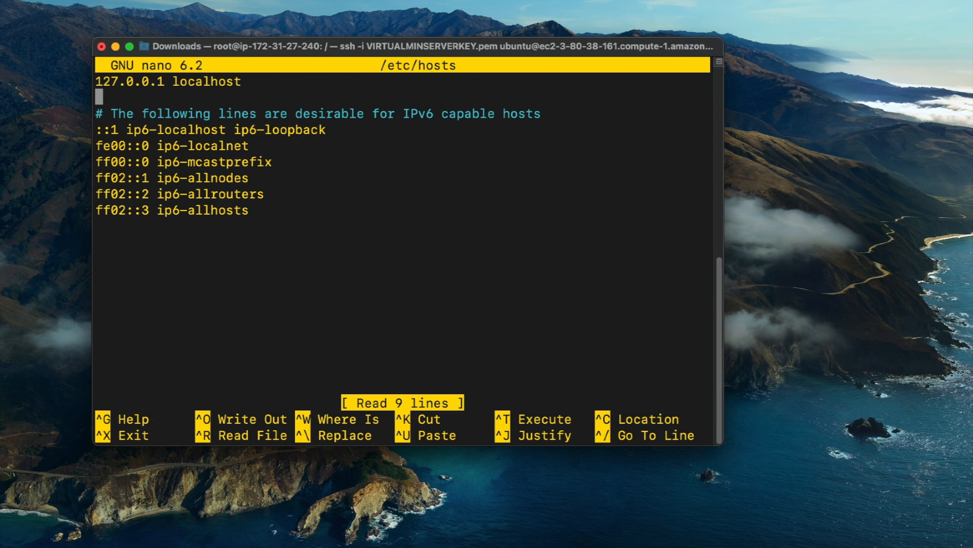
# Step: Add a 127.0.0.1 line for virtualmin-webserver.billysoftwebservices.com with alias, then save and exit nano
pyautogui.write('127.0.0.1')
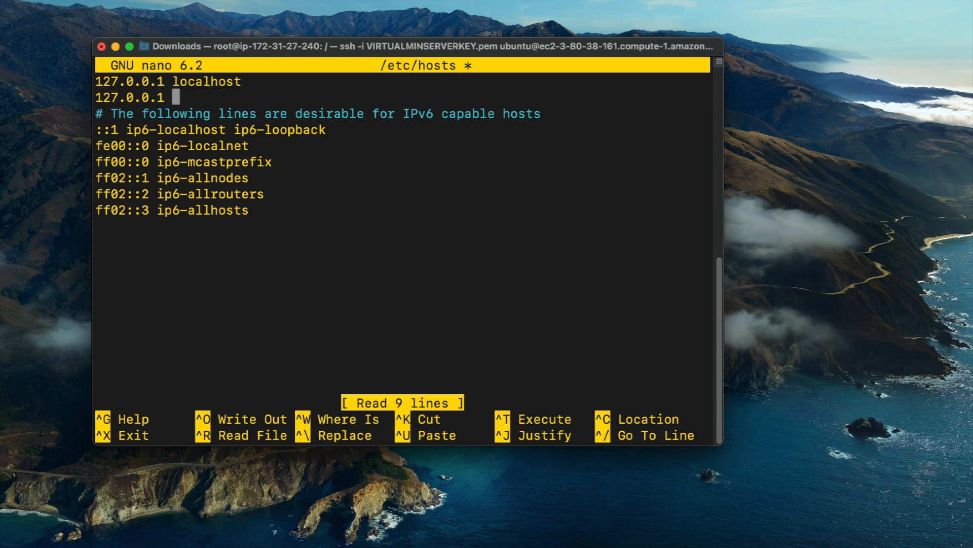
pyautogui.write('virtualmin-webserver')
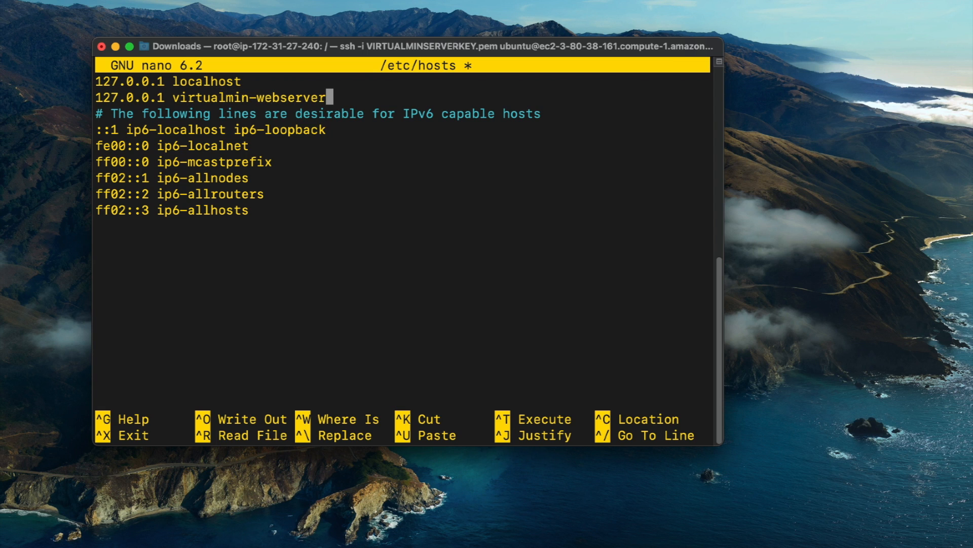
pyautogui.write('.billysoftwebser')
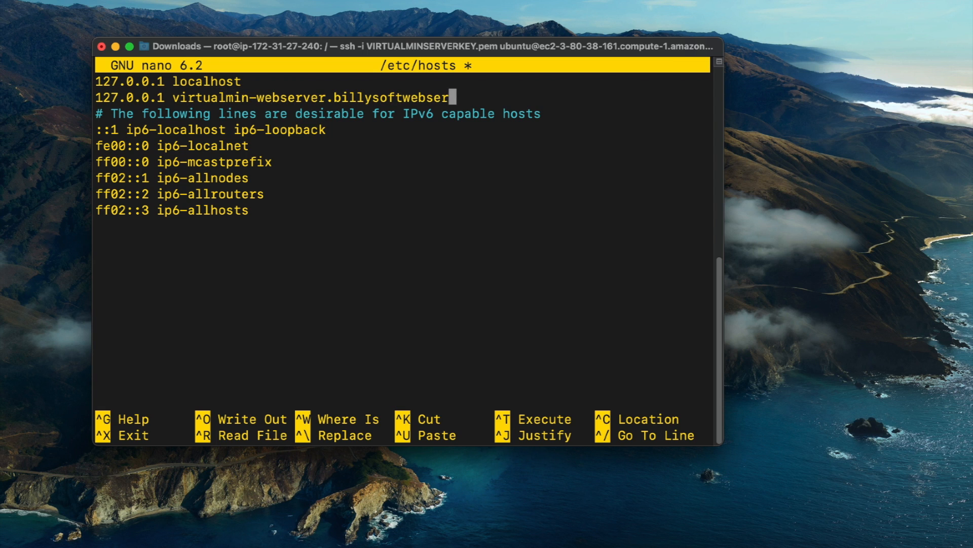
pyautogui.write('vices.com virtualmin-')
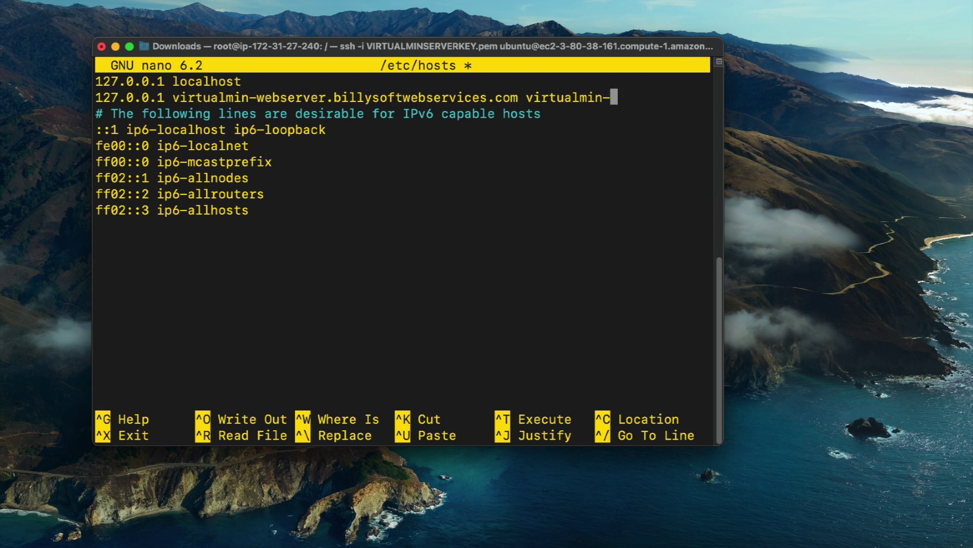
pyautogui.press('ctrl+x')
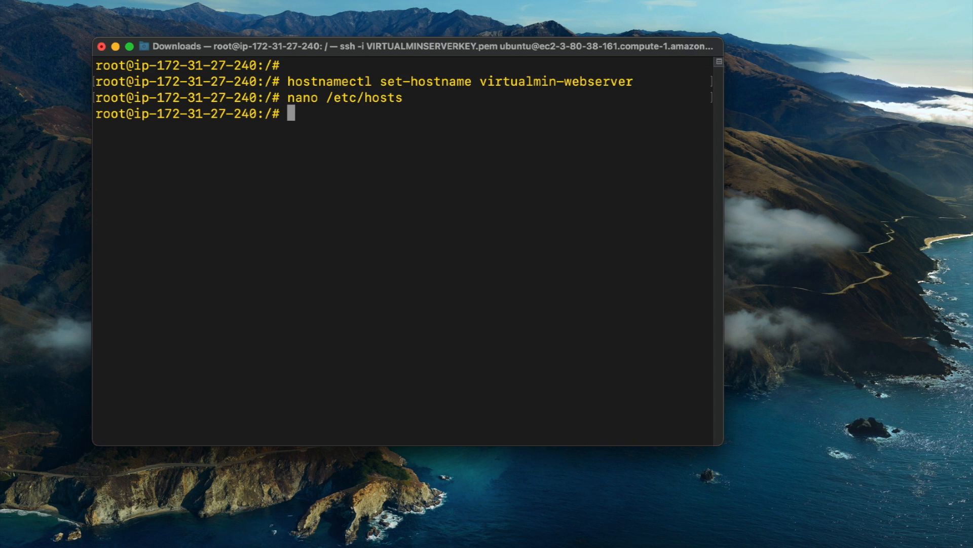
# Step: Open /etc/cloud/cloud.cfg in nano, correcting the doubled slash in the path
pyautogui.write('nan')
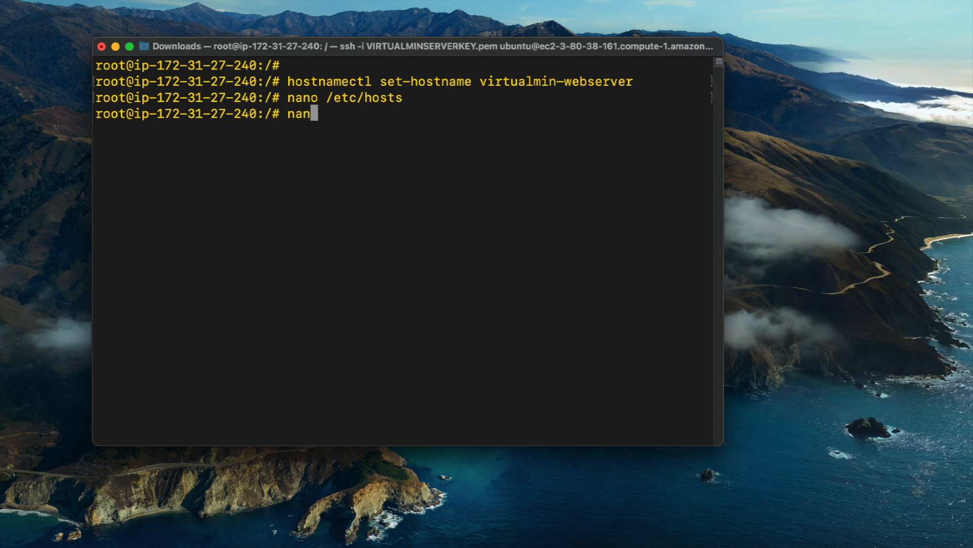
pyautogui.write('o /etc')
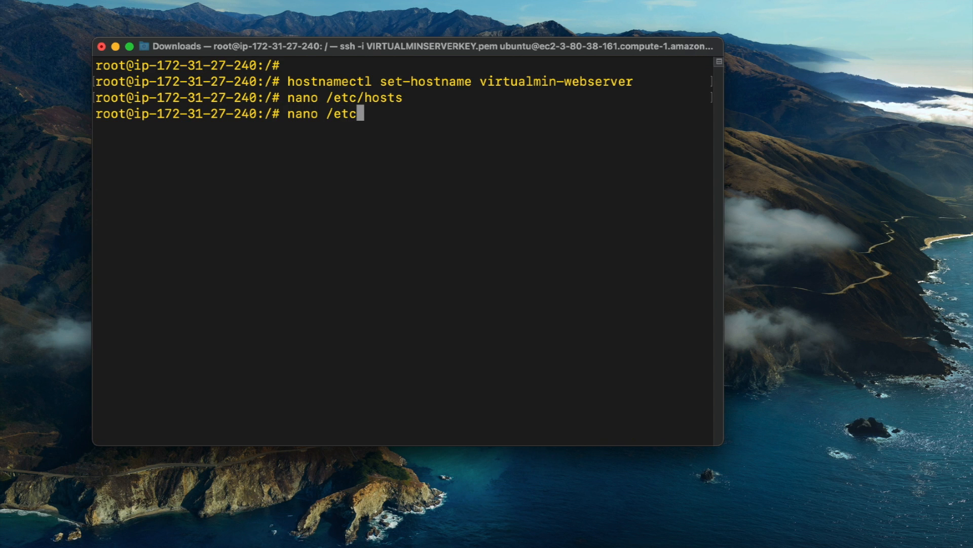
pyautogui.write('cloud/')
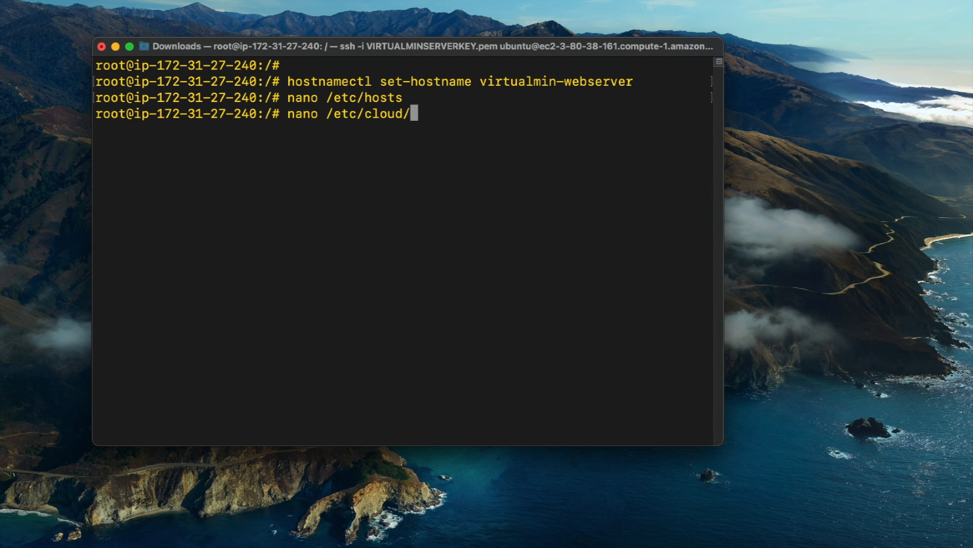
pyautogui.press('backspace')
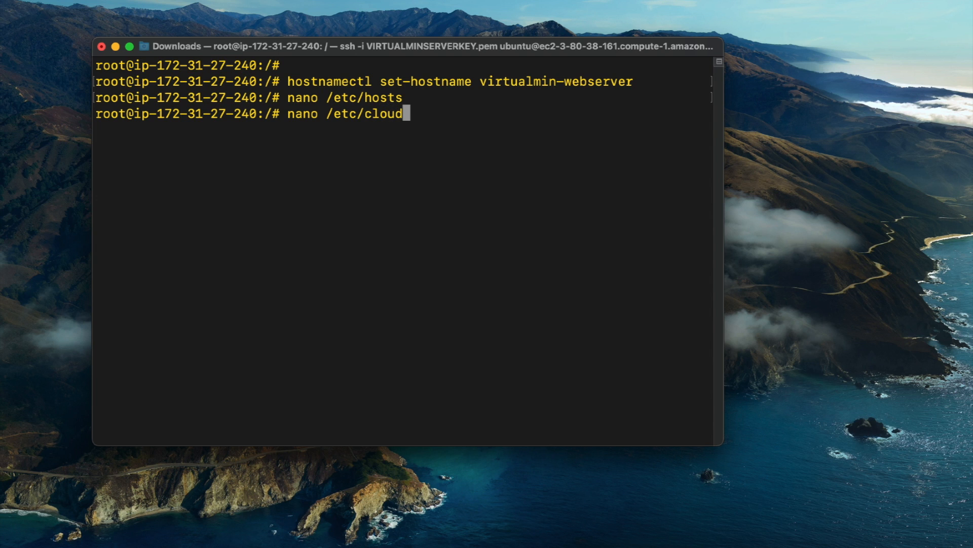
pyautogui.write('/clo')
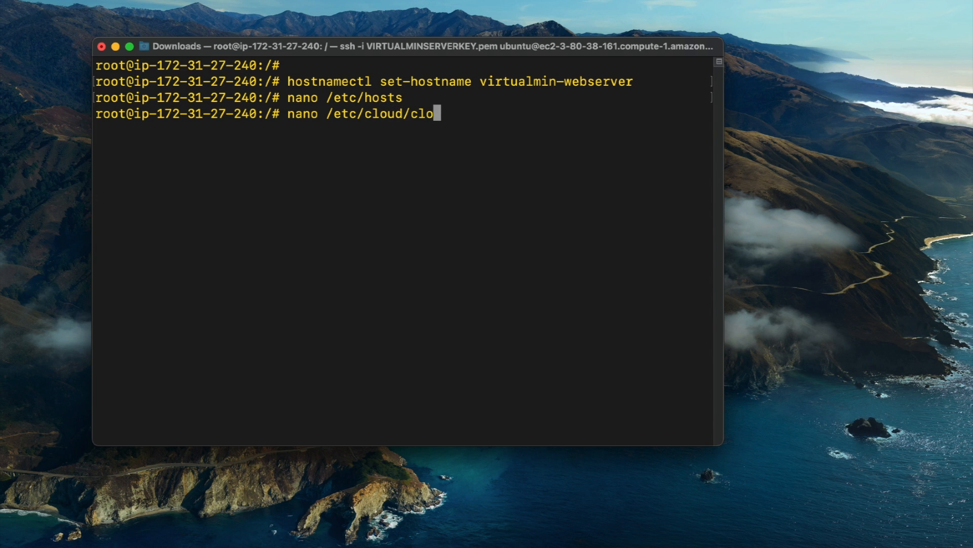
pyautogui.press('Return')
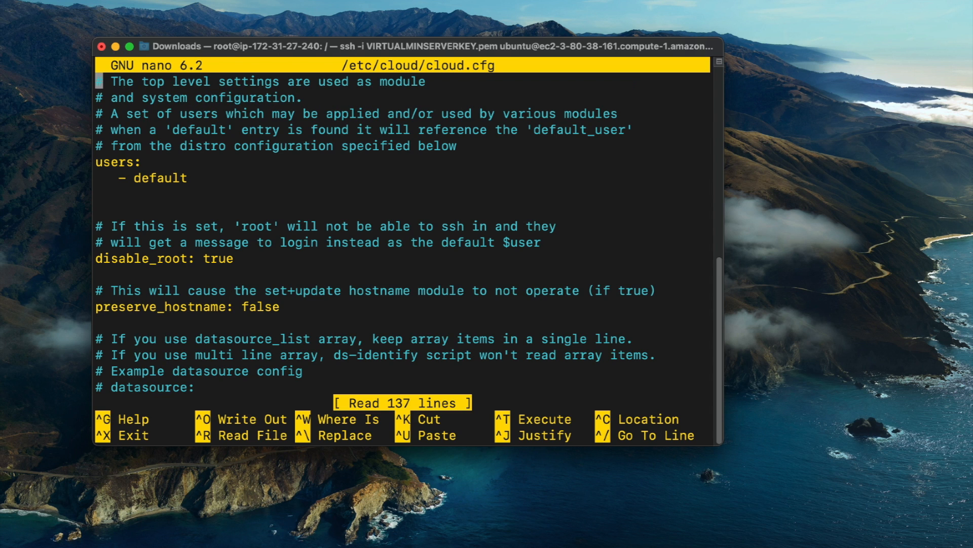
# Step: Change preserve_hostname from false to true and save cloud.cfg
pyautogui.press('Down')
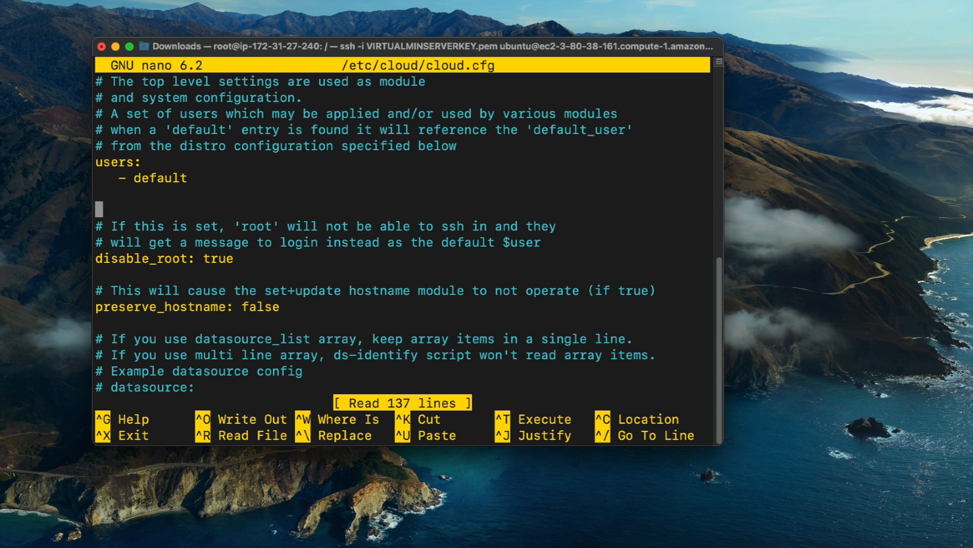
pyautogui.press('Down')
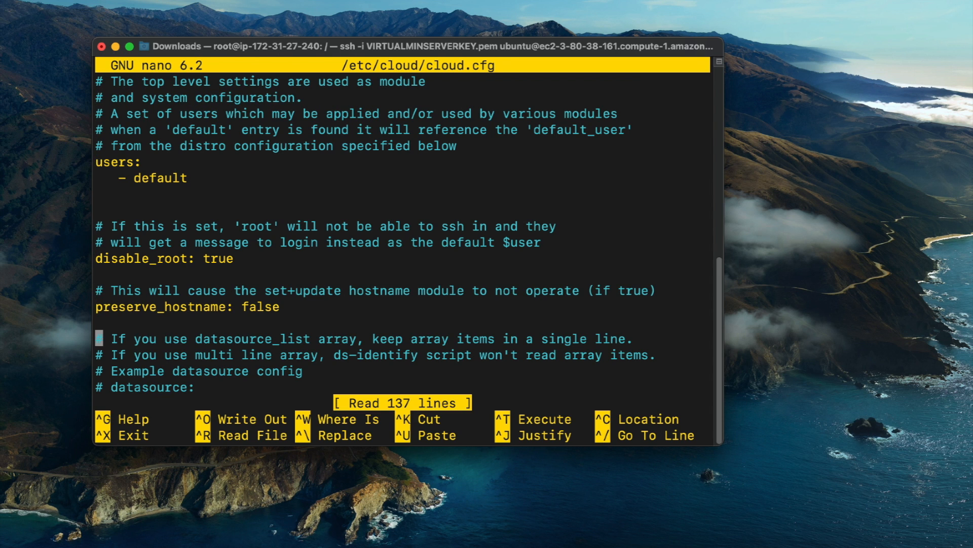
pyautogui.press('backspace')
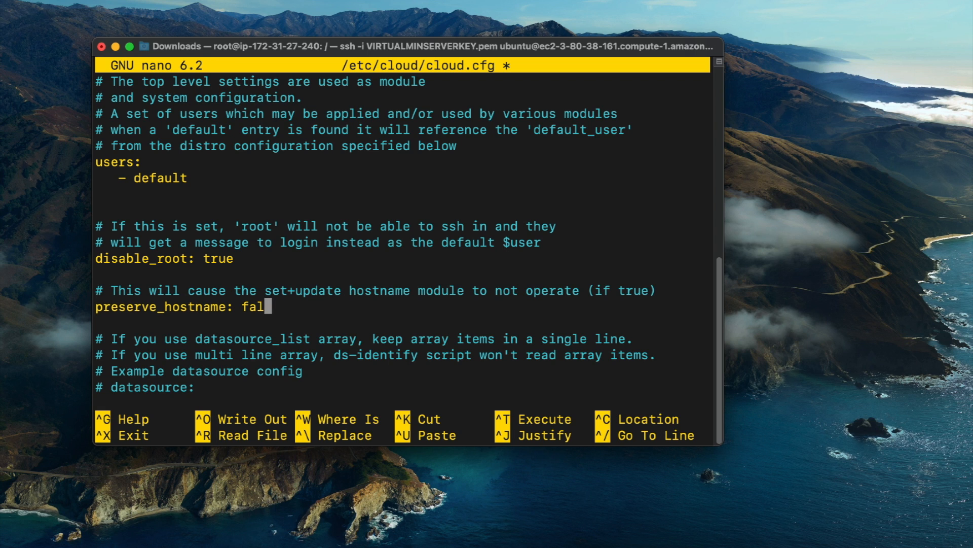
pyautogui.press('Backspace')
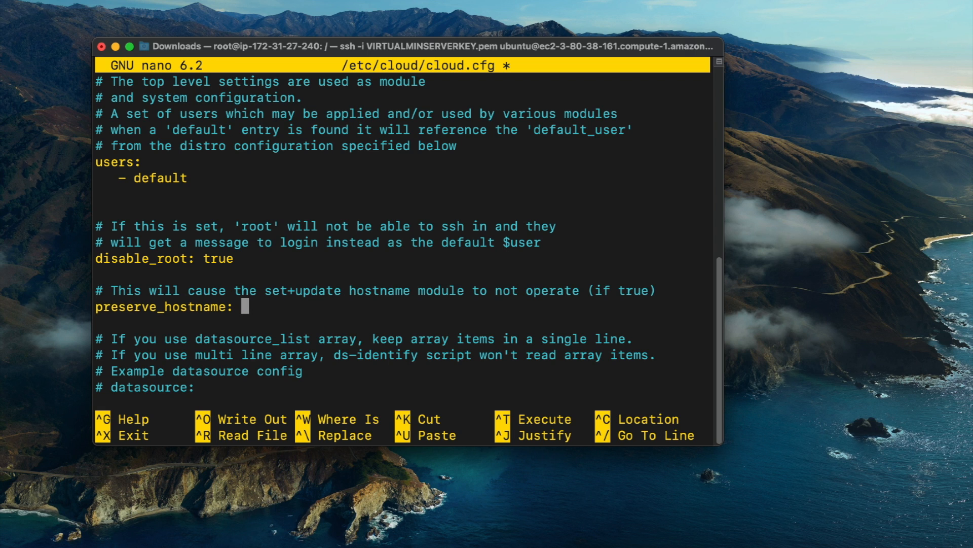
pyautogui.write('true')
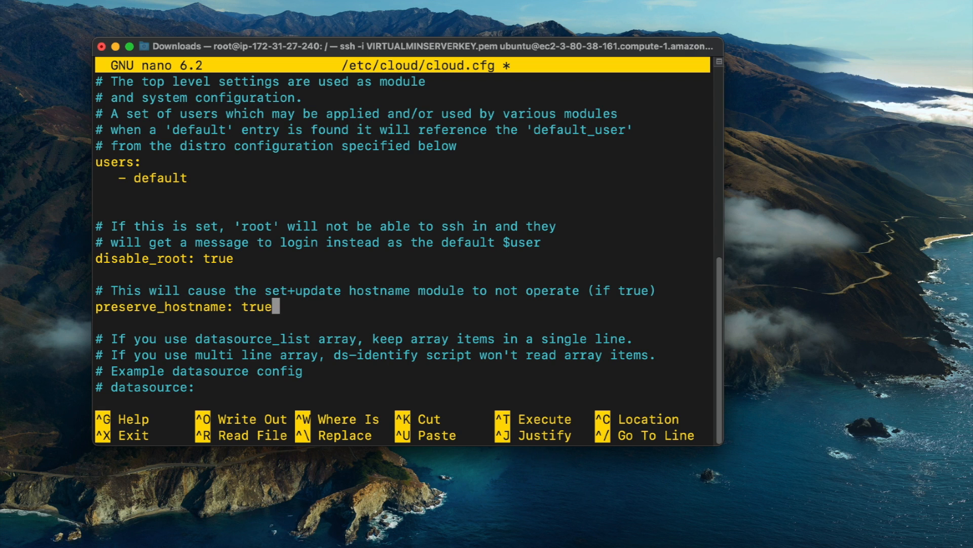
pyautogui.press('ctrl+o')
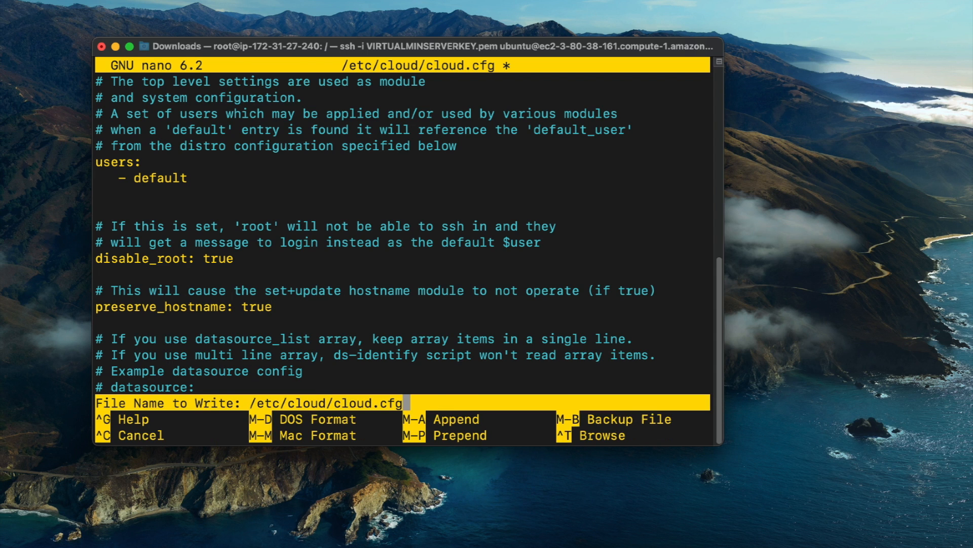
pyautogui.press('Return')
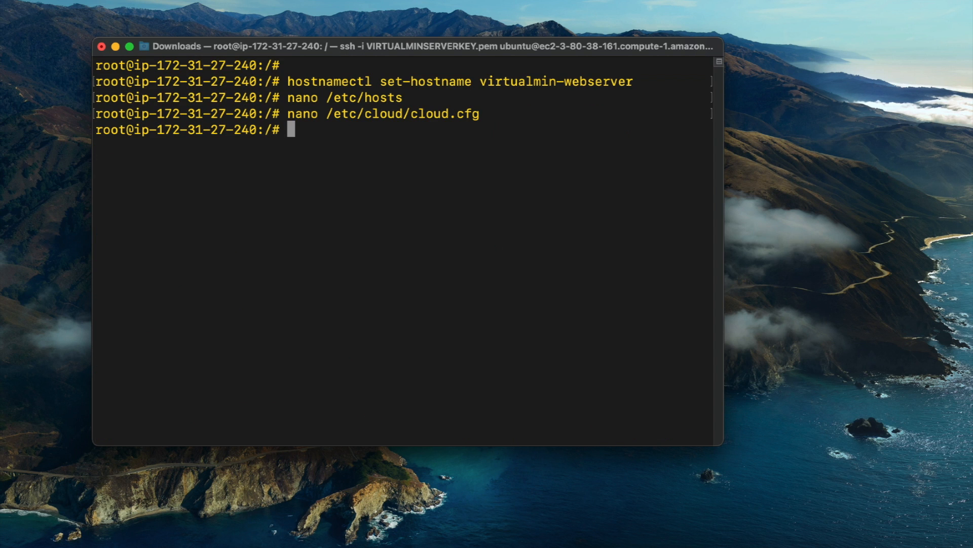
# Step: Reboot the server so the new hostname takes effect
pyautogui.write('reb')
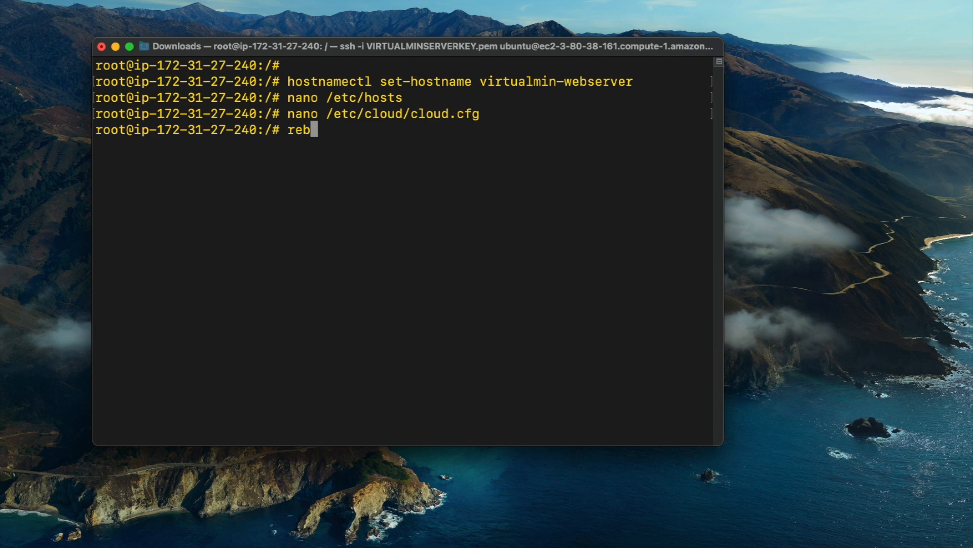
pyautogui.write('oot')
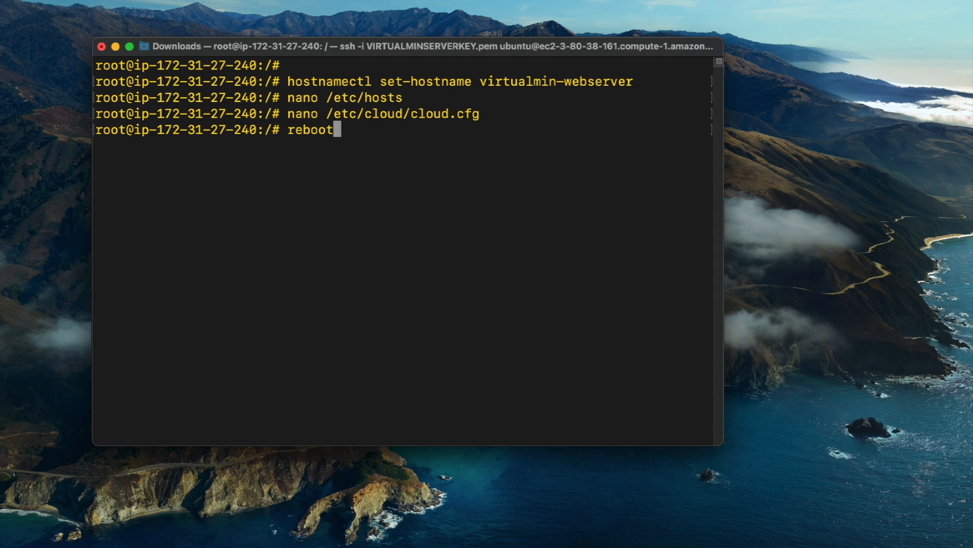
pyautogui.press('Return')
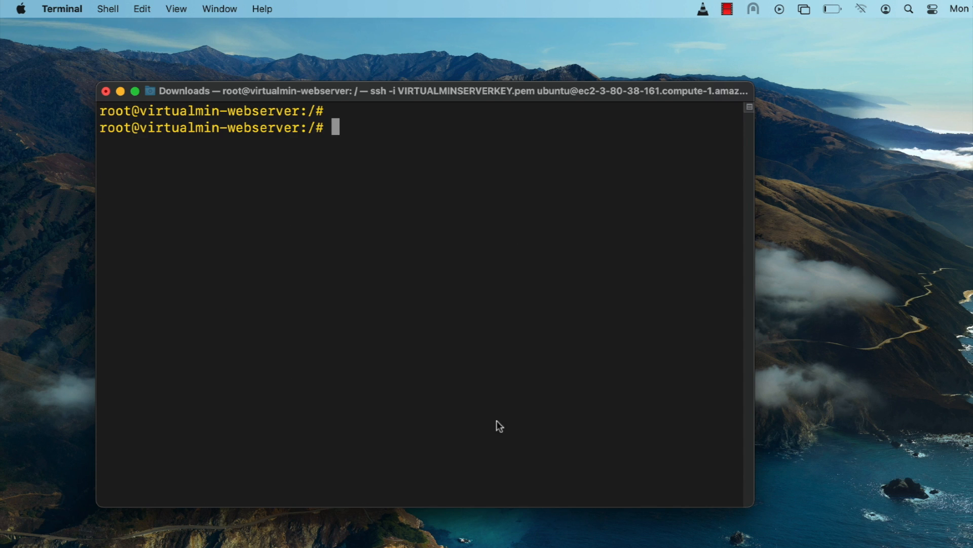
# Step: Paste and run the wget command downloading install.sh, then list it with ls -l
pyautogui.rightClick(378, 204)
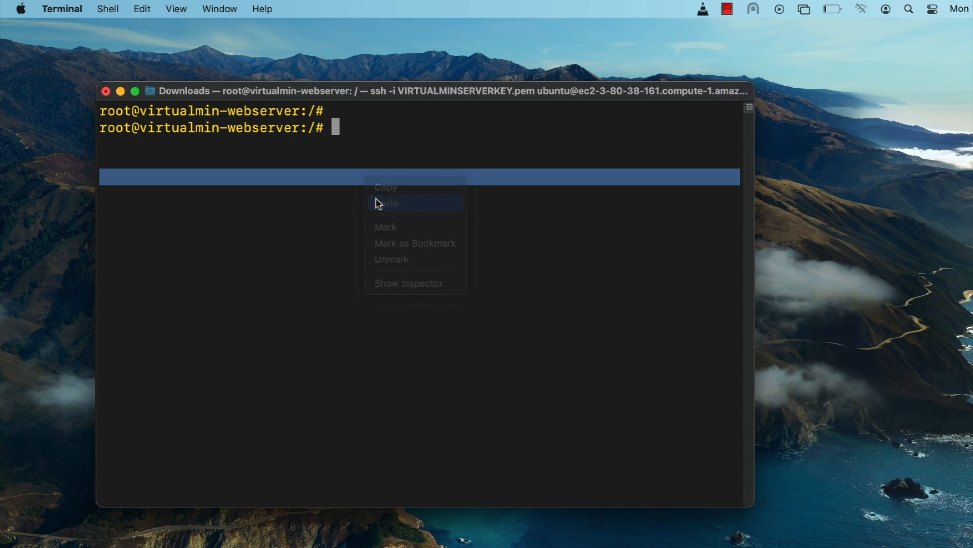
pyautogui.click(387, 202)
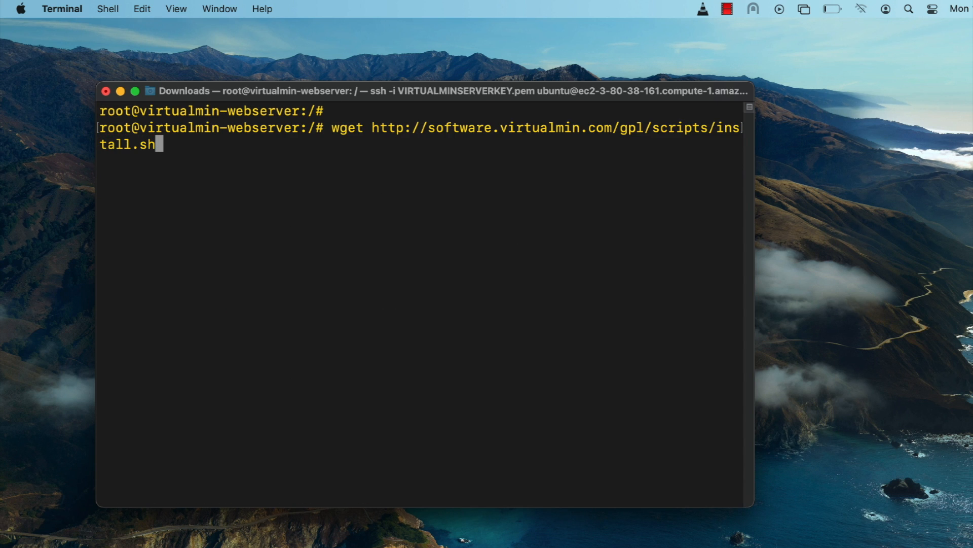
pyautogui.press('Return')
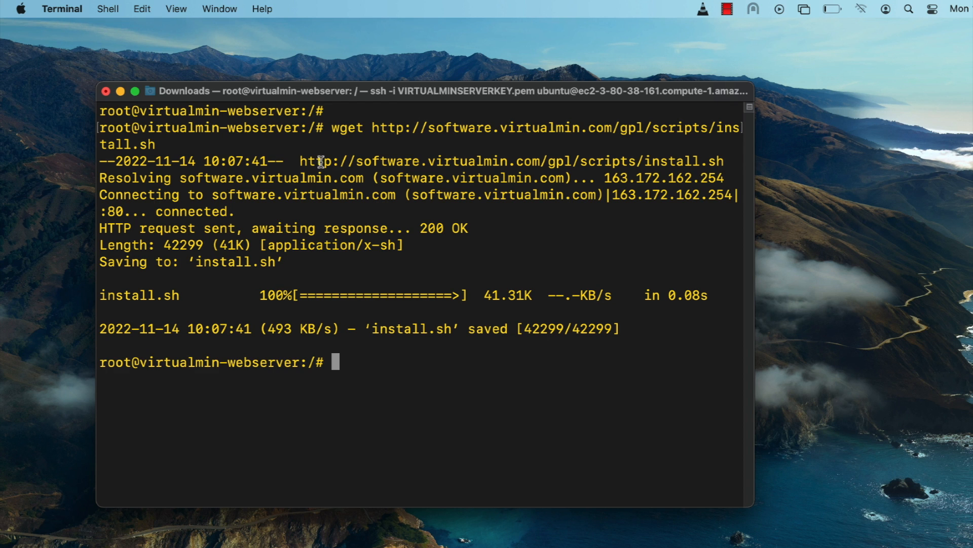
pyautogui.write('ls -l')
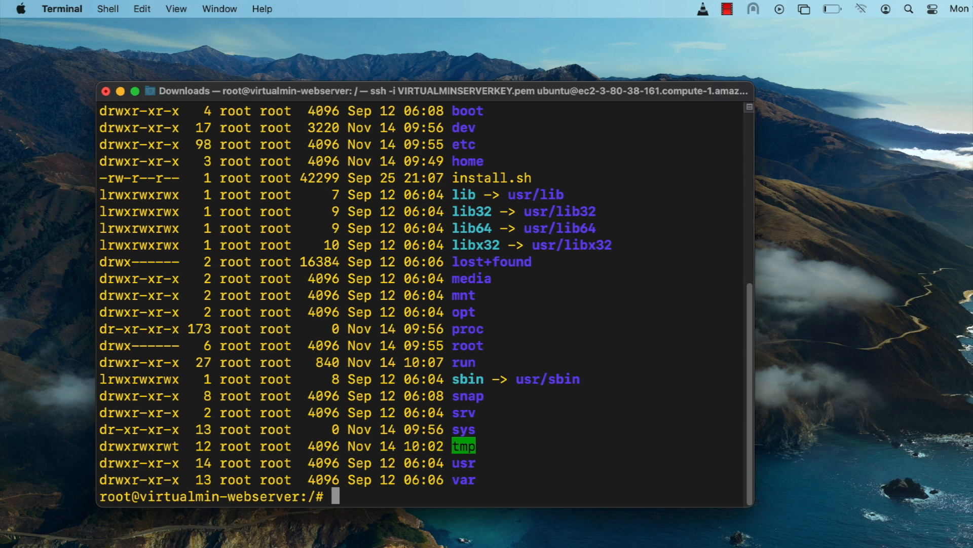
# Step: Make install.sh executable with chmod a+x and clear the terminal
pyautogui.write('chmod')
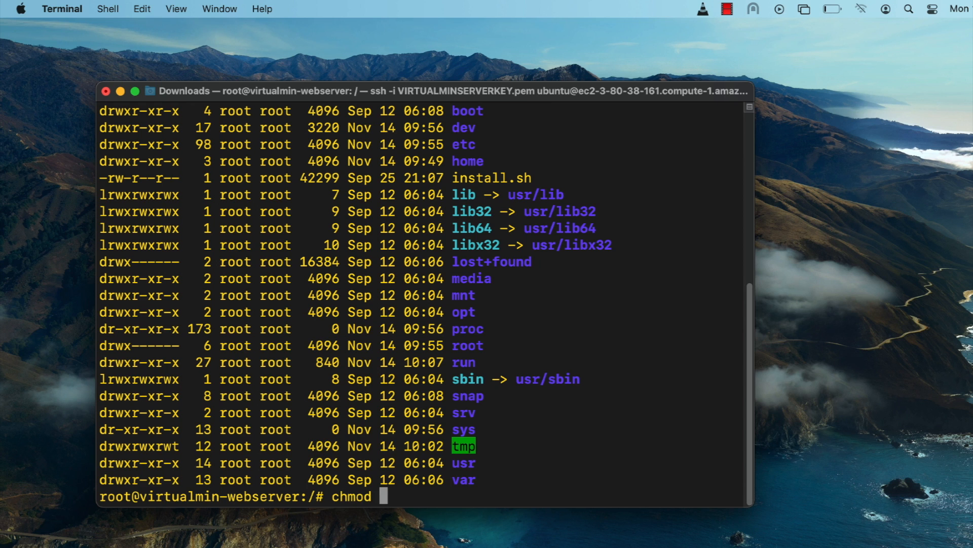
pyautogui.write('a+x')
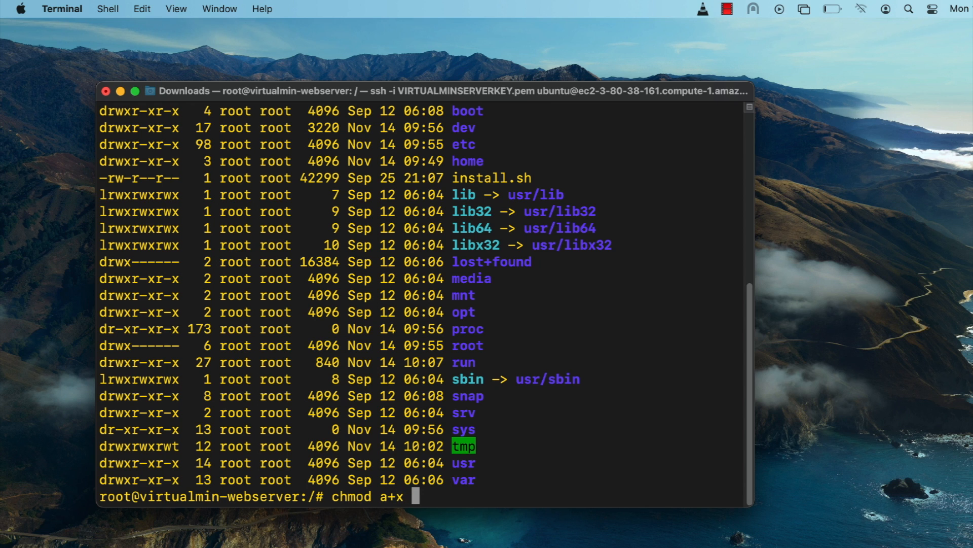
pyautogui.write('install.sh')
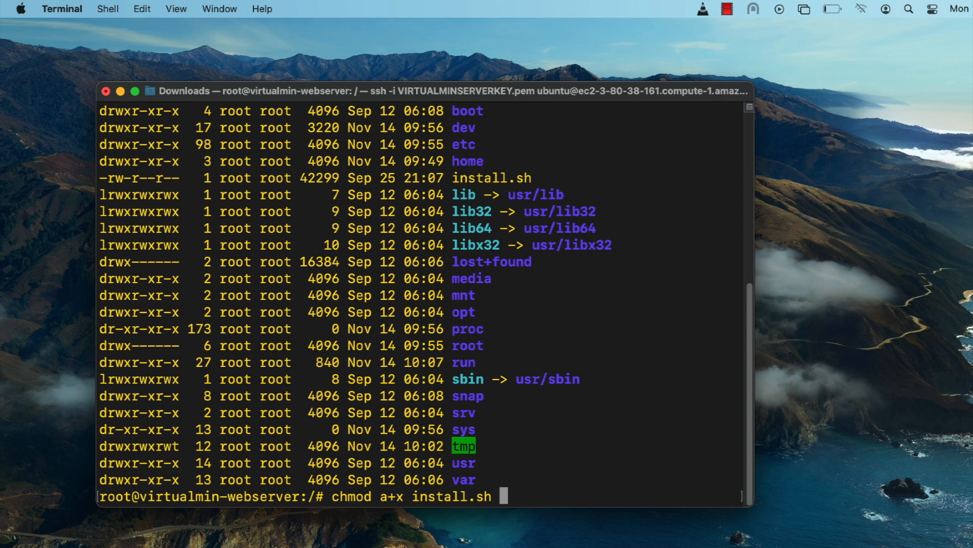
pyautogui.press('Return')
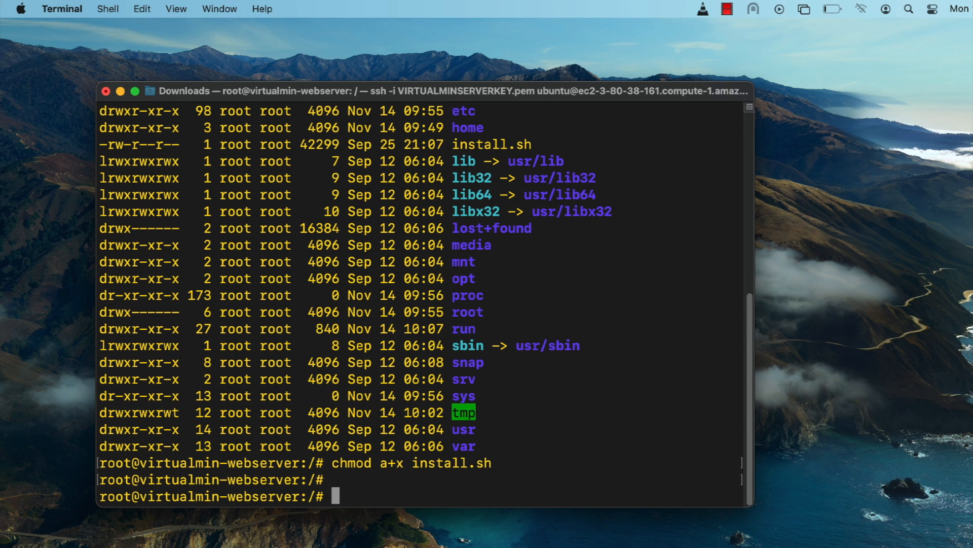
pyautogui.write('clear')
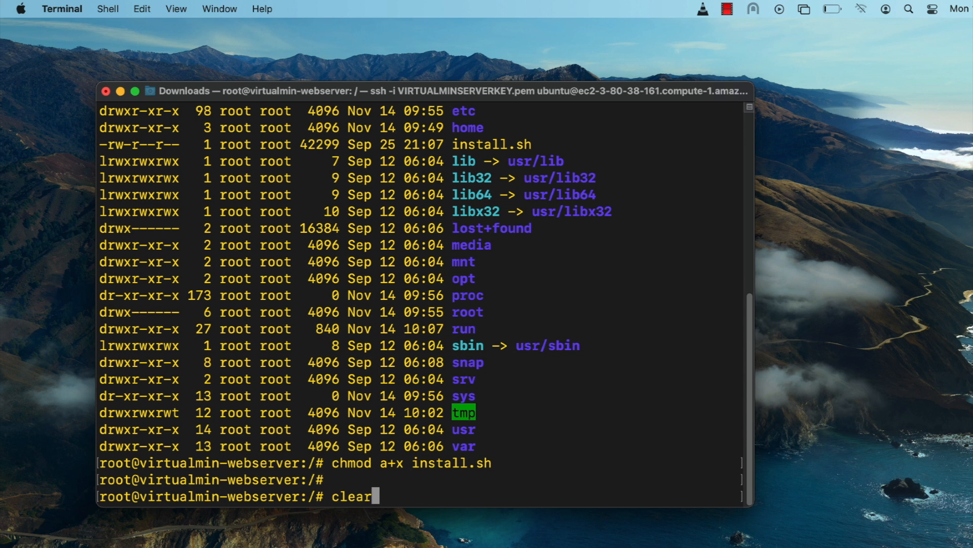
pyautogui.press('Return')
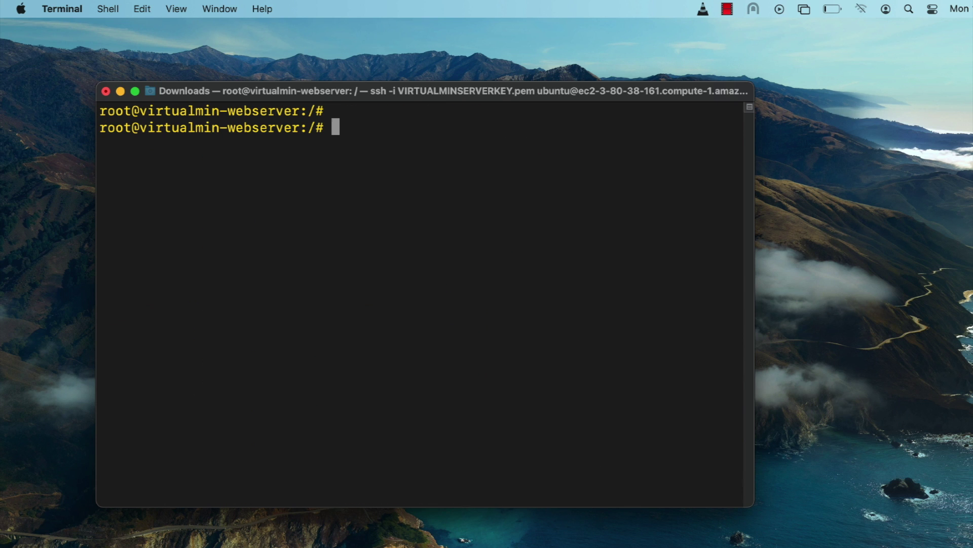
# Step: Run sudo ./install.sh and let the Virtualmin installer proceed through its phases
pyautogui.write('sudo ./install.sh')
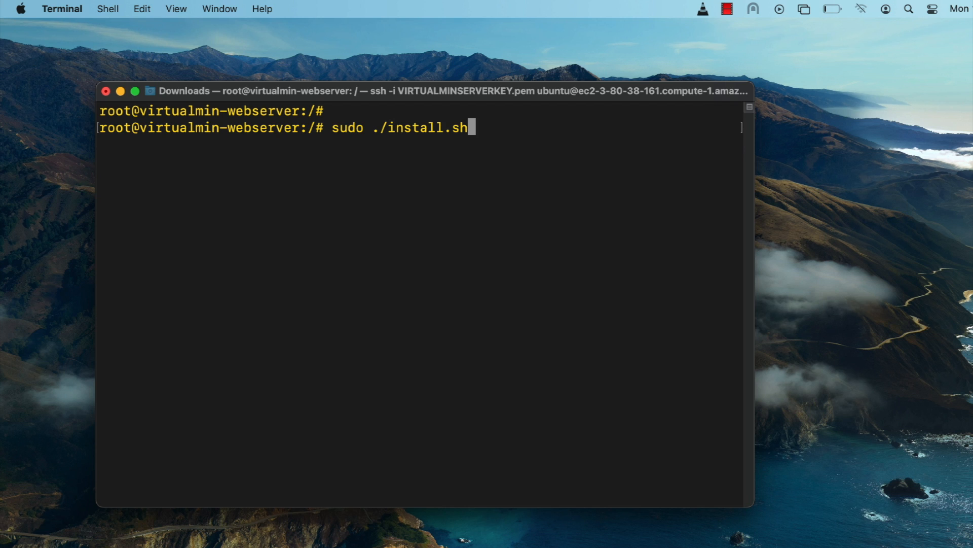
pyautogui.press('Return')
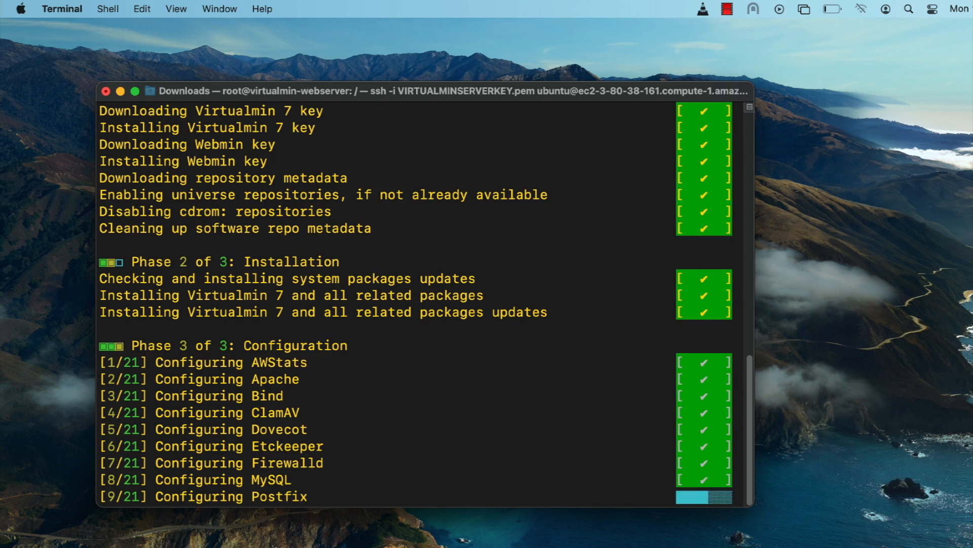
pyautogui.scroll(-3)
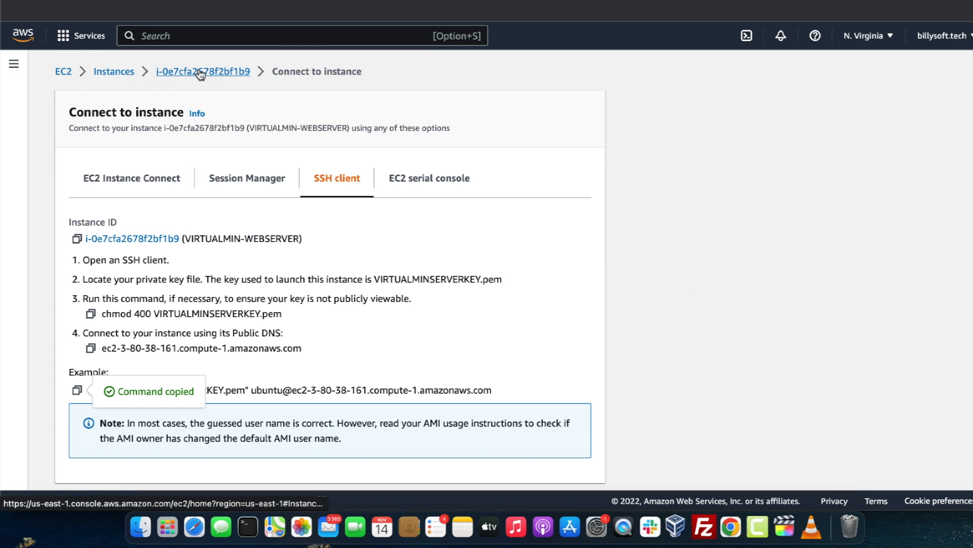
# Step: Go to the instance's Security tab and begin editing the launch-wizard-4 inbound rules
pyautogui.click(202, 71)
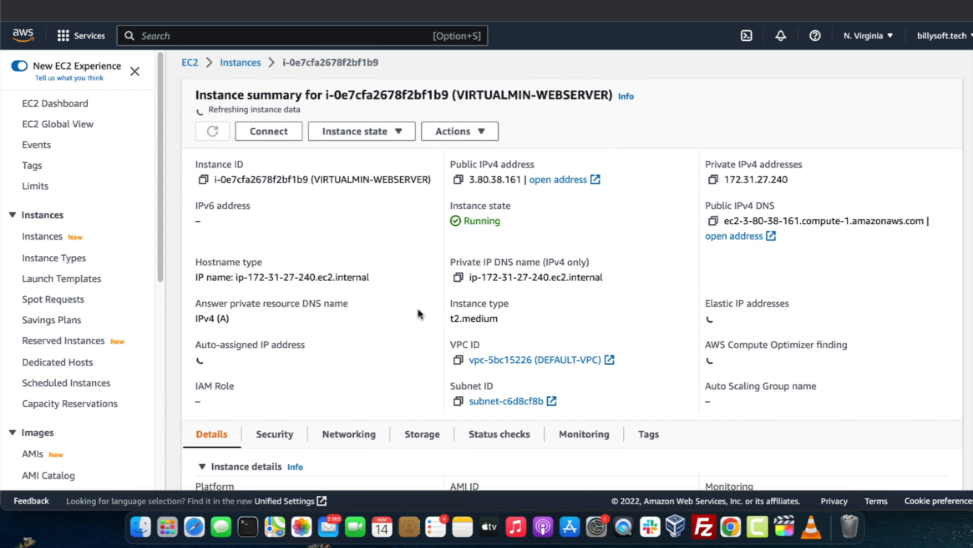
pyautogui.click(274, 433)
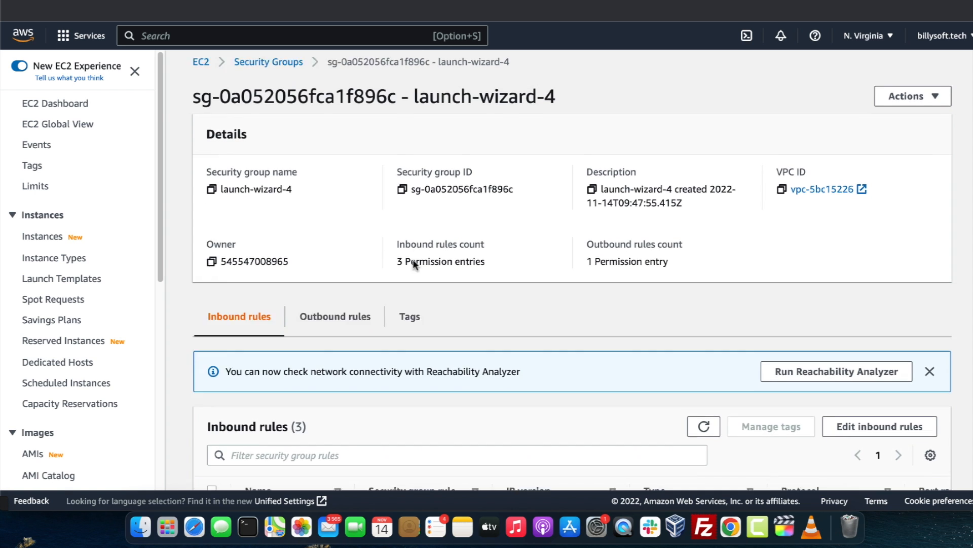
pyautogui.click(880, 426)
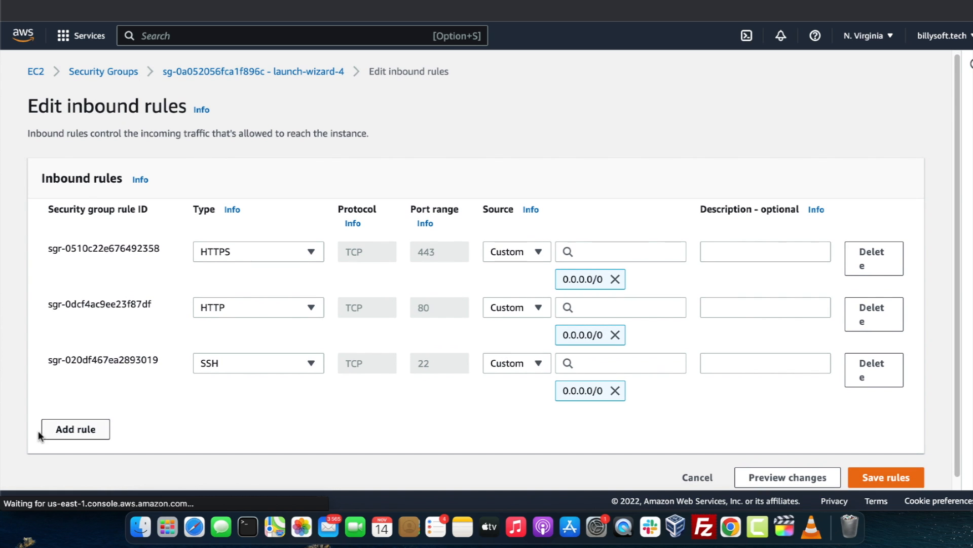
# Step: Add a Custom TCP inbound rule for port 10000 from anywhere and save the rules
pyautogui.click(75, 429)
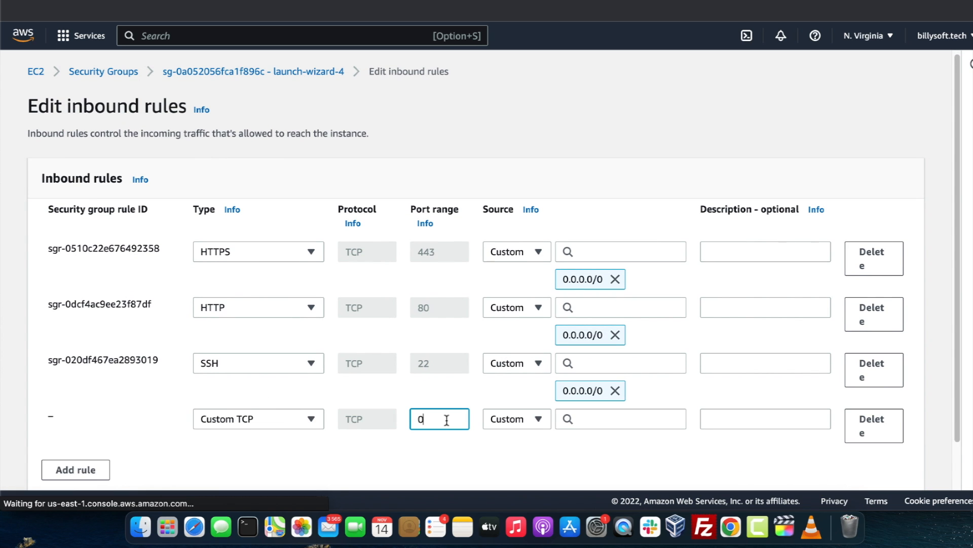
pyautogui.write('10')
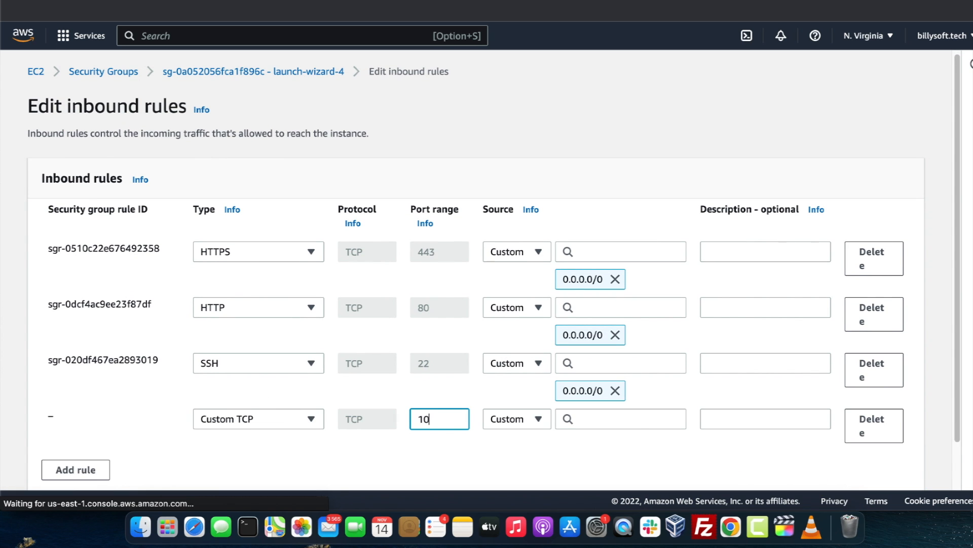
pyautogui.write('000')
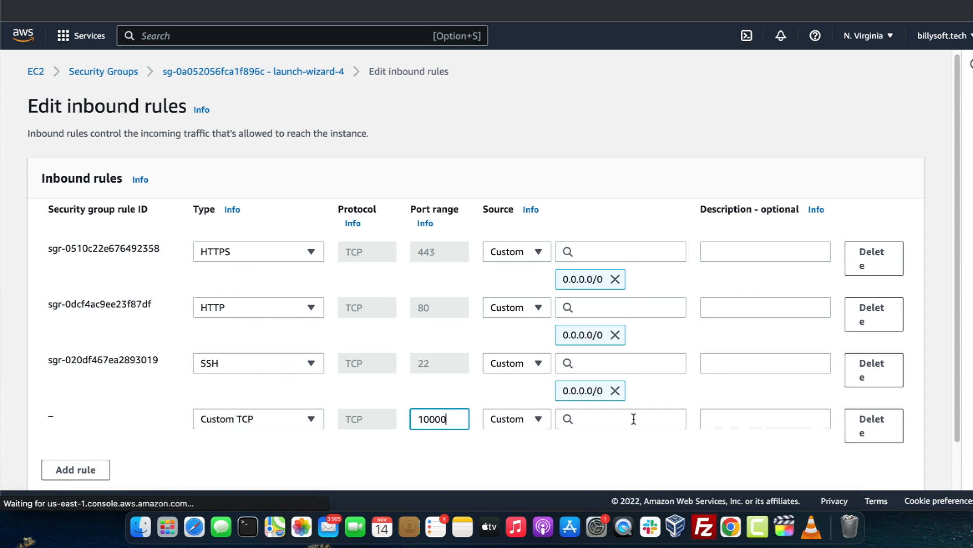
pyautogui.click(516, 419)
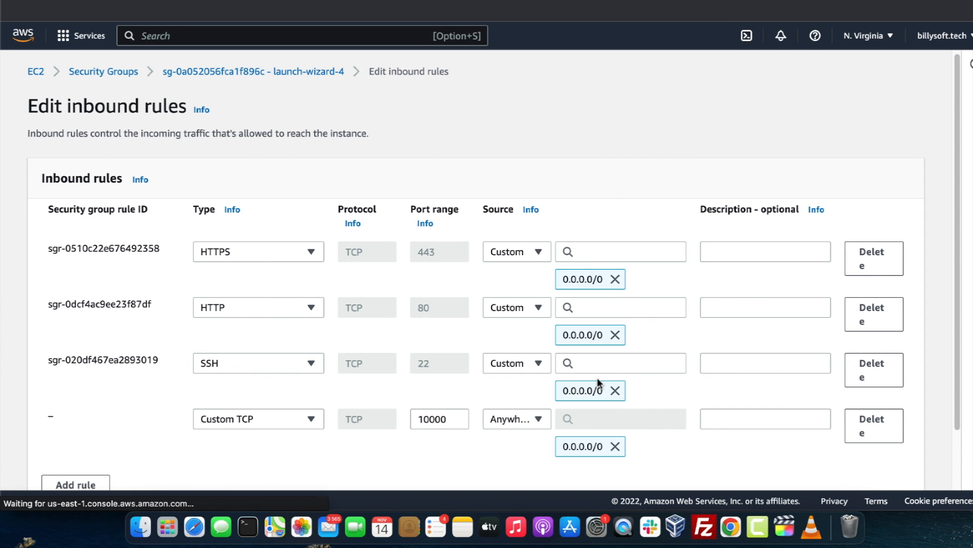
pyautogui.scroll(-3)
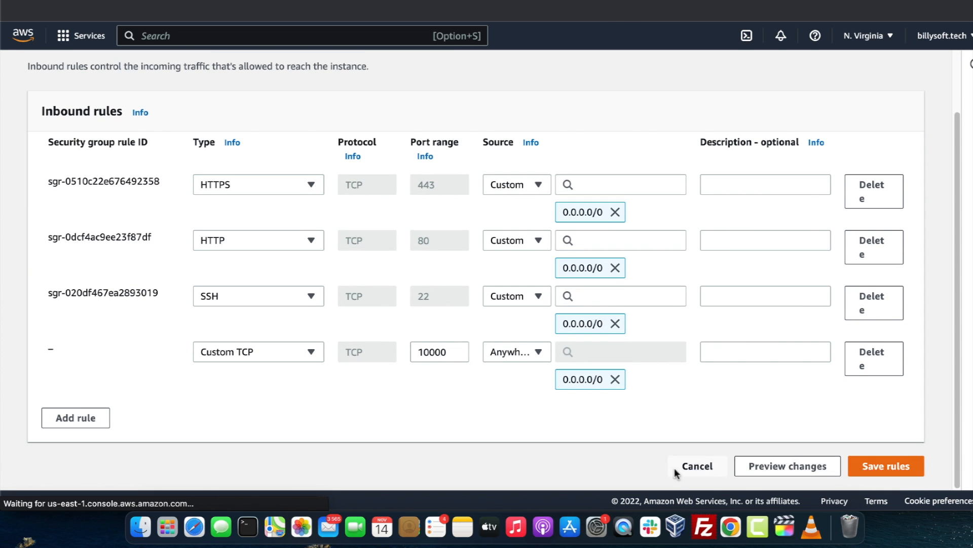
pyautogui.moveTo(922, 476)
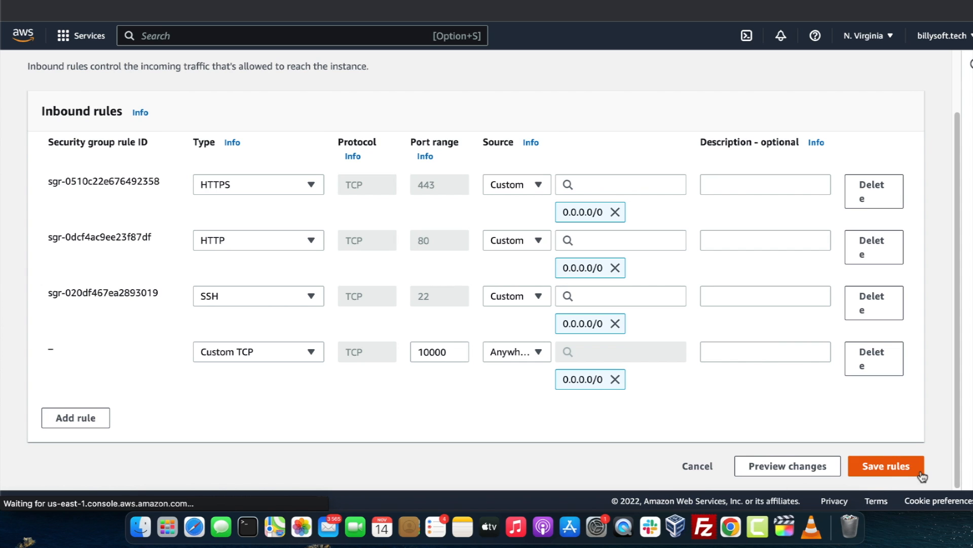
pyautogui.click(885, 466)
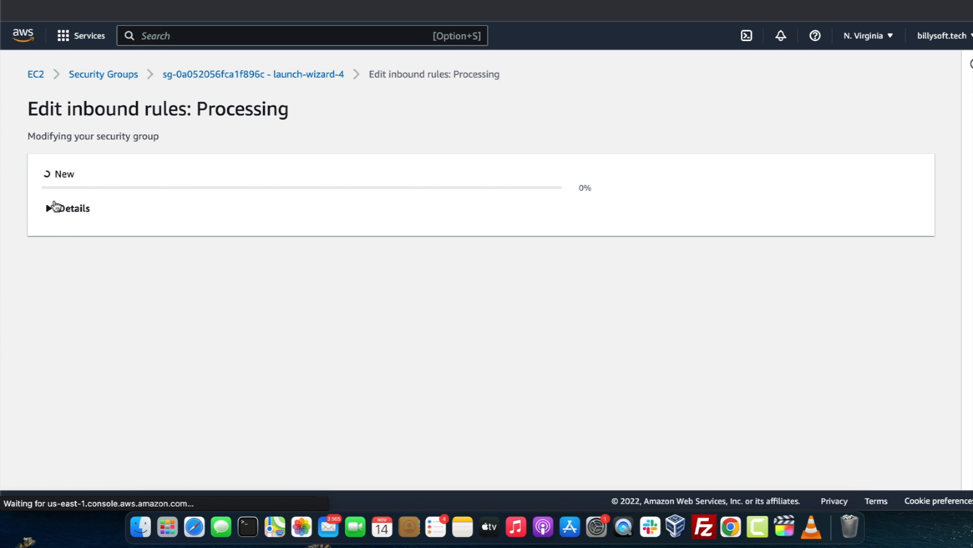
pyautogui.click(50, 208)
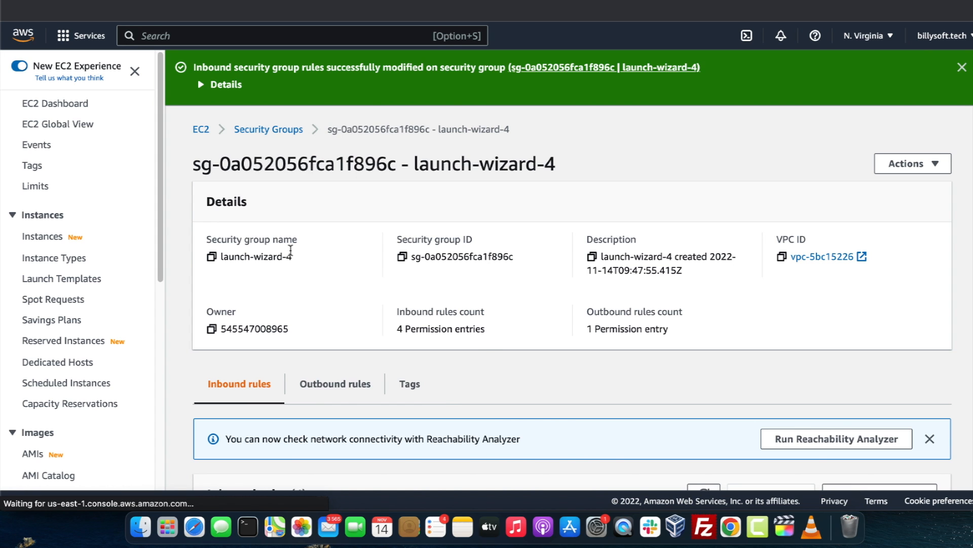
pyautogui.write('https://virtualmin-webserver.billysoft')
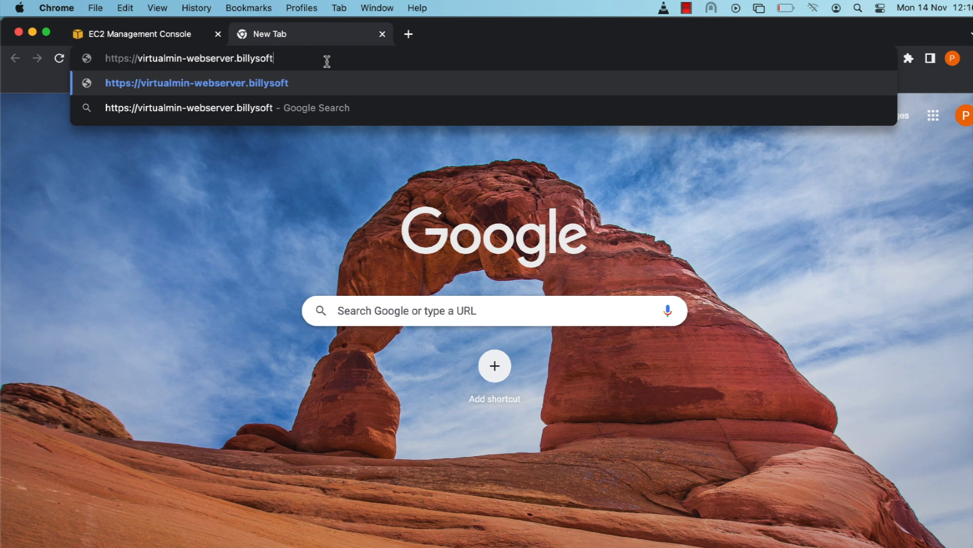
# Step: Load the server on port 10000 and proceed past the certificate warning to the Webmin login
pyautogui.write('webservices.co')
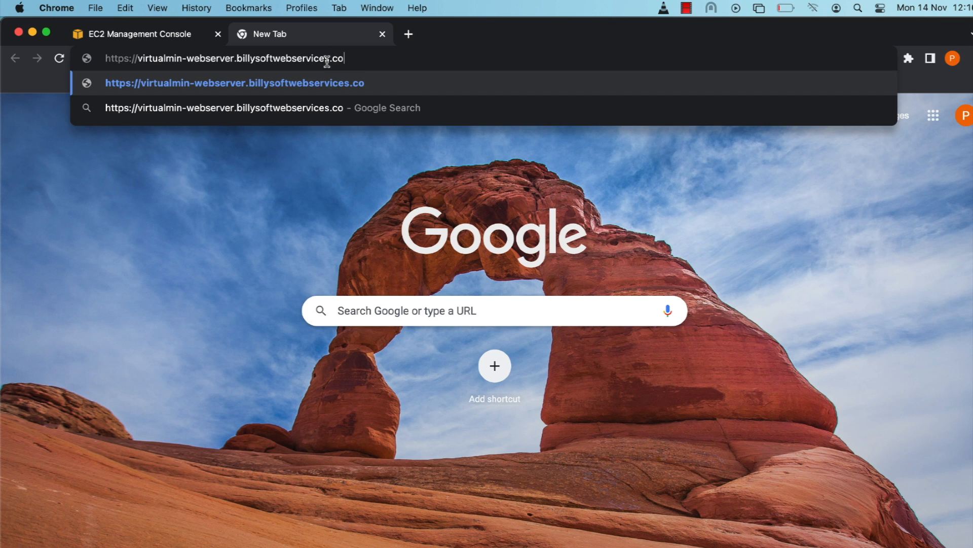
pyautogui.write('m:10000')
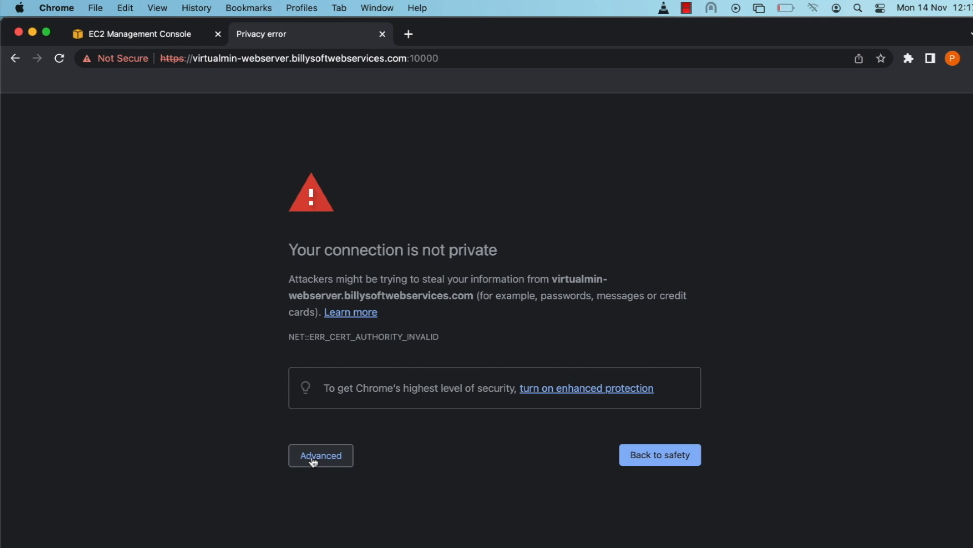
pyautogui.click(320, 455)
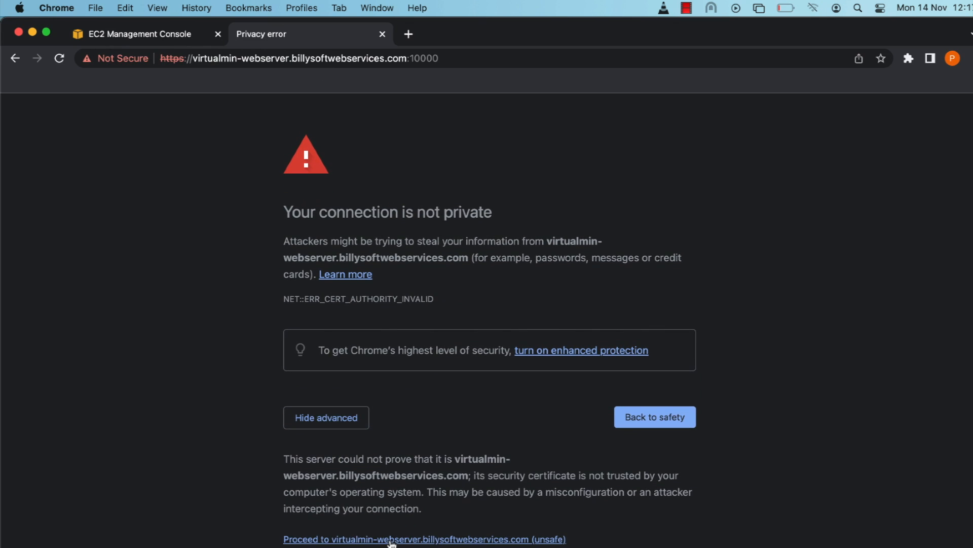
pyautogui.click(423, 538)
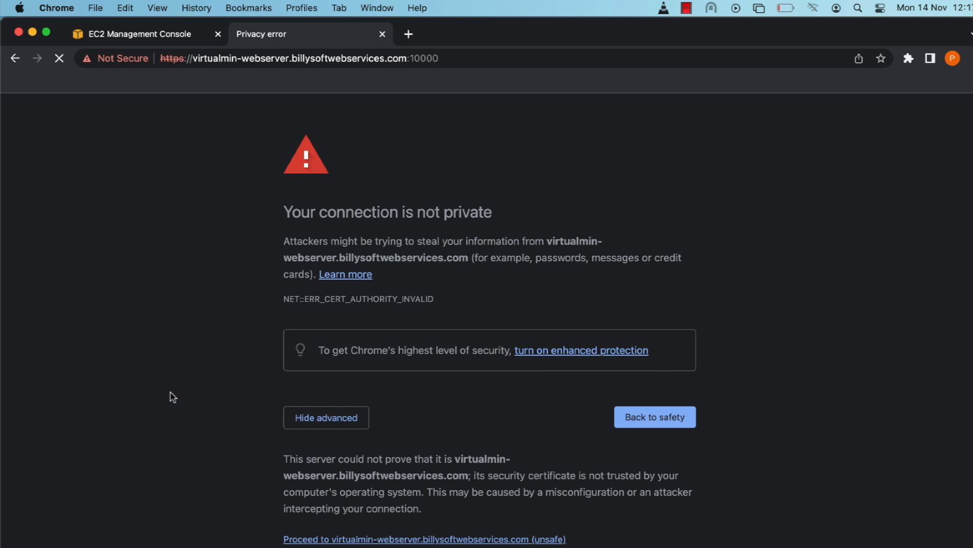
pyautogui.click(424, 538)
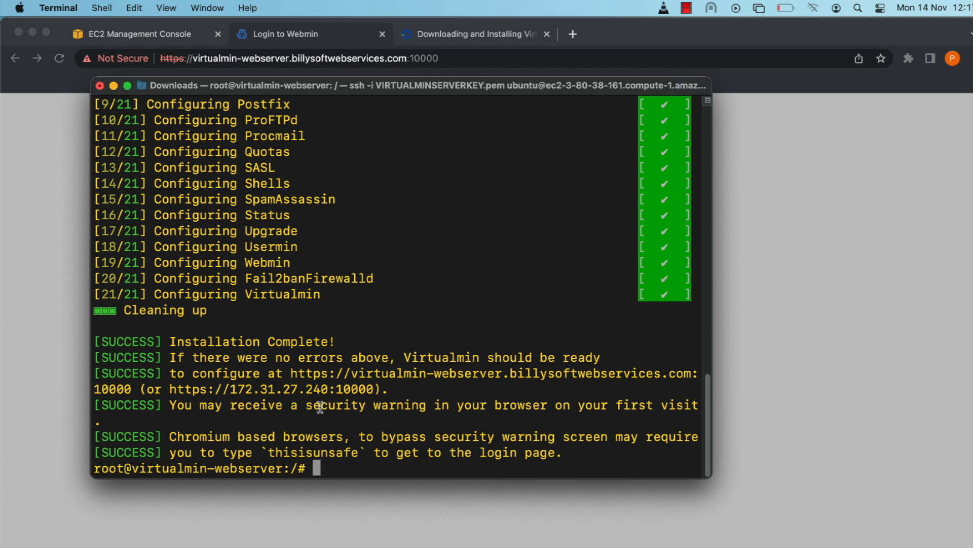
# Step: Change the root password with passwd, then focus the Webmin username field
pyautogui.write('p')
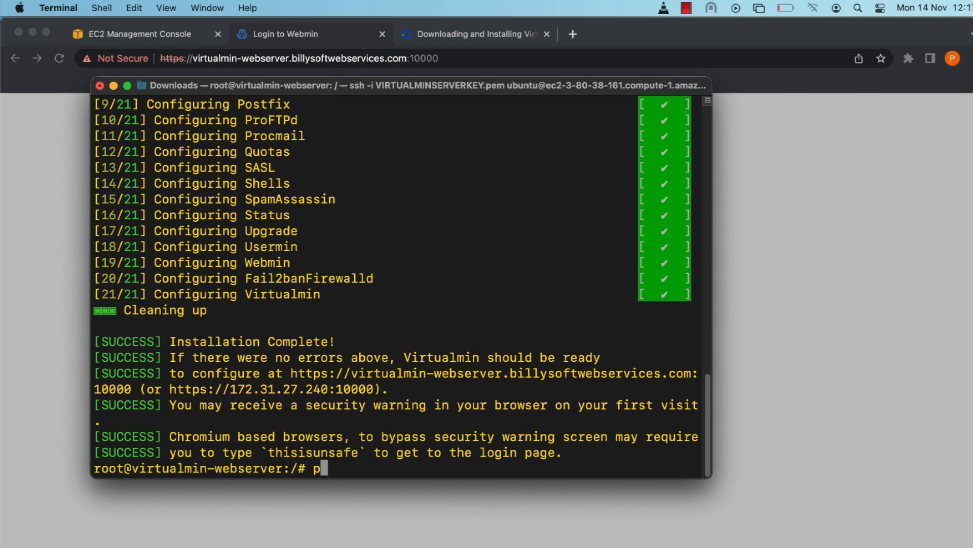
pyautogui.write('assw')
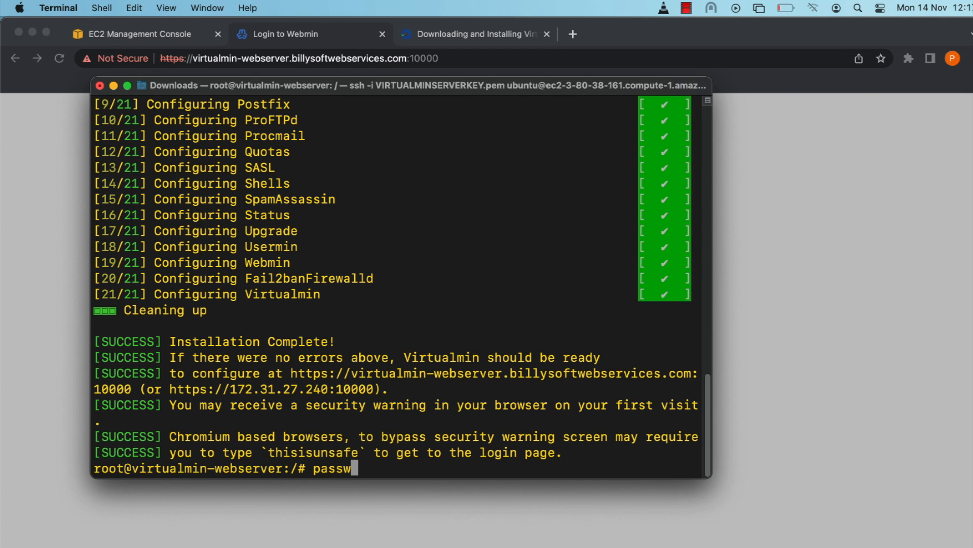
pyautogui.write('d')
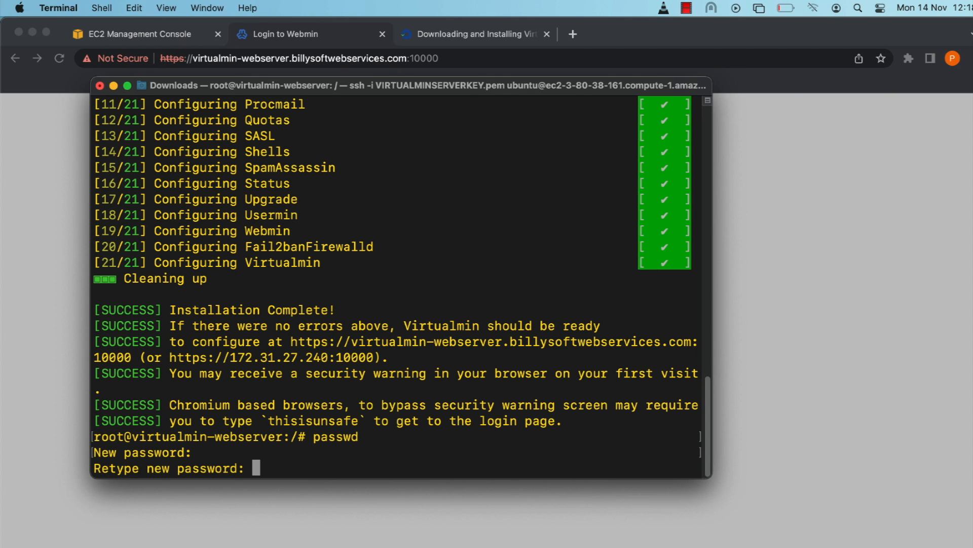
pyautogui.press('Return')
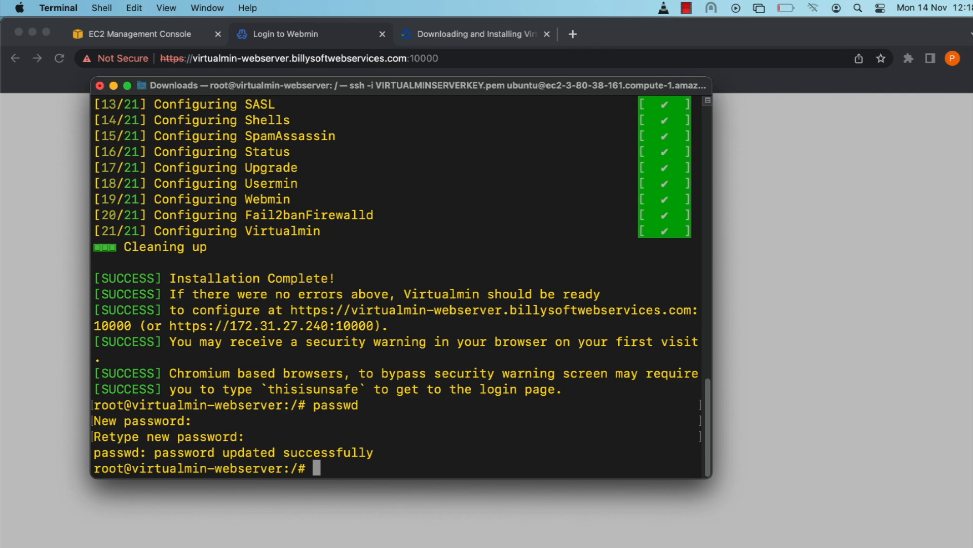
pyautogui.click(286, 35)
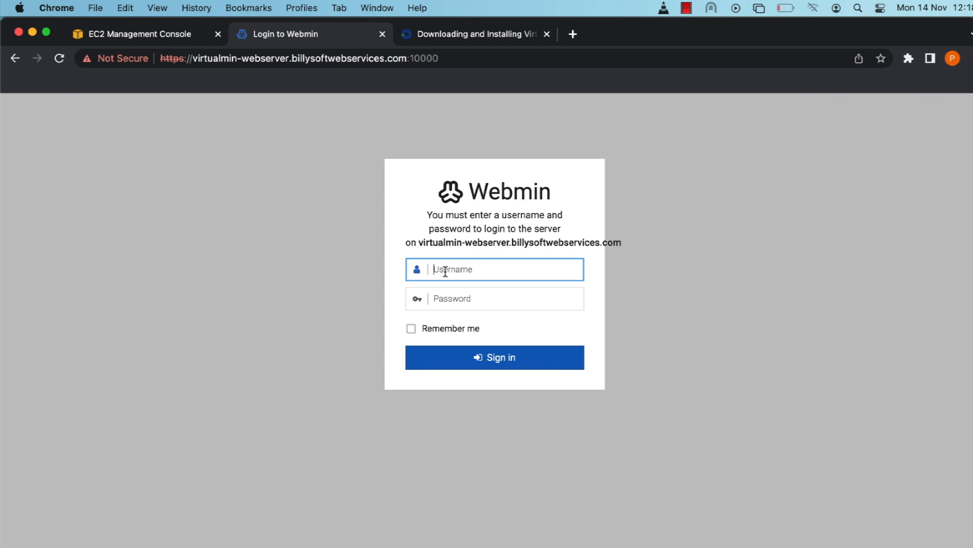
# Step: Sign in to Webmin as root with the new password, reaching the Virtualmin Post-Installation Wizard
pyautogui.write('root')
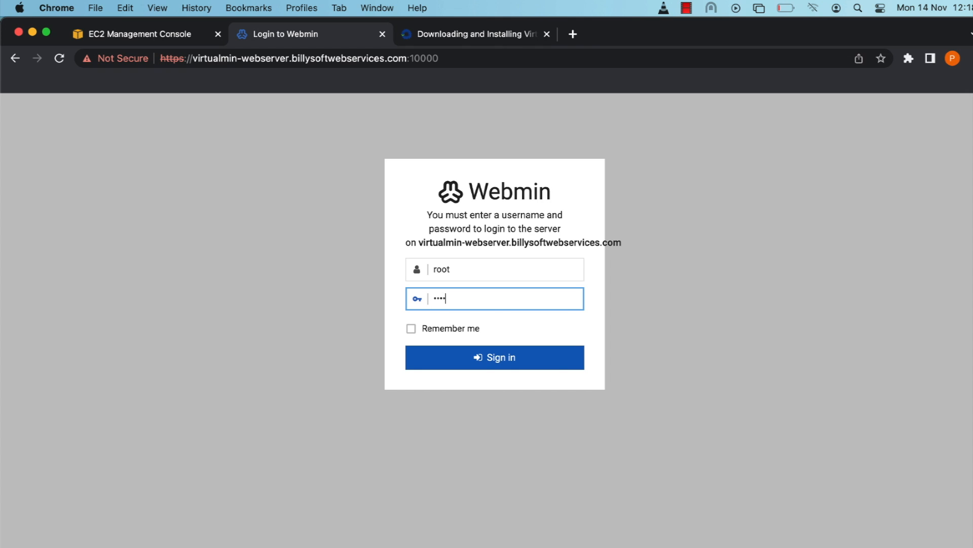
pyautogui.write('password')
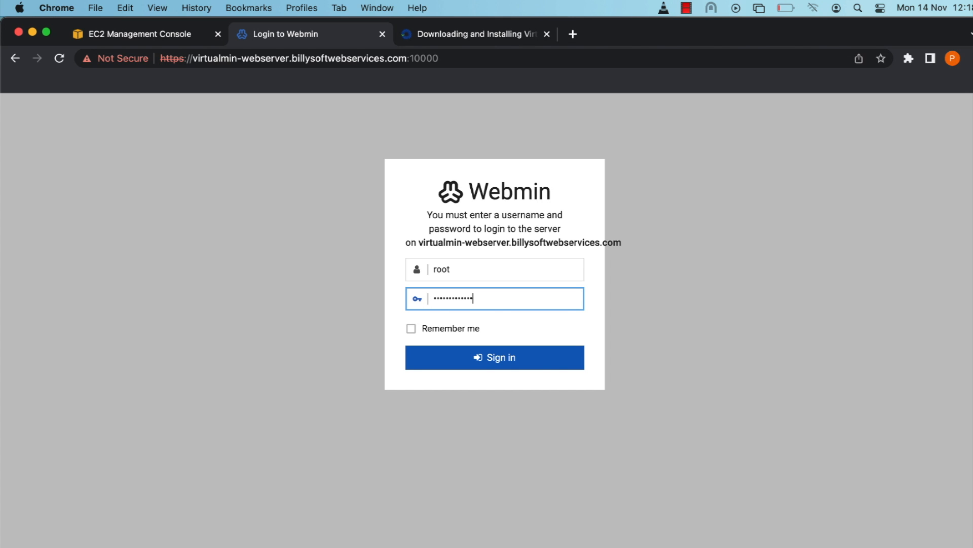
pyautogui.click(494, 357)
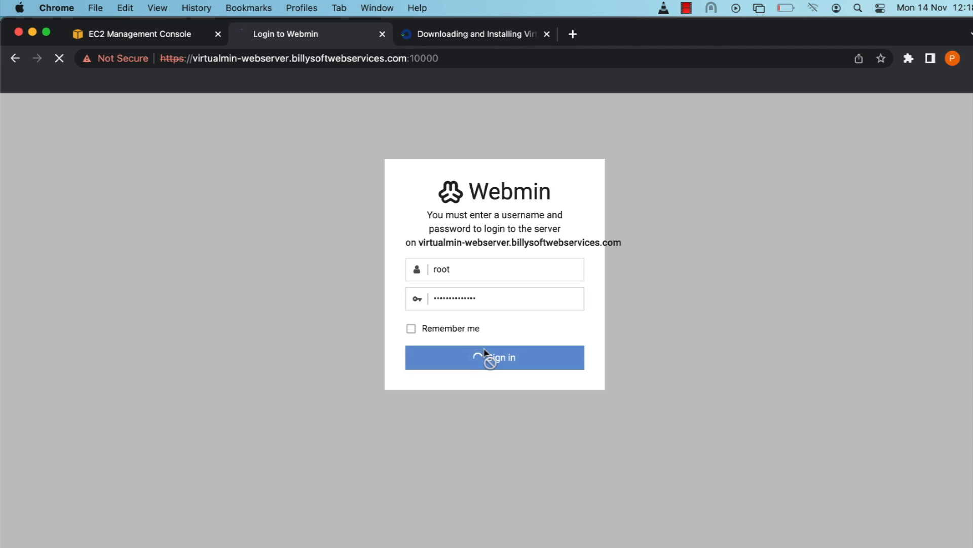
pyautogui.click(494, 357)
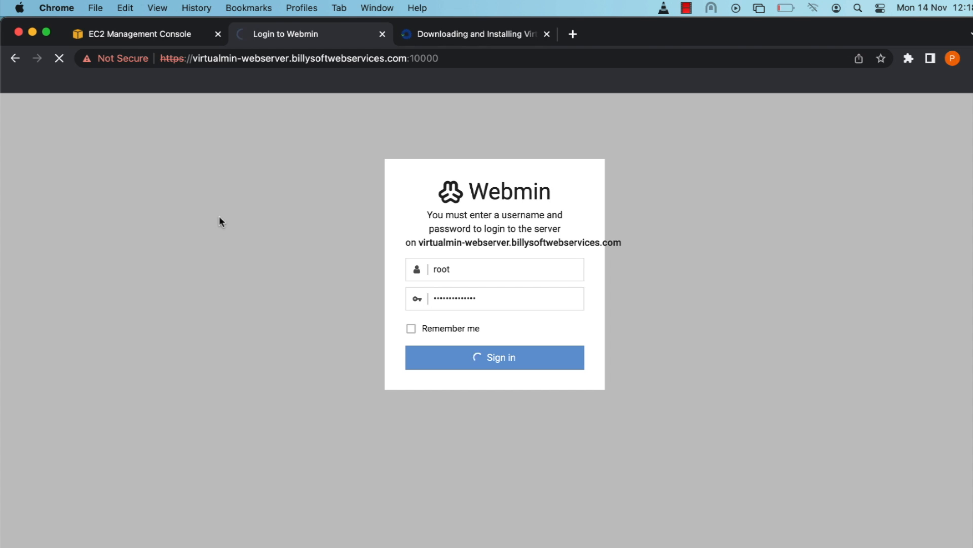
pyautogui.click(493, 357)
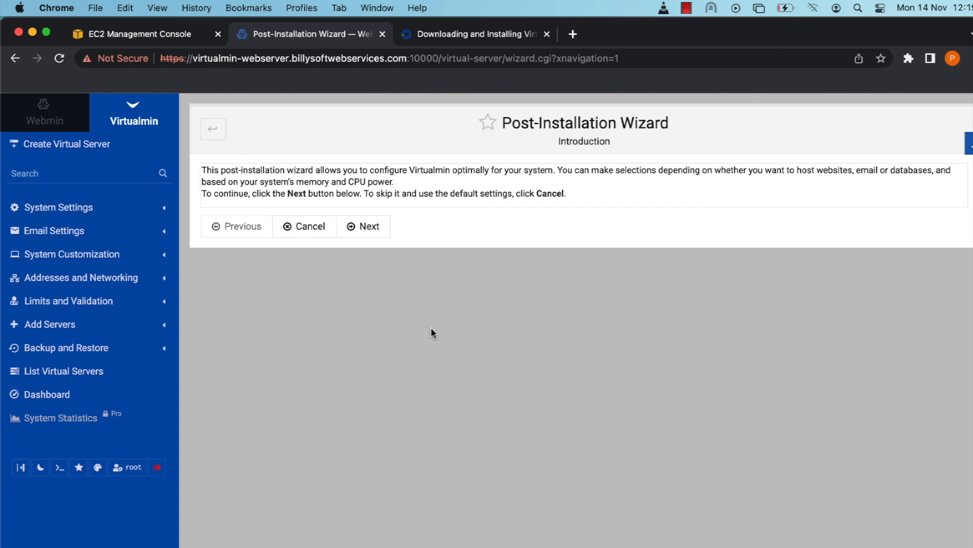
pyautogui.moveTo(306, 276)
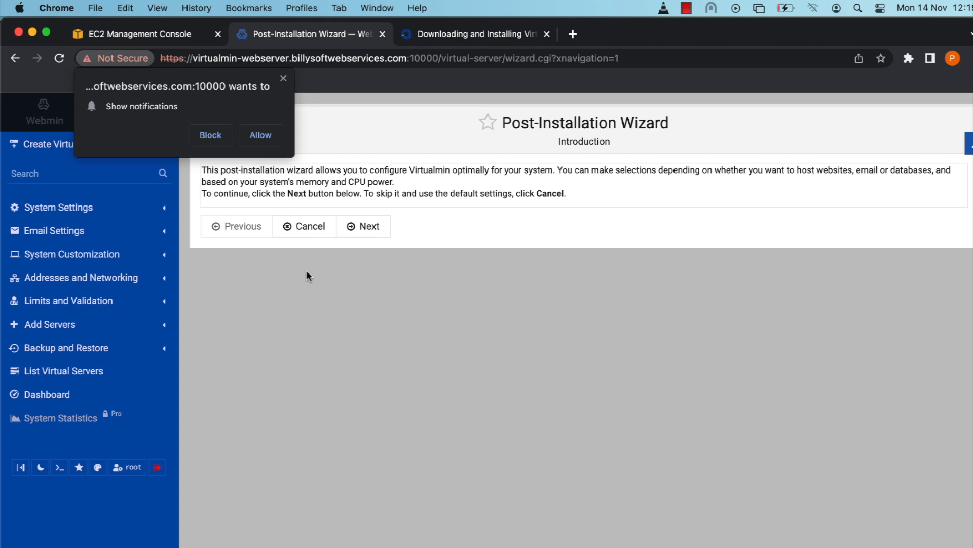
pyautogui.moveTo(261, 135)
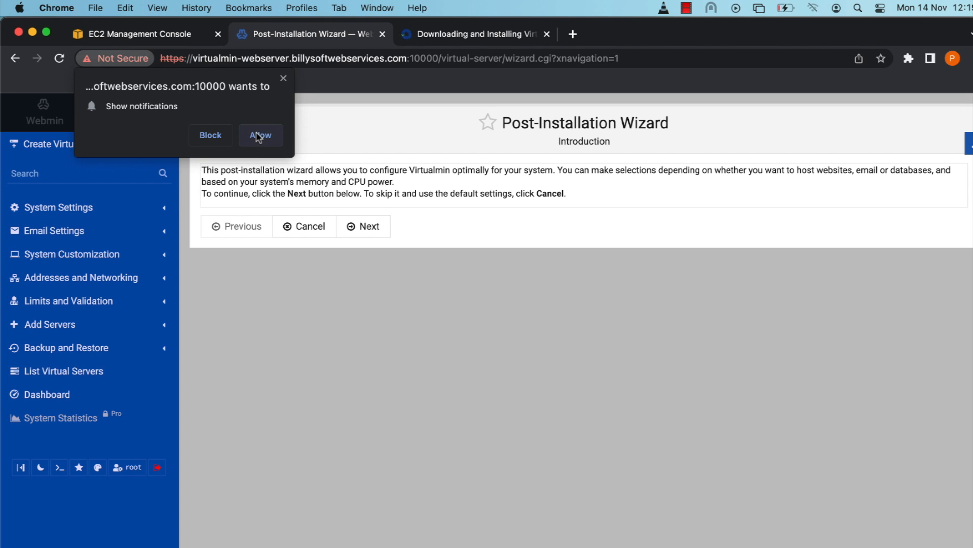
# Step: Allow notifications from the Virtualmin site and advance past the wizard introduction
pyautogui.click(261, 135)
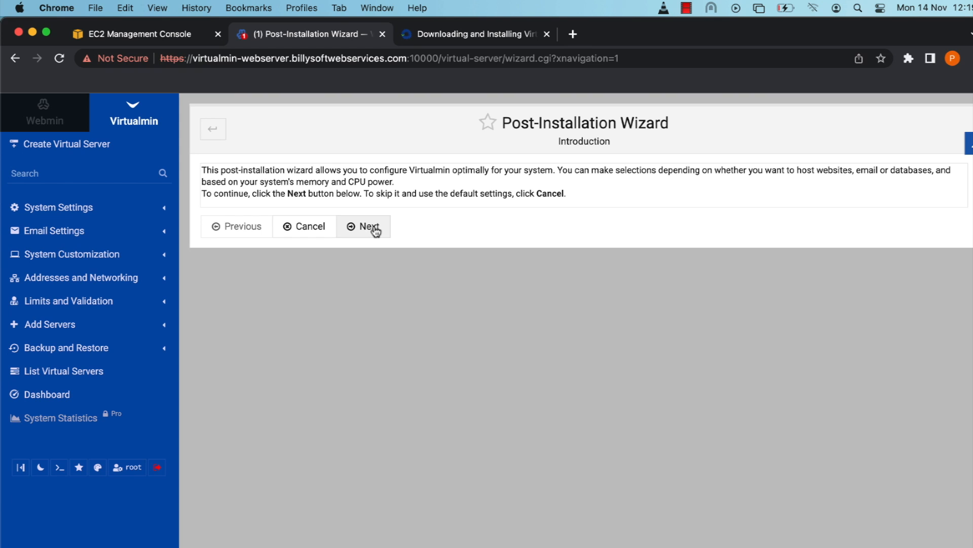
pyautogui.click(363, 226)
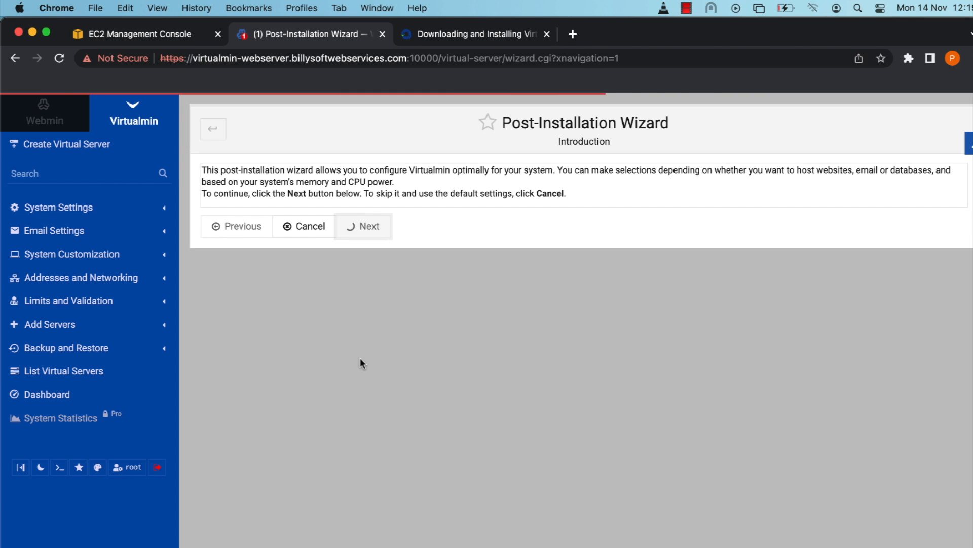
pyautogui.click(363, 225)
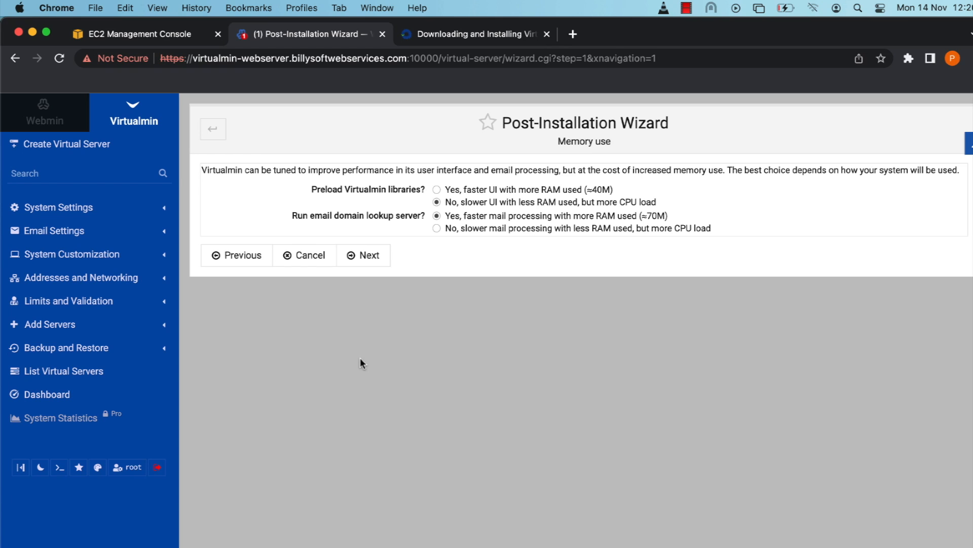
pyautogui.moveTo(486, 299)
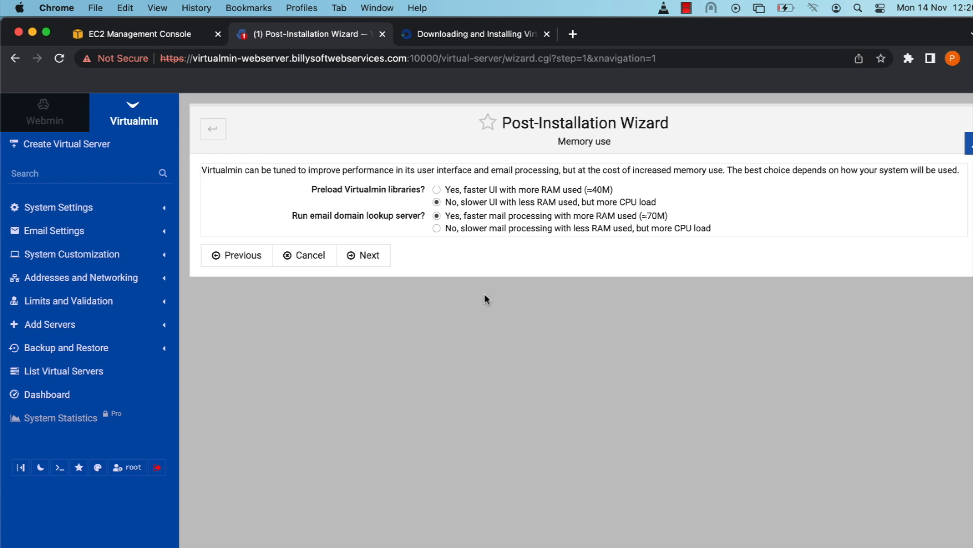
pyautogui.moveTo(493, 240)
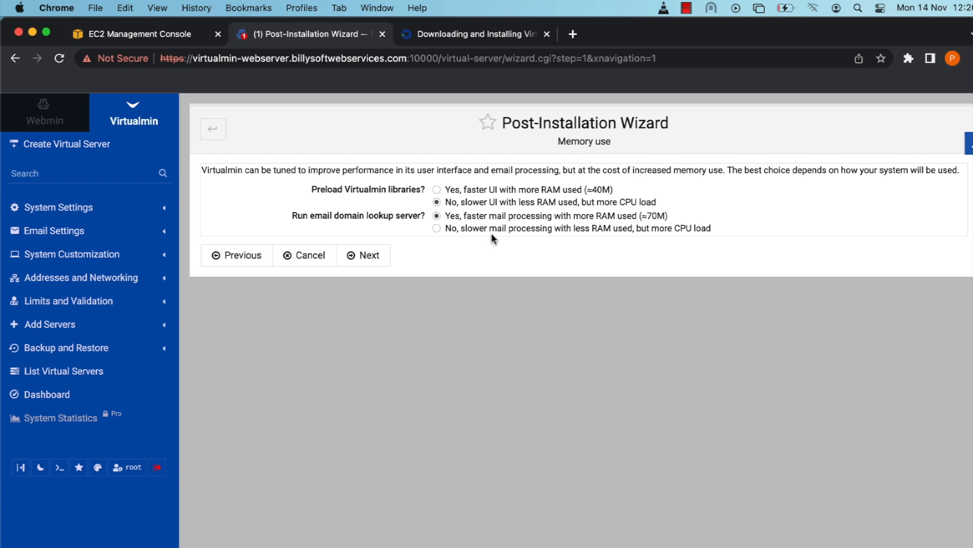
# Step: Set Memory use to preload Virtualmin libraries and run the email domain lookup server, then continue
pyautogui.click(438, 190)
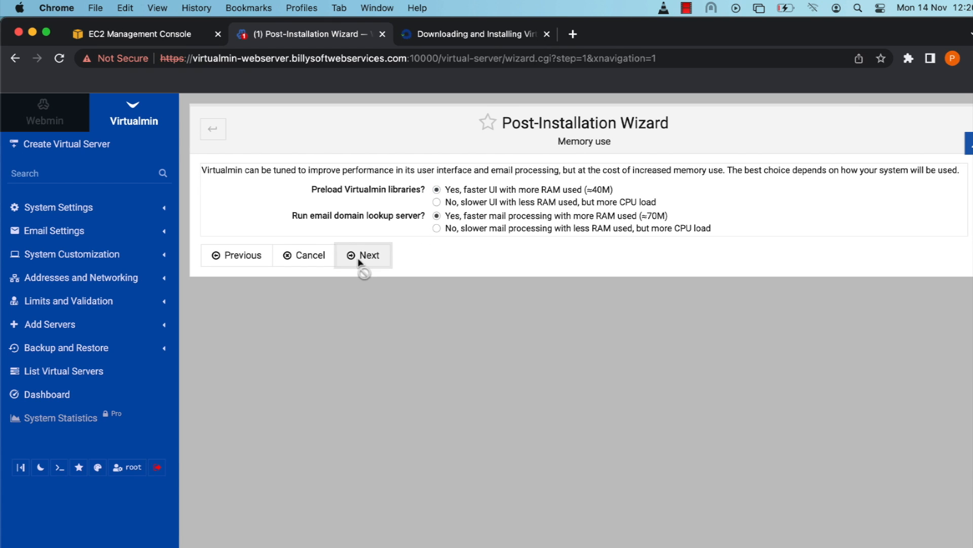
pyautogui.click(363, 254)
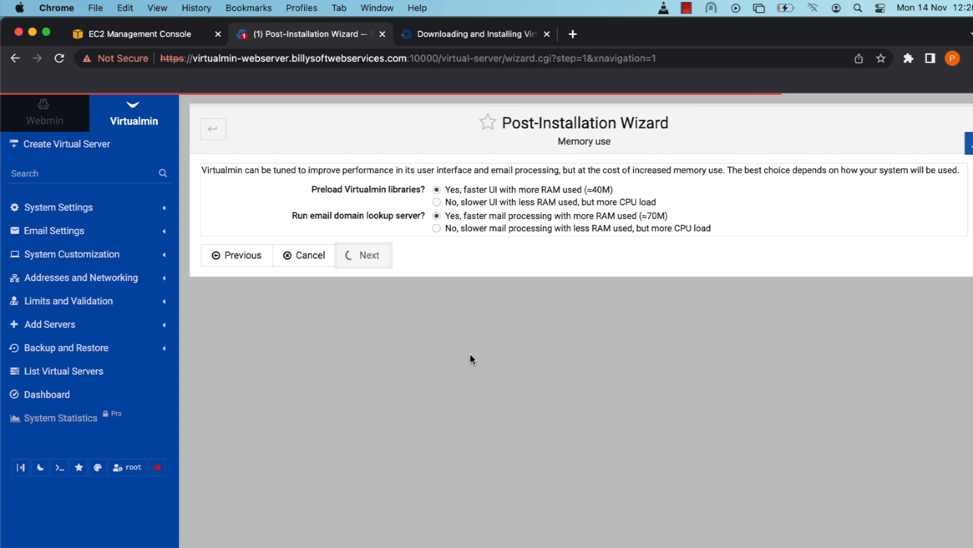
pyautogui.click(363, 255)
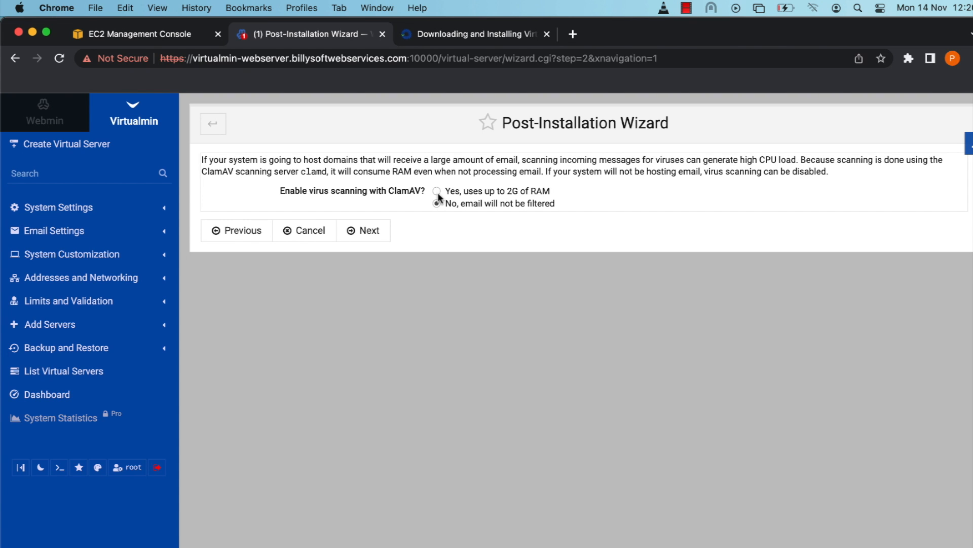
# Step: Enable ClamAV virus scanning and the SpamAssassin server filter, keep MariaDB only, reaching the MariaDB password step
pyautogui.click(437, 191)
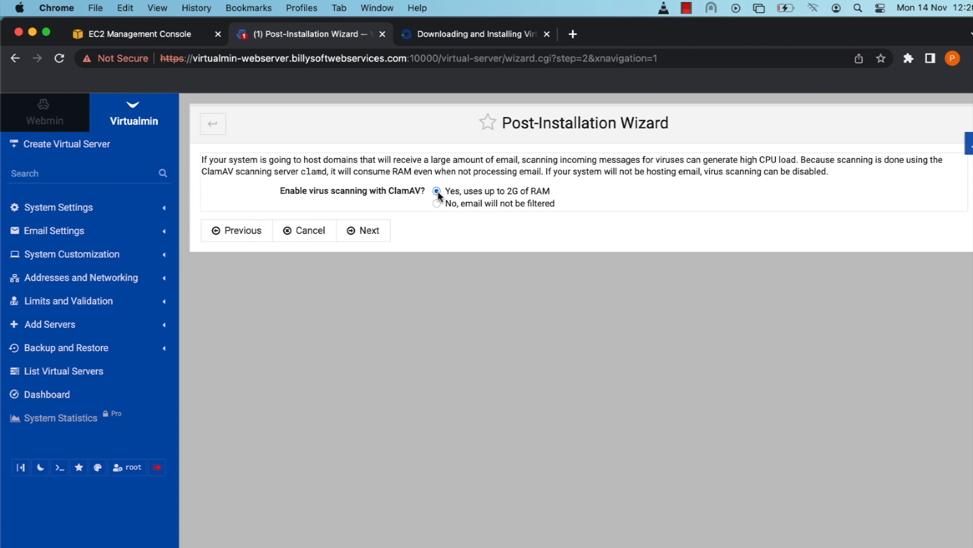
pyautogui.click(363, 231)
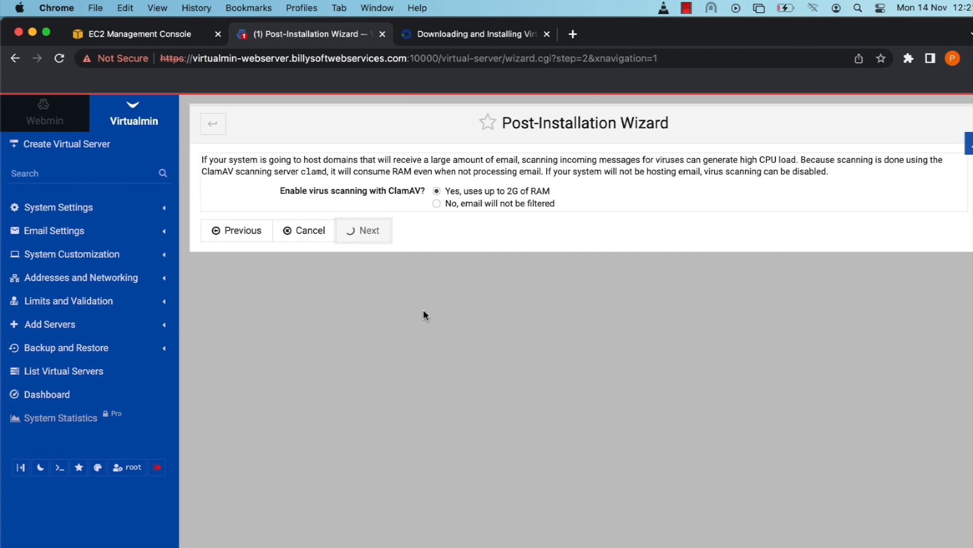
pyautogui.click(363, 230)
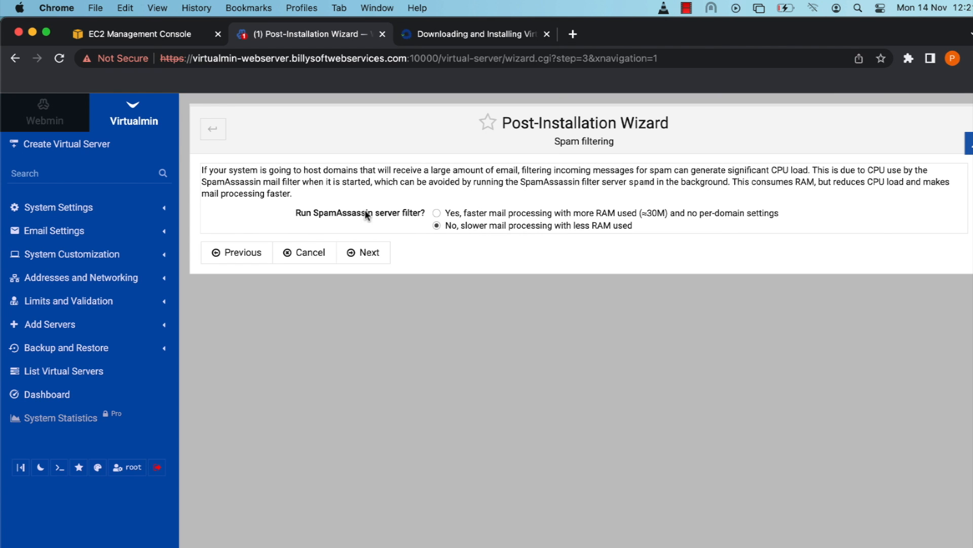
pyautogui.moveTo(530, 195)
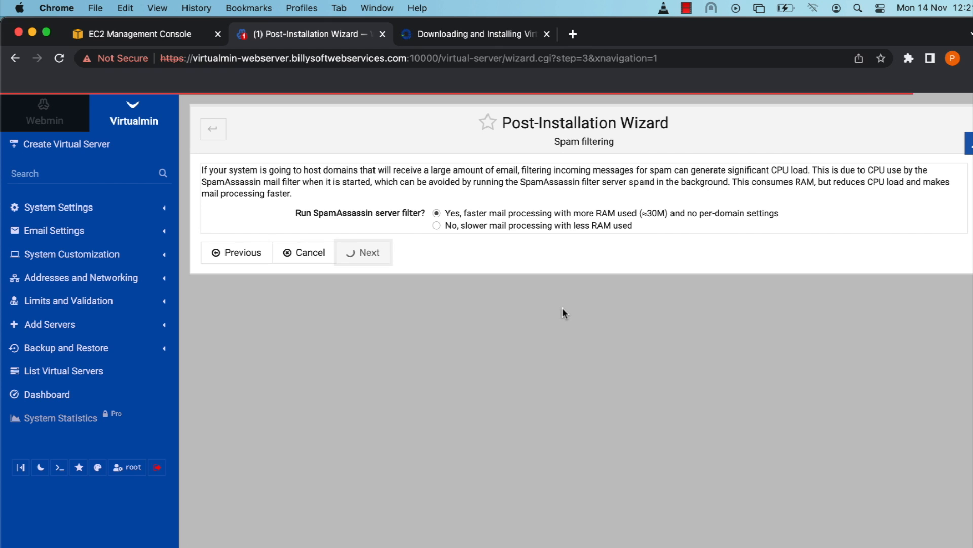
pyautogui.click(363, 252)
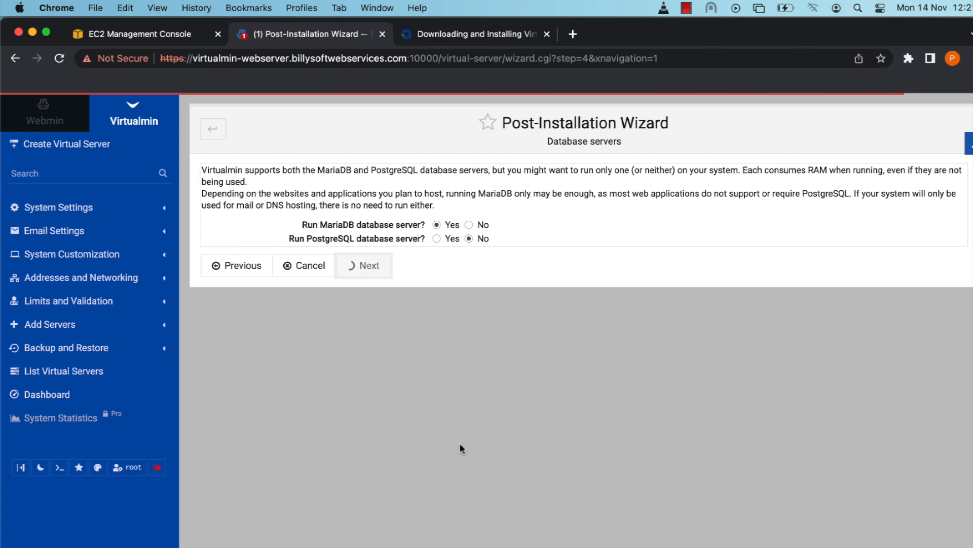
pyautogui.click(363, 264)
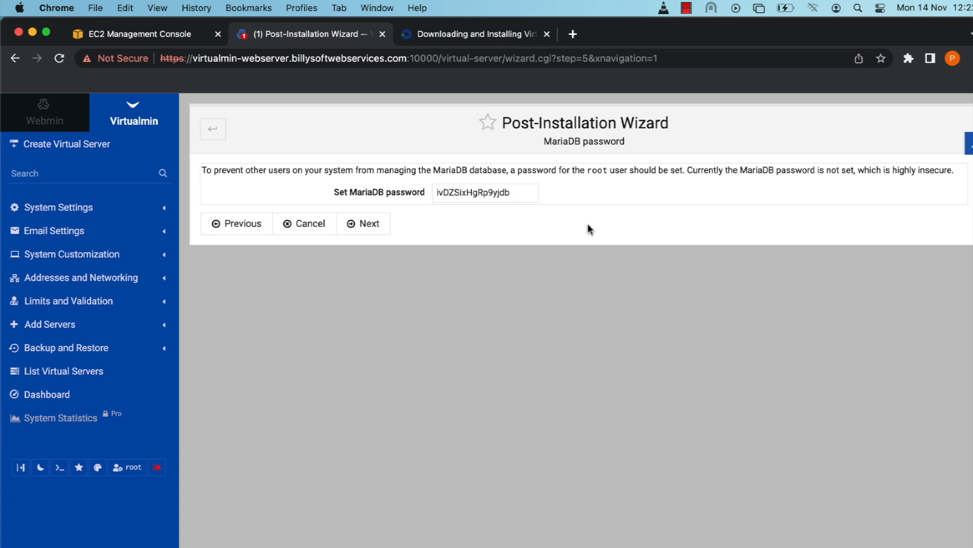
pyautogui.moveTo(817, 188)
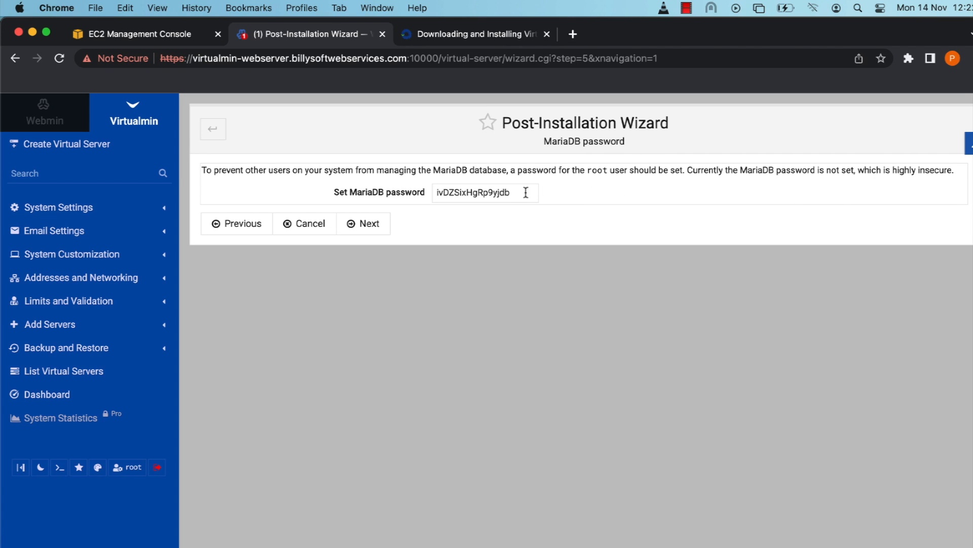
# Step: Accept the generated MariaDB root password and open the billysoftwebservices.com hosted zone in Route 53
pyautogui.click(363, 223)
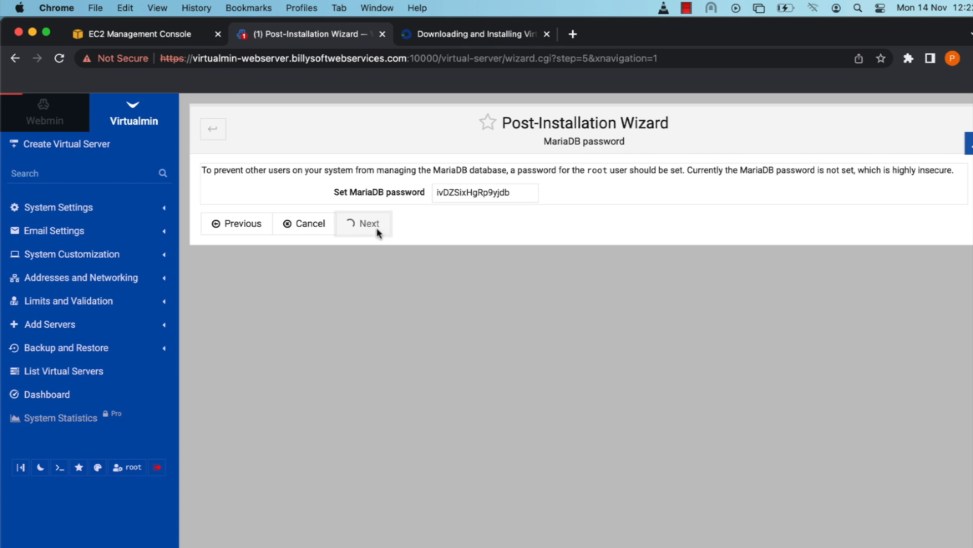
pyautogui.click(485, 193)
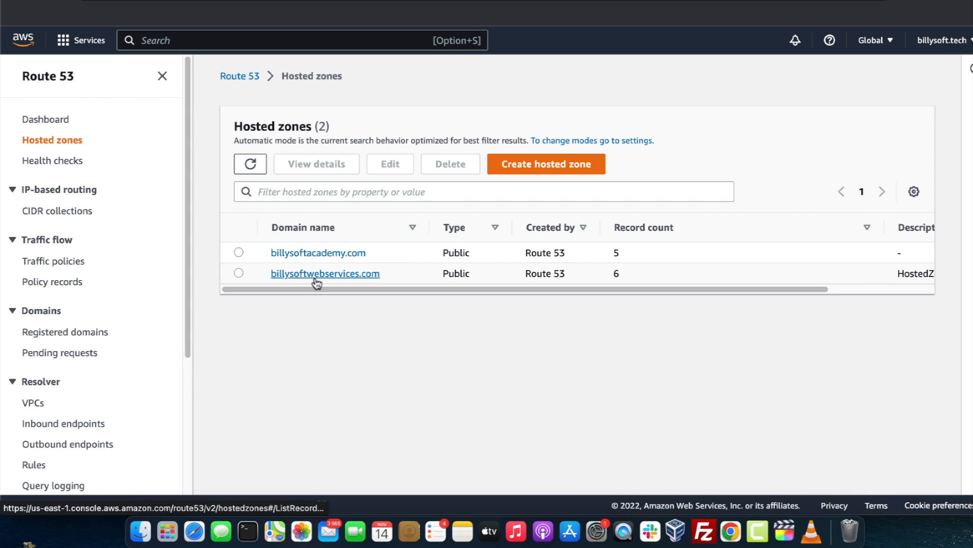
pyautogui.click(325, 272)
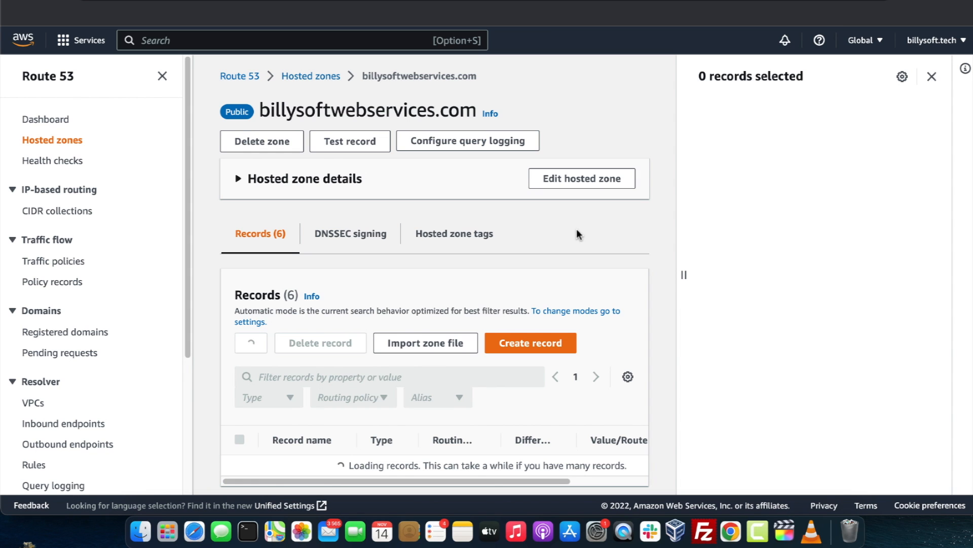
pyautogui.moveTo(443, 269)
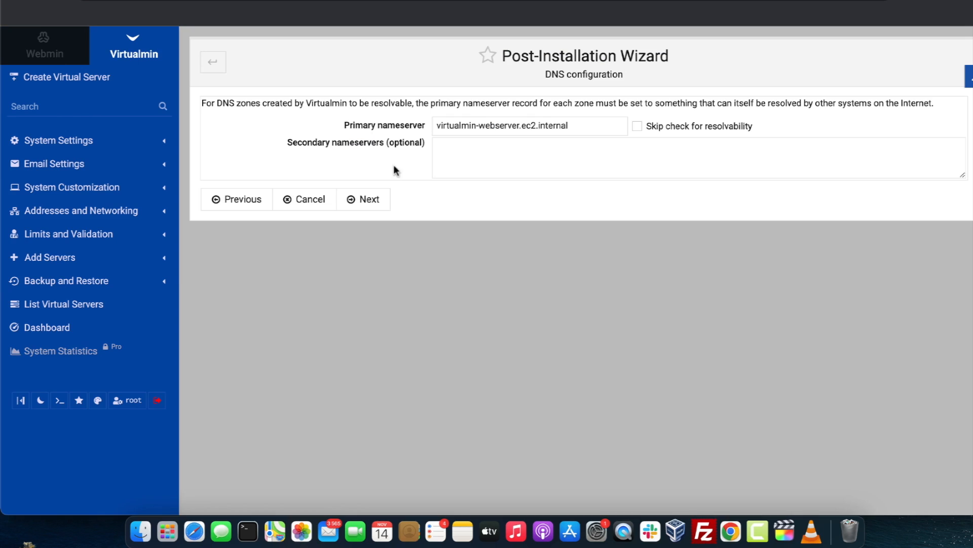
# Step: Set the primary nameserver to ns-927.awsdns-51.net with resolvability check kept on, completing the wizard
pyautogui.tripleClick(529, 125)
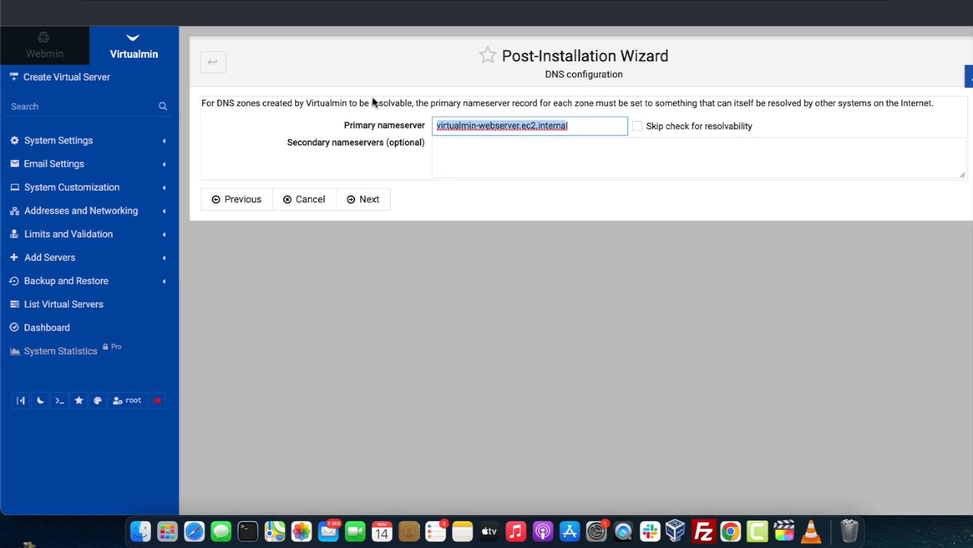
pyautogui.write('ns-927.awsdns-51.net')
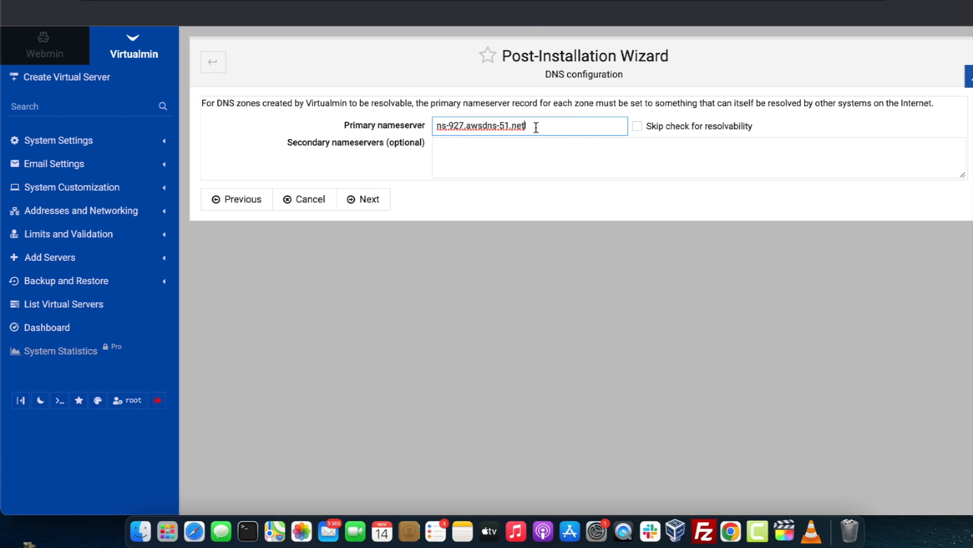
pyautogui.moveTo(341, 225)
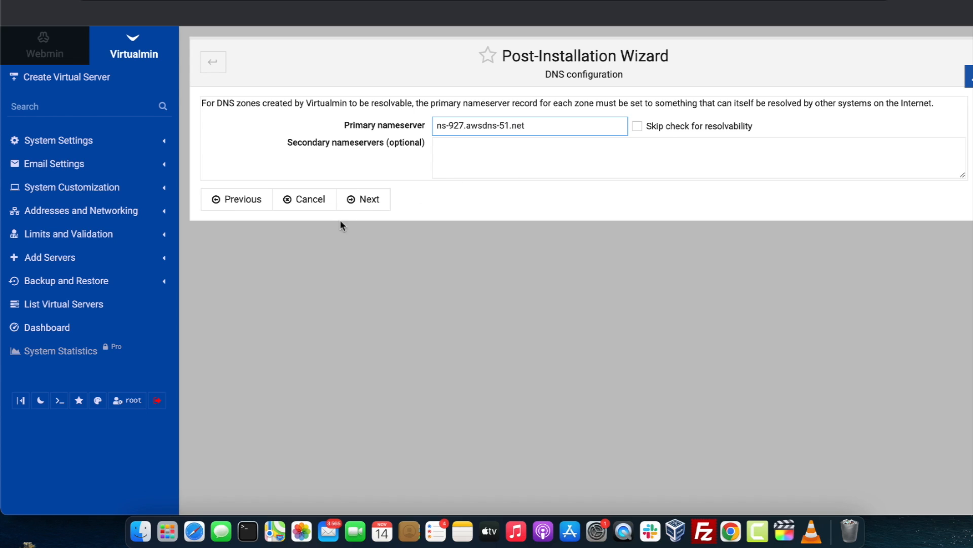
pyautogui.moveTo(633, 129)
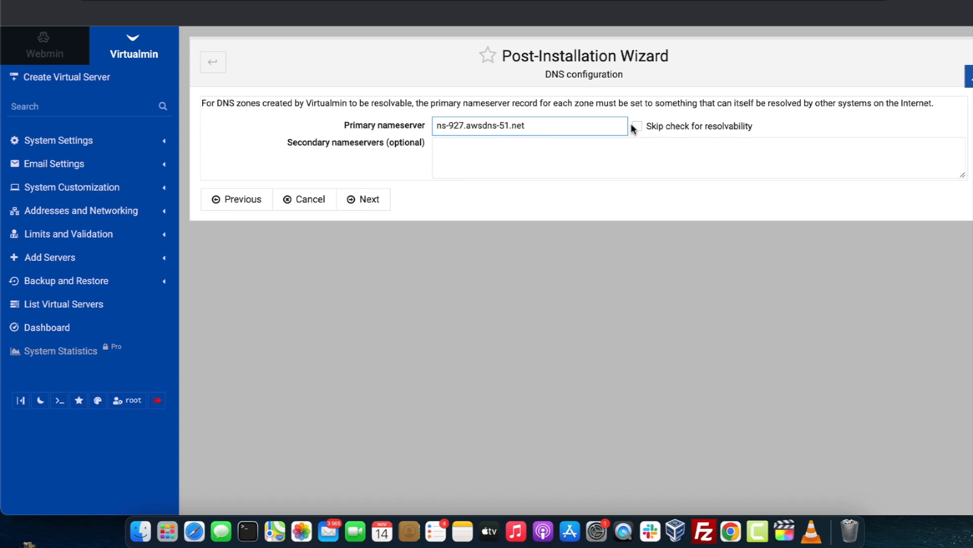
pyautogui.click(637, 125)
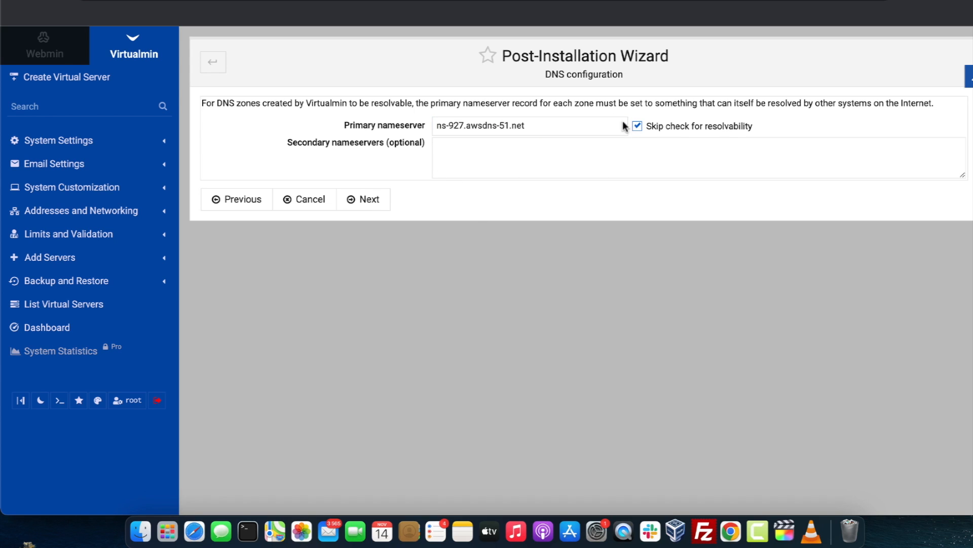
pyautogui.click(637, 125)
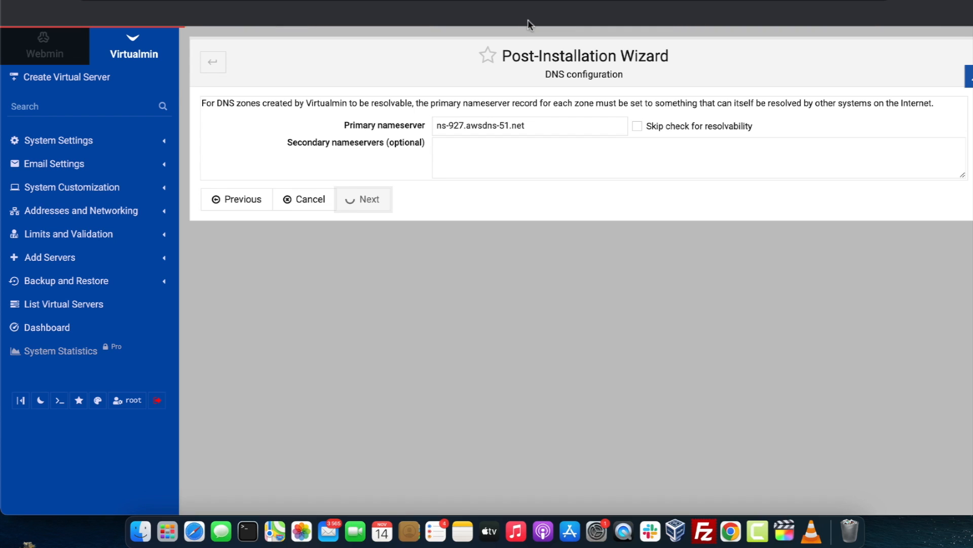
pyautogui.click(363, 200)
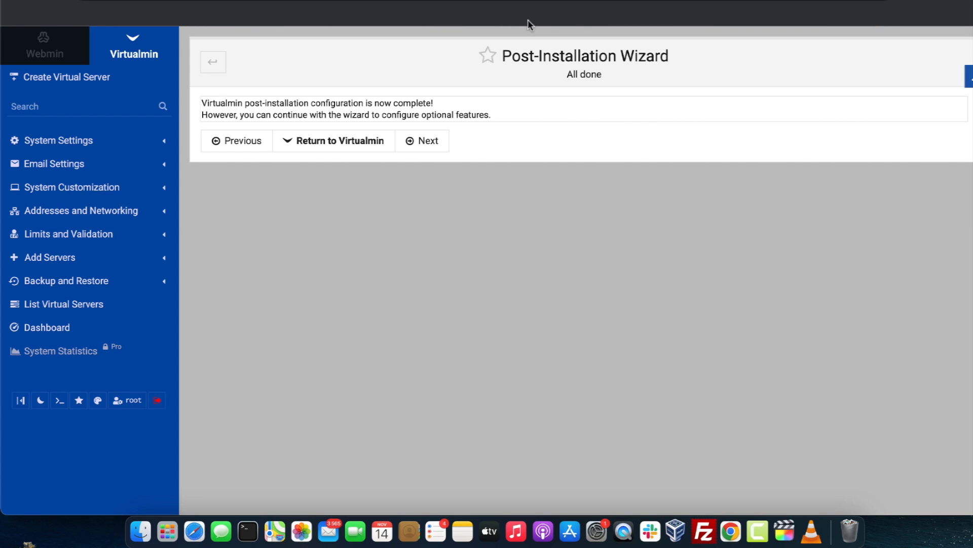
pyautogui.moveTo(331, 153)
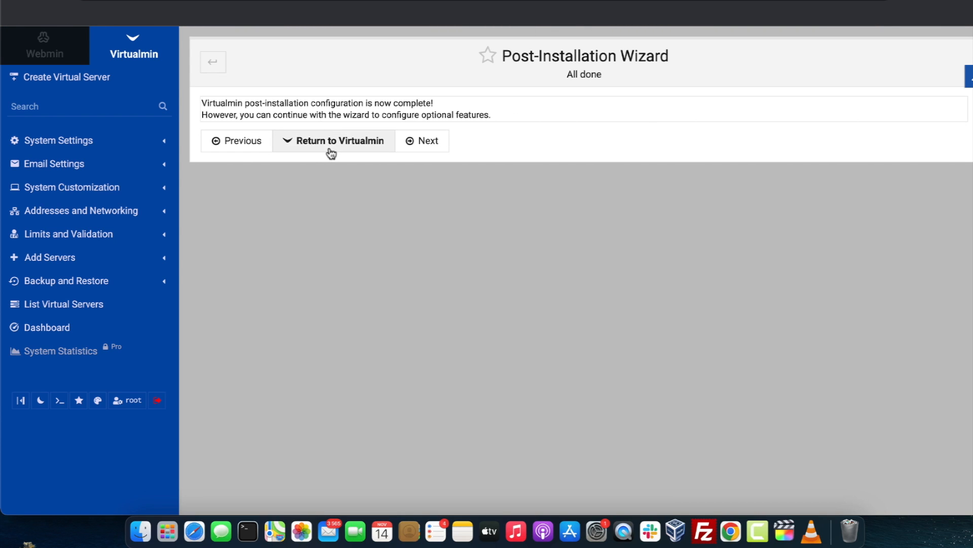
# Step: Return to Virtualmin and run Re-check and refresh configuration on the Virtual Servers page
pyautogui.click(339, 140)
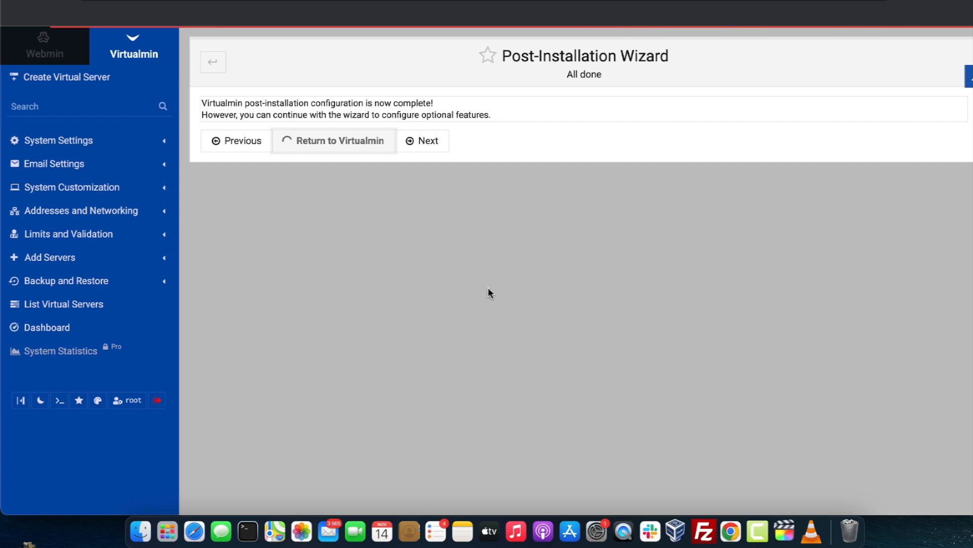
pyautogui.click(334, 140)
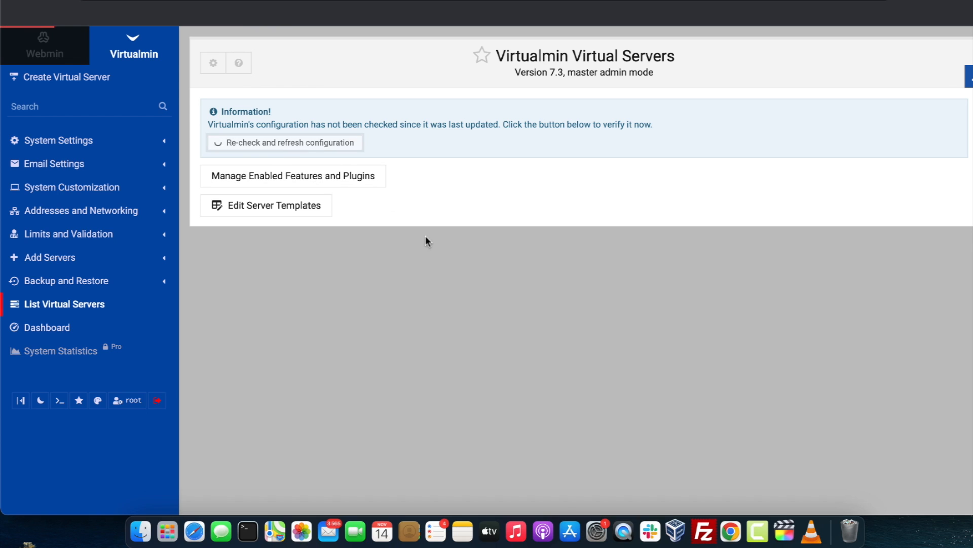
pyautogui.moveTo(437, 402)
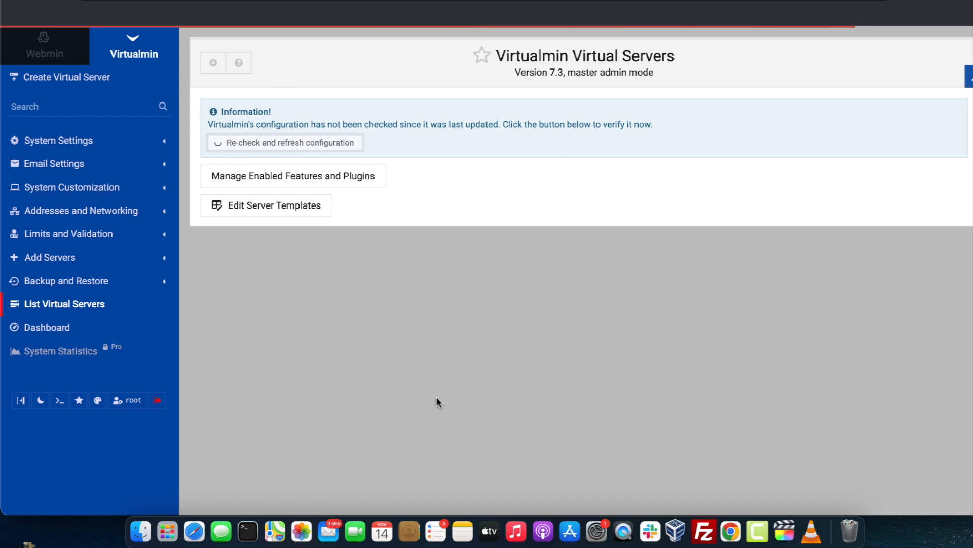
pyautogui.click(283, 142)
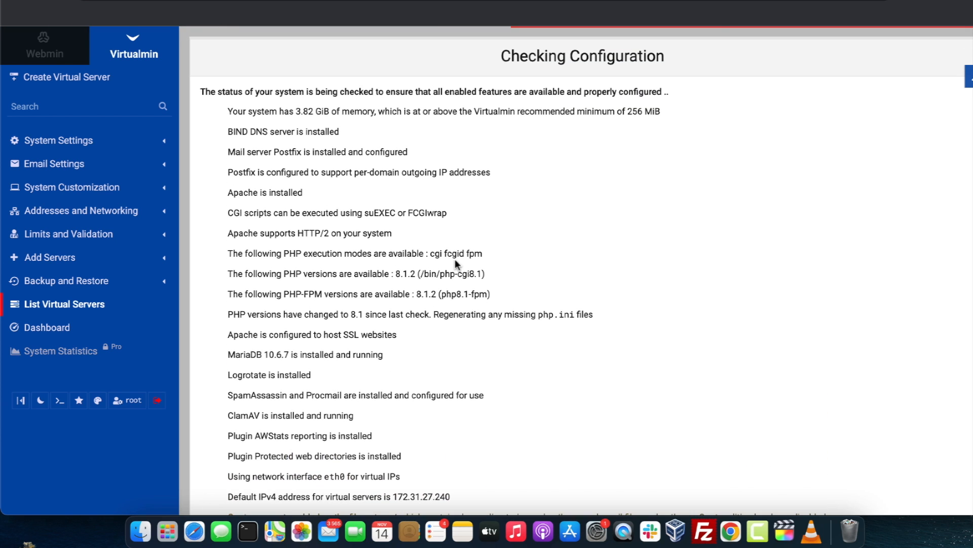
# Step: Review the finished configuration check results and return to the empty Virtual Servers list
pyautogui.scroll(-3)
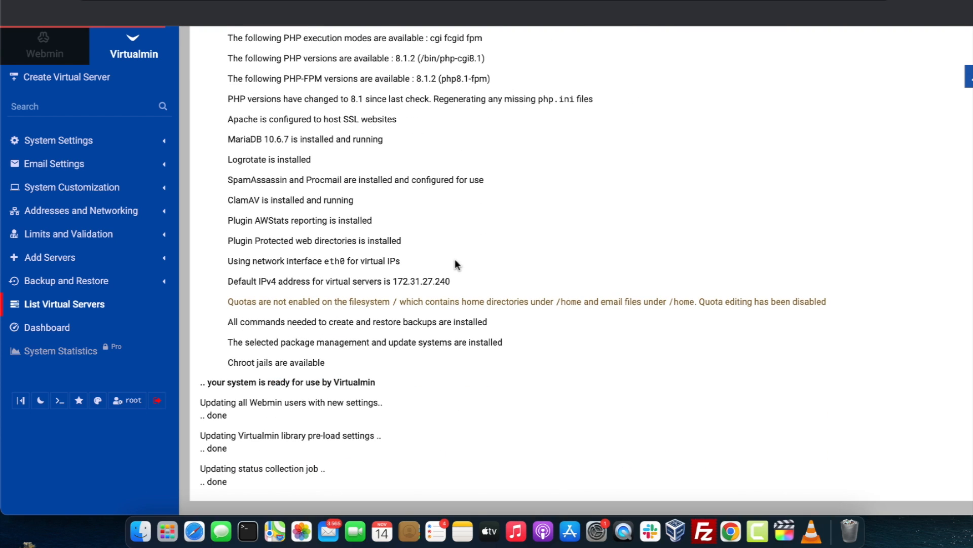
pyautogui.click(59, 140)
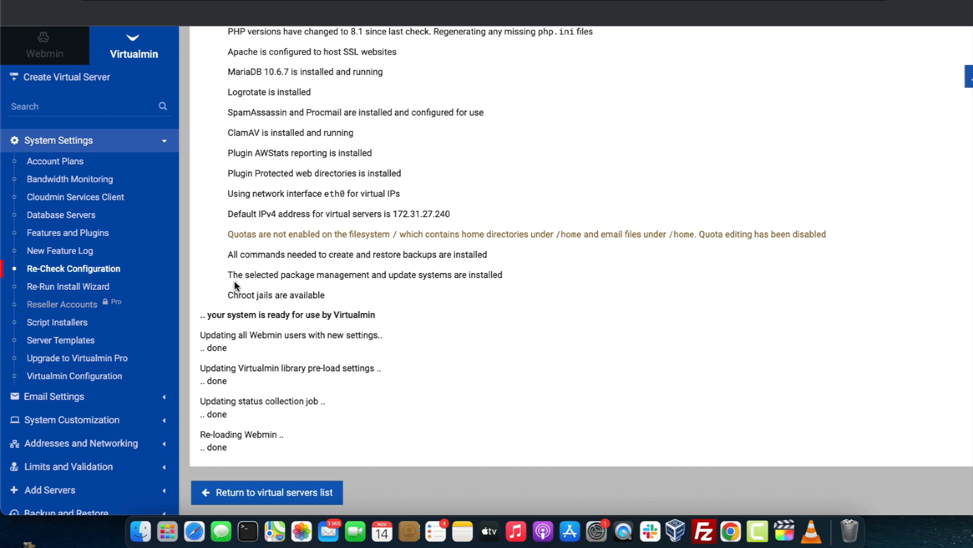
pyautogui.click(267, 491)
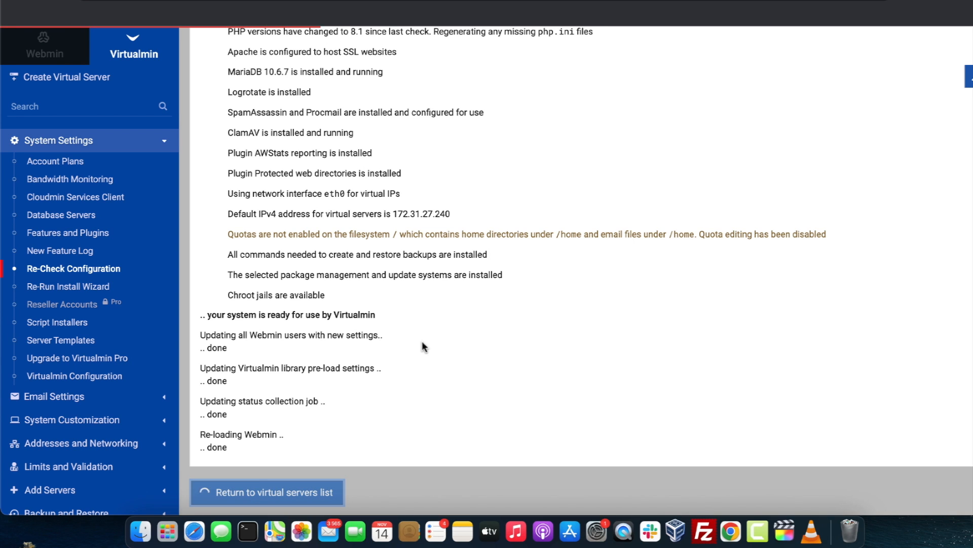
pyautogui.click(267, 492)
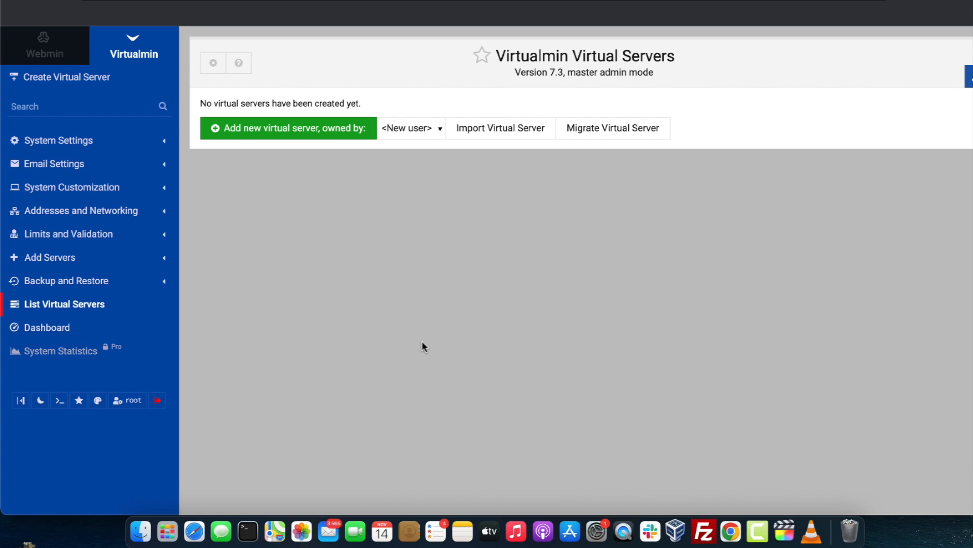
pyautogui.moveTo(450, 335)
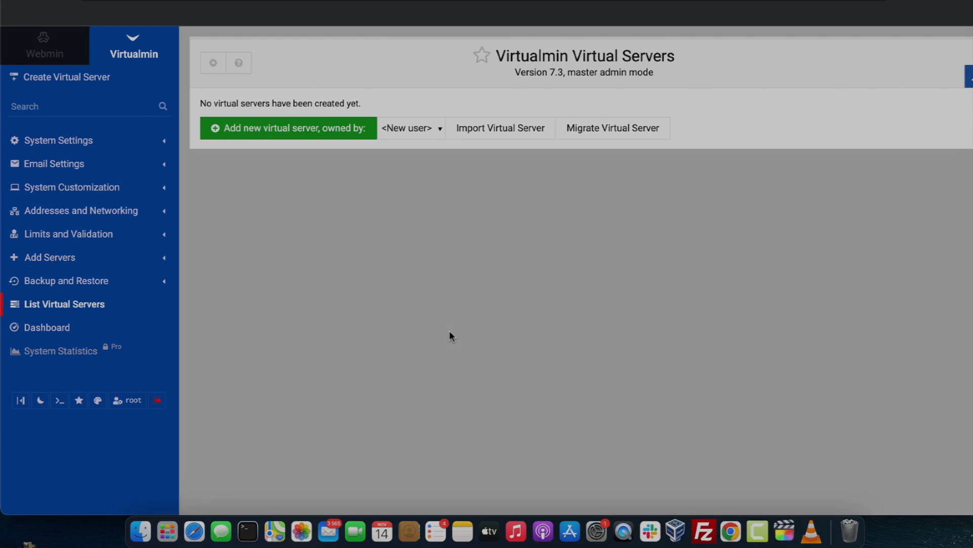